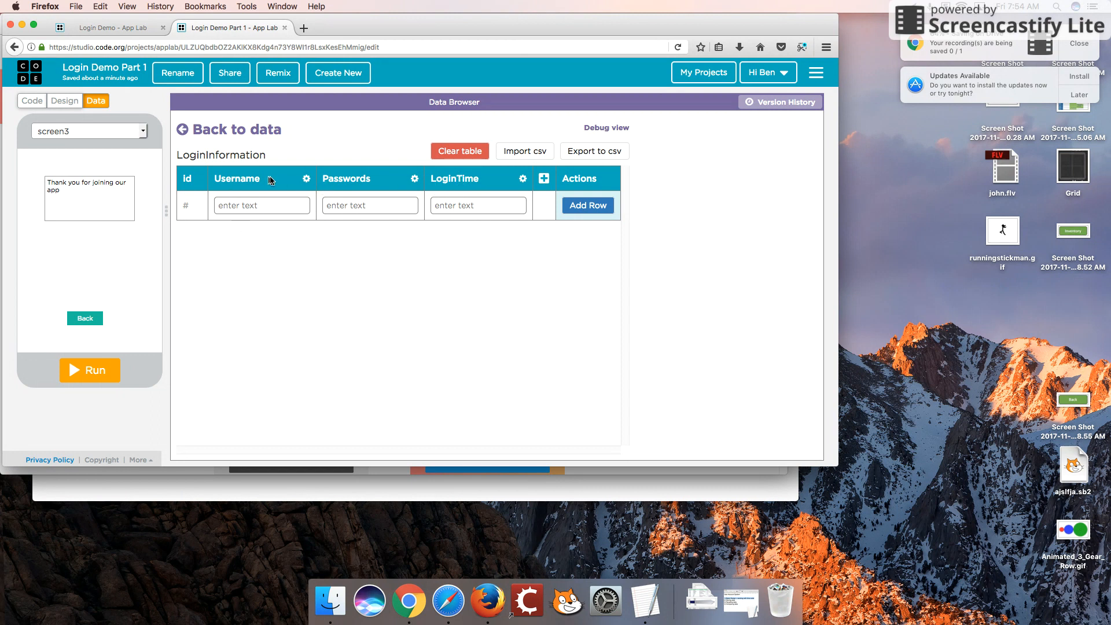
pyautogui.moveTo(343, 184)
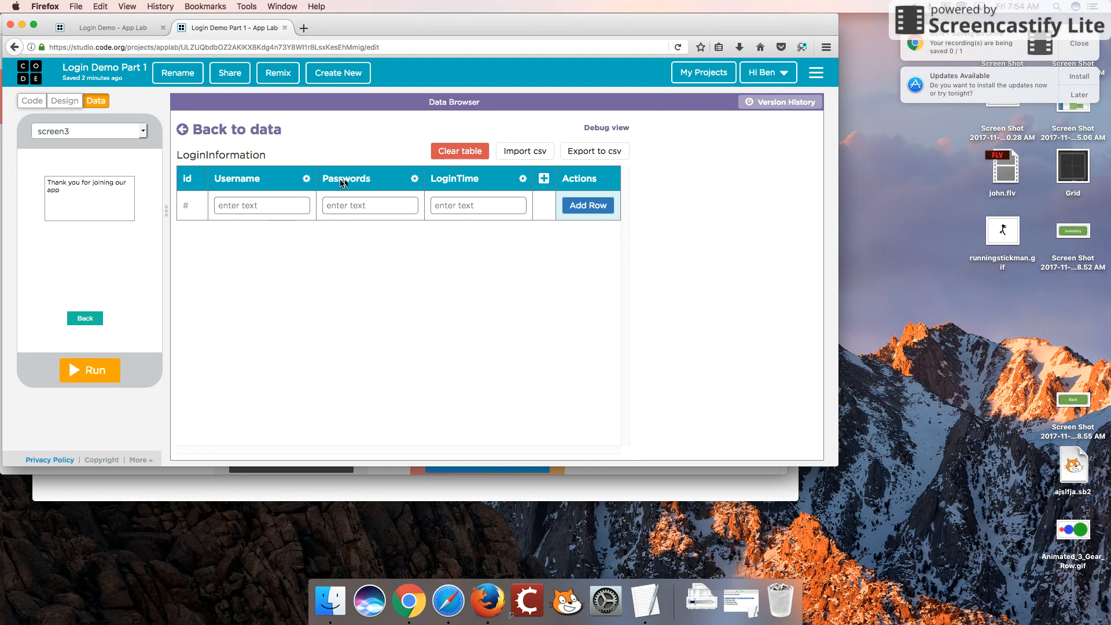
pyautogui.moveTo(119, 132)
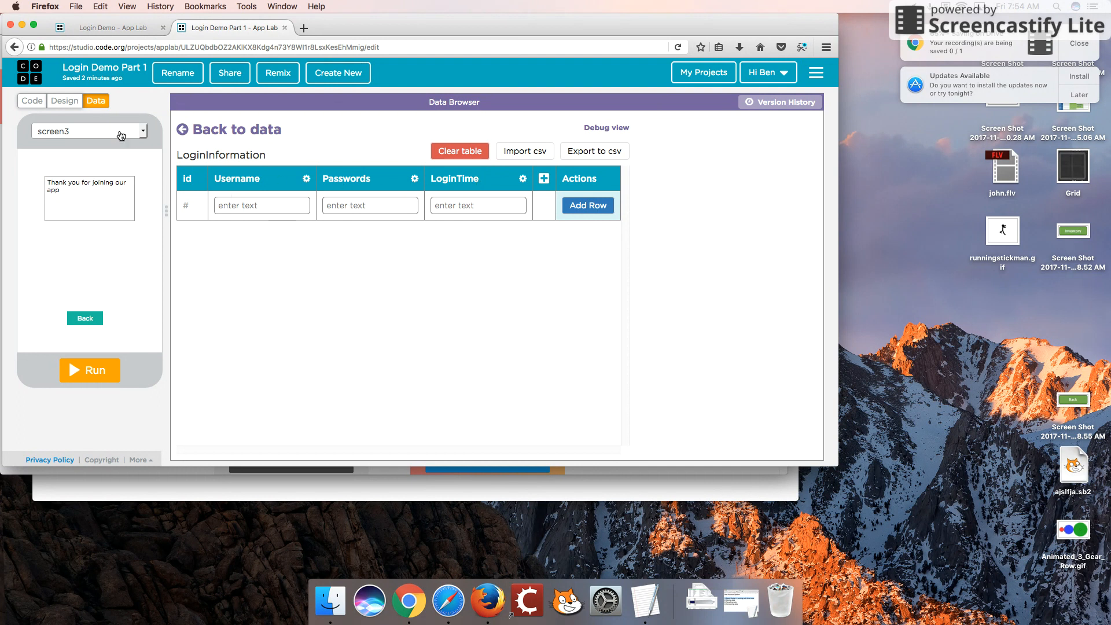
pyautogui.moveTo(32, 103)
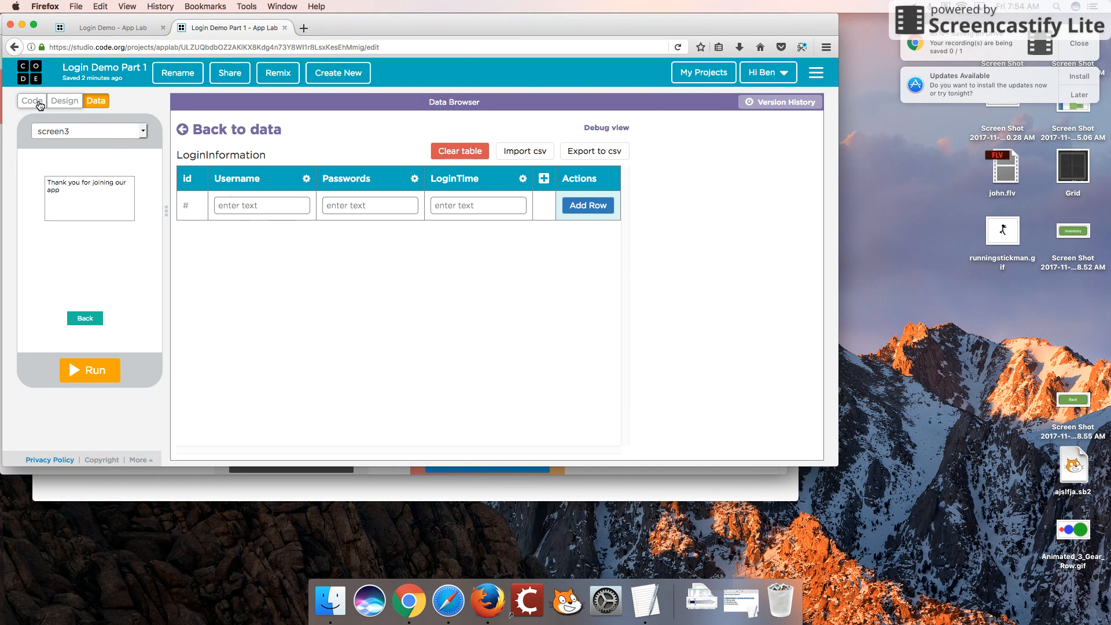
# - Switch to the code workspace and preview screen1 (login), screen2 (sign-up) and screen3 (thank-you)
pyautogui.click(31, 100)
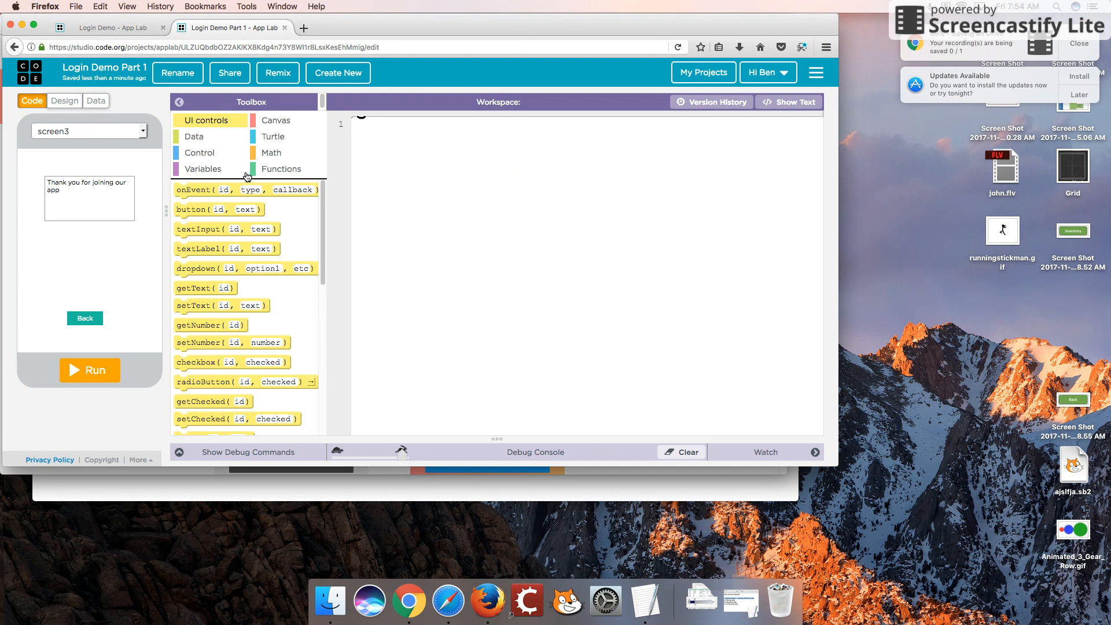
pyautogui.click(90, 131)
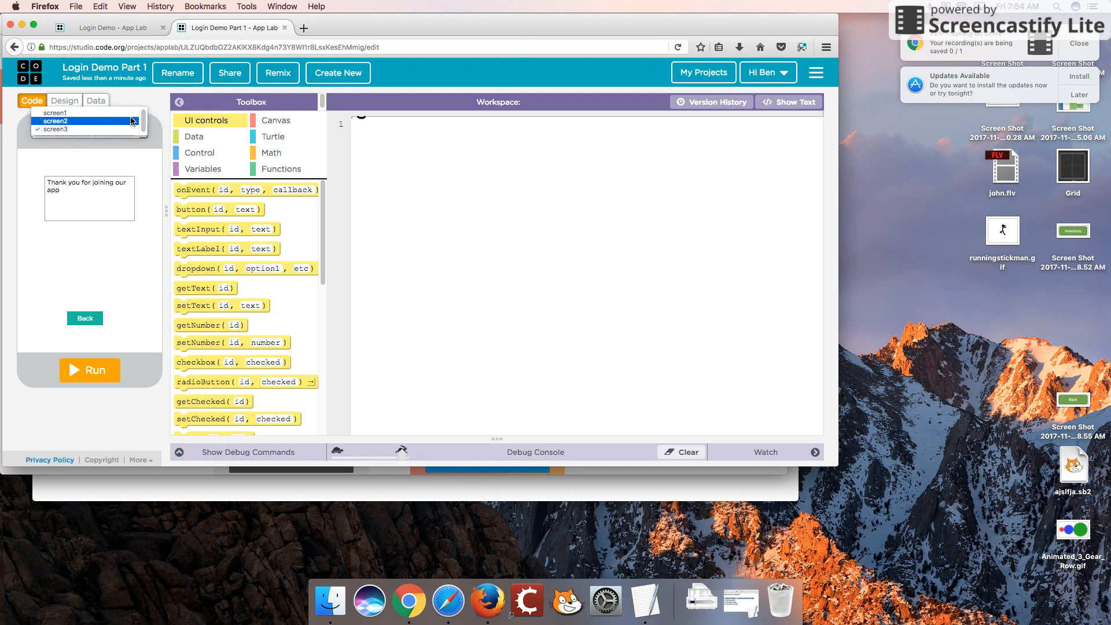
pyautogui.click(48, 112)
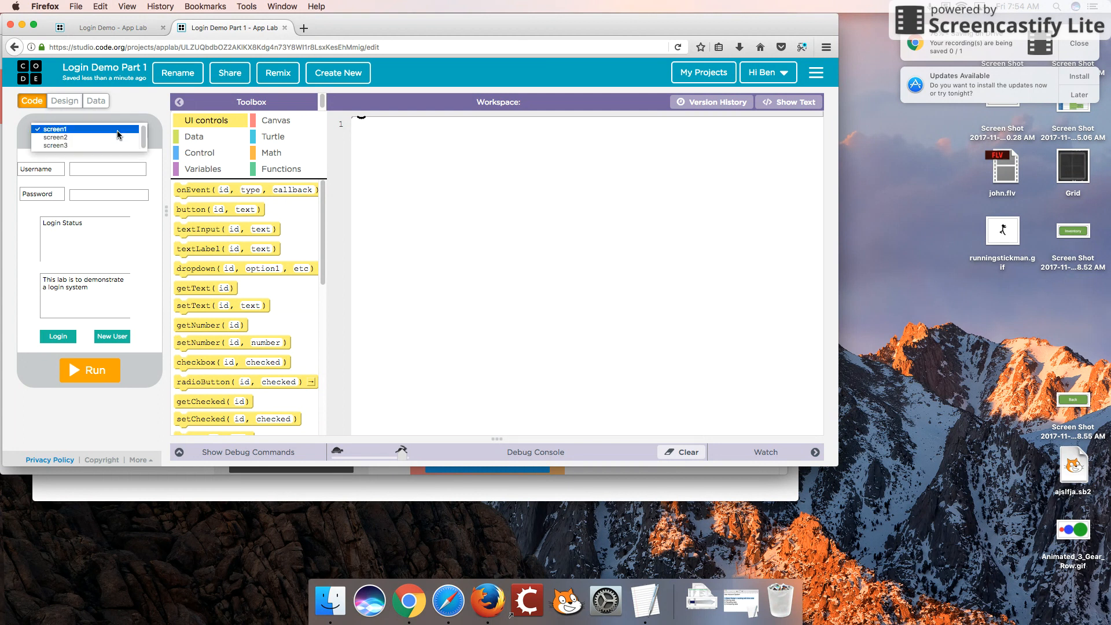
pyautogui.click(48, 137)
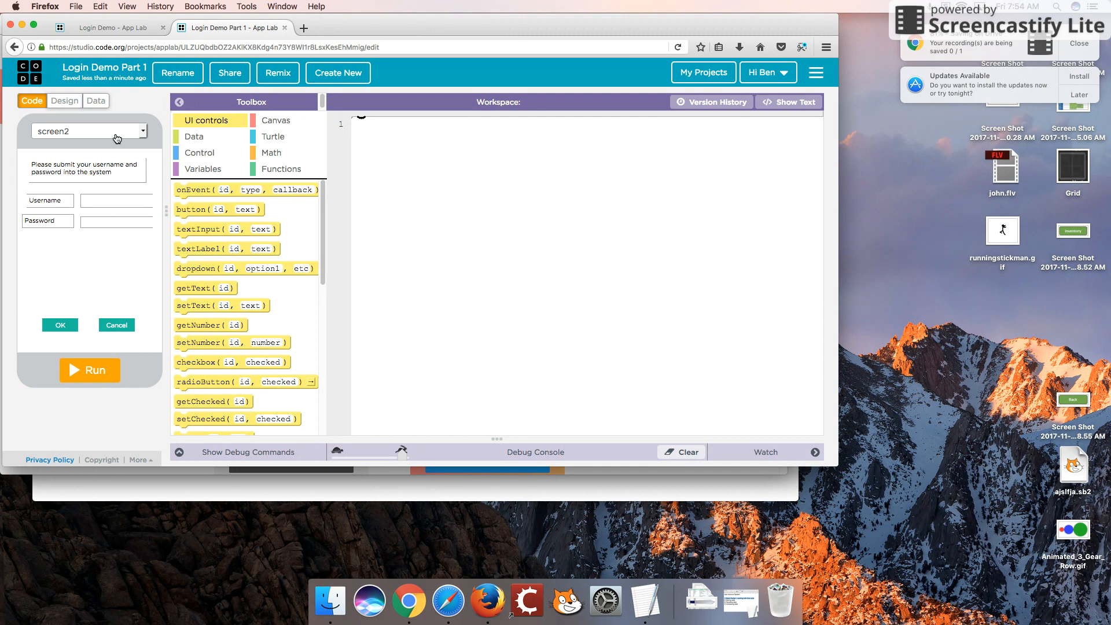
pyautogui.click(116, 131)
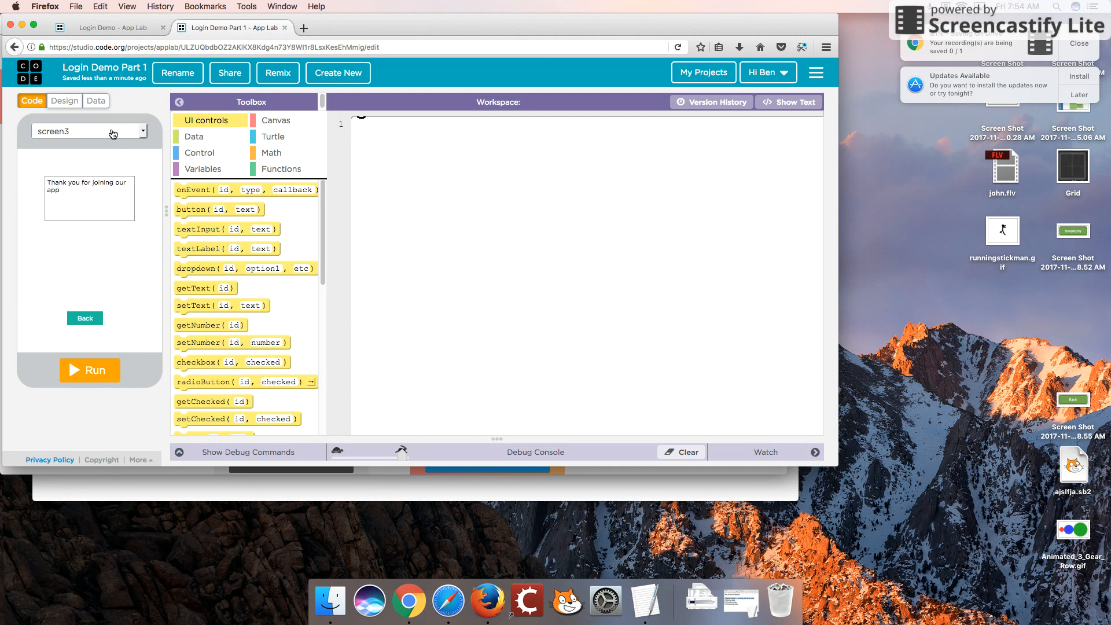
pyautogui.click(87, 131)
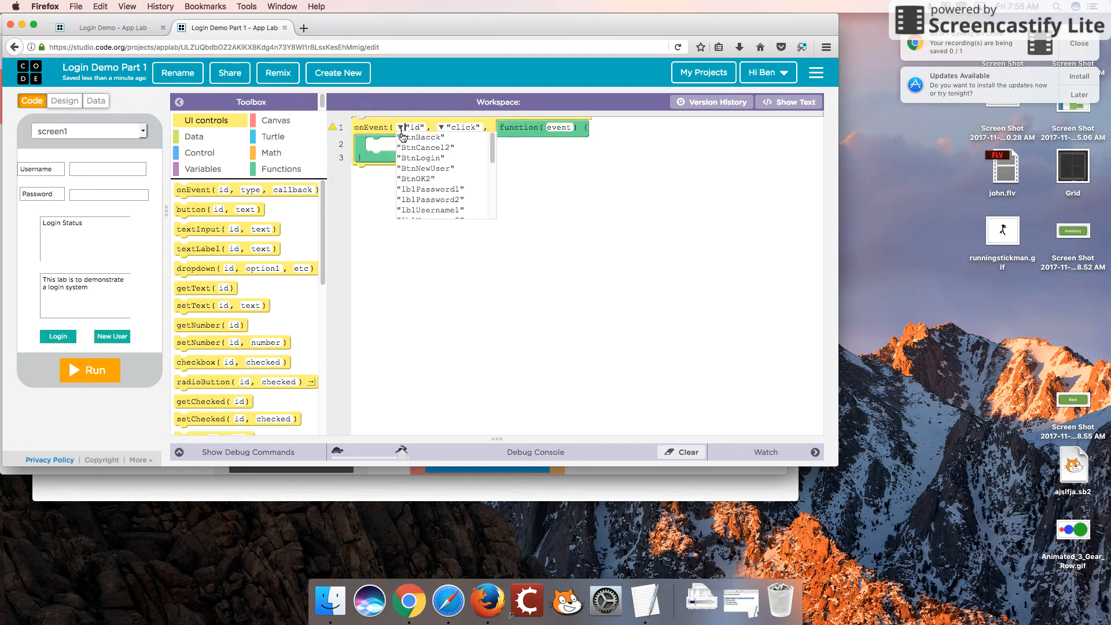
pyautogui.moveTo(447, 169)
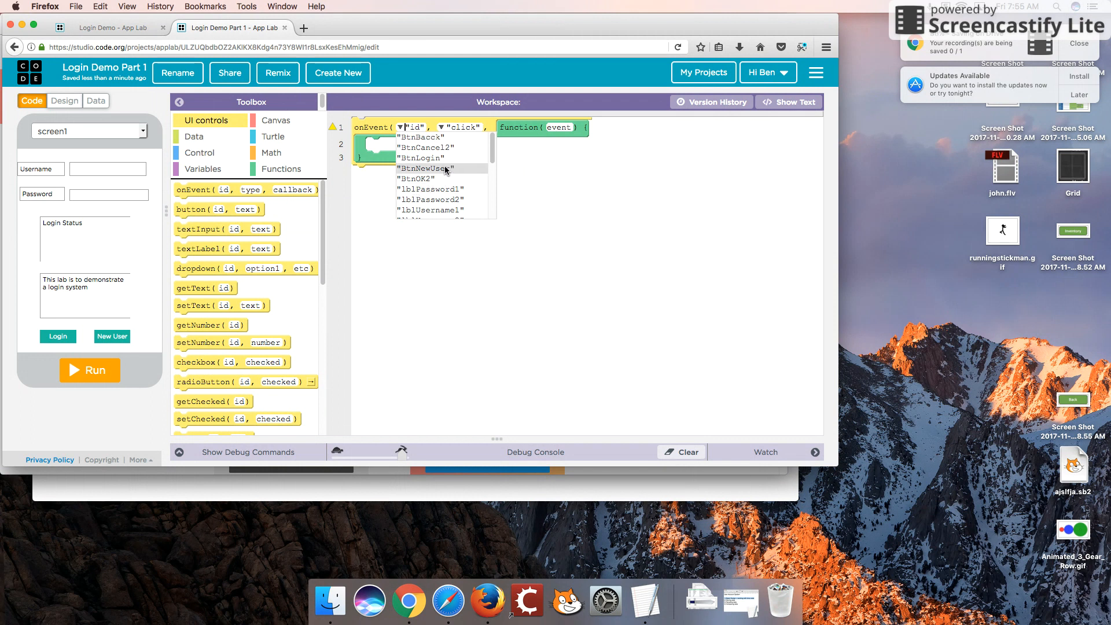
# - Set the onEvent handler to BtnNewUser with setScreen("screen2") and preview screen2
pyautogui.click(423, 168)
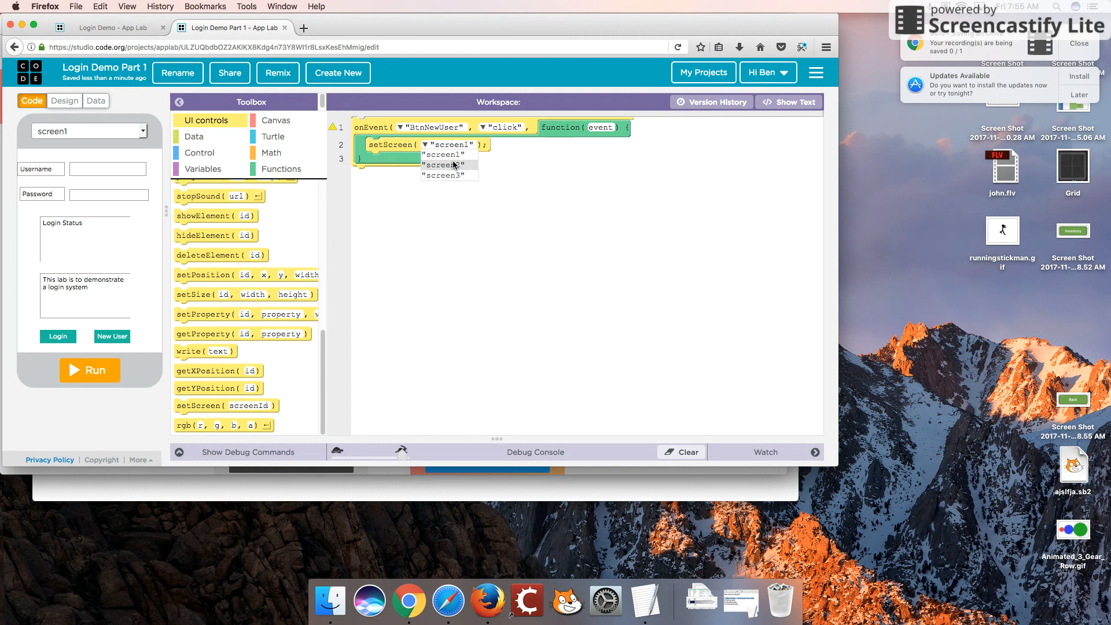
pyautogui.click(447, 164)
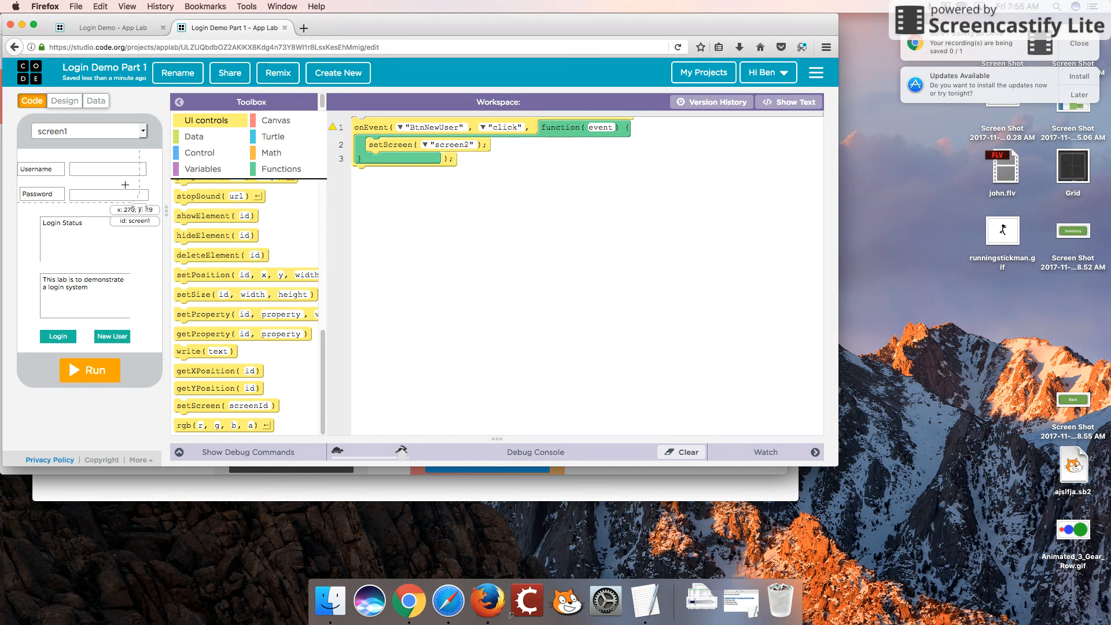
pyautogui.click(89, 131)
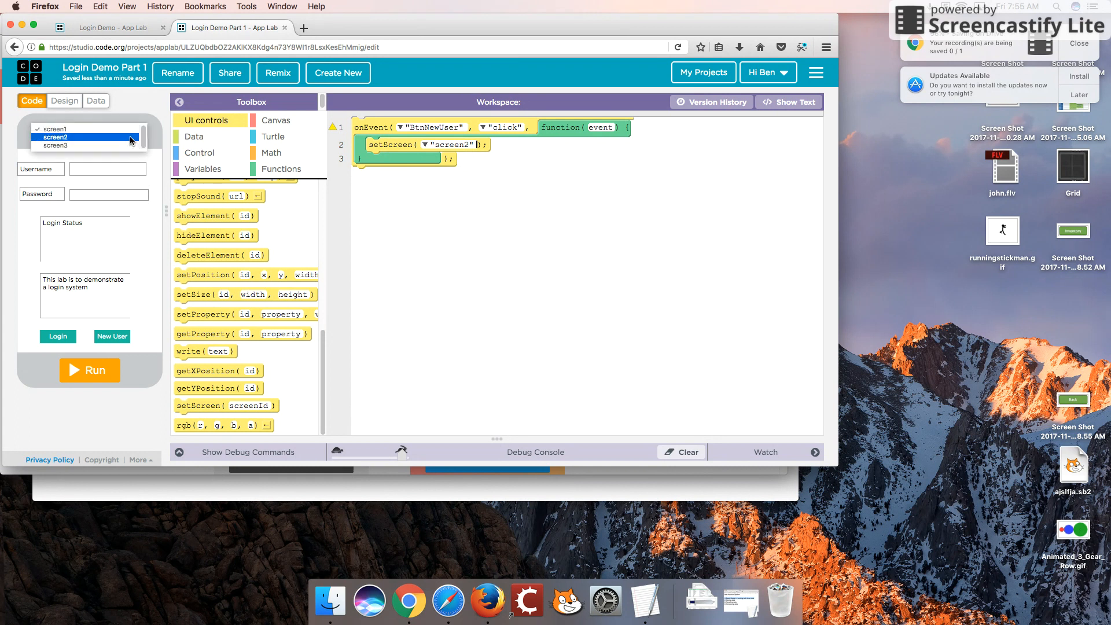
pyautogui.click(87, 136)
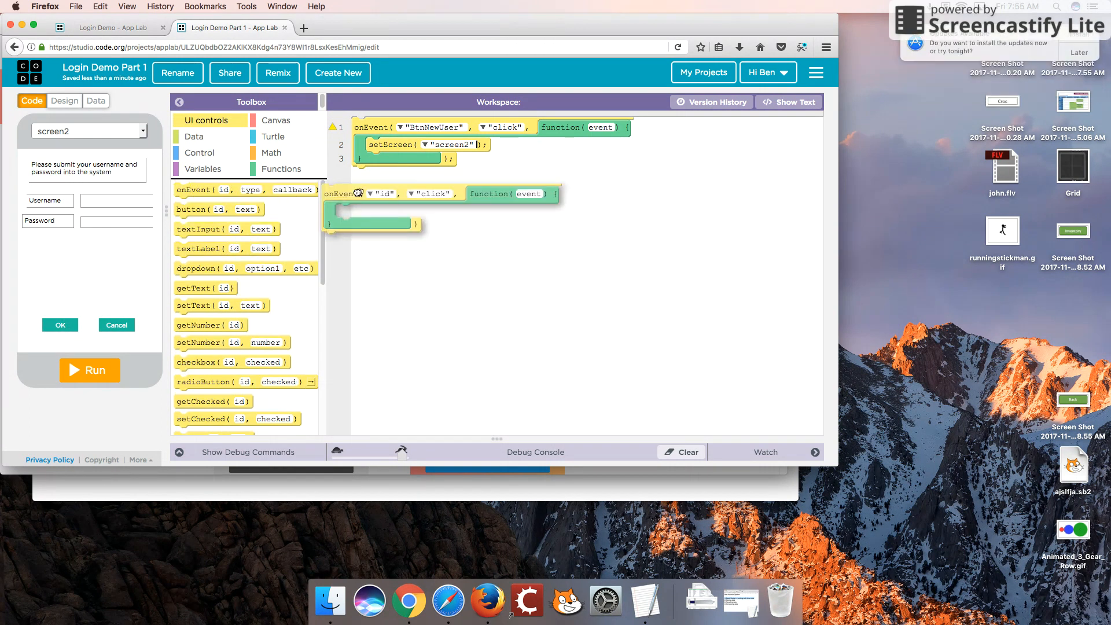
# - Add click handlers for BtnOK2 (to screen3) and BtnCancel2 (to screen1), plus a fourth empty onEvent
pyautogui.moveTo(375, 193); pyautogui.dragTo(247, 198)
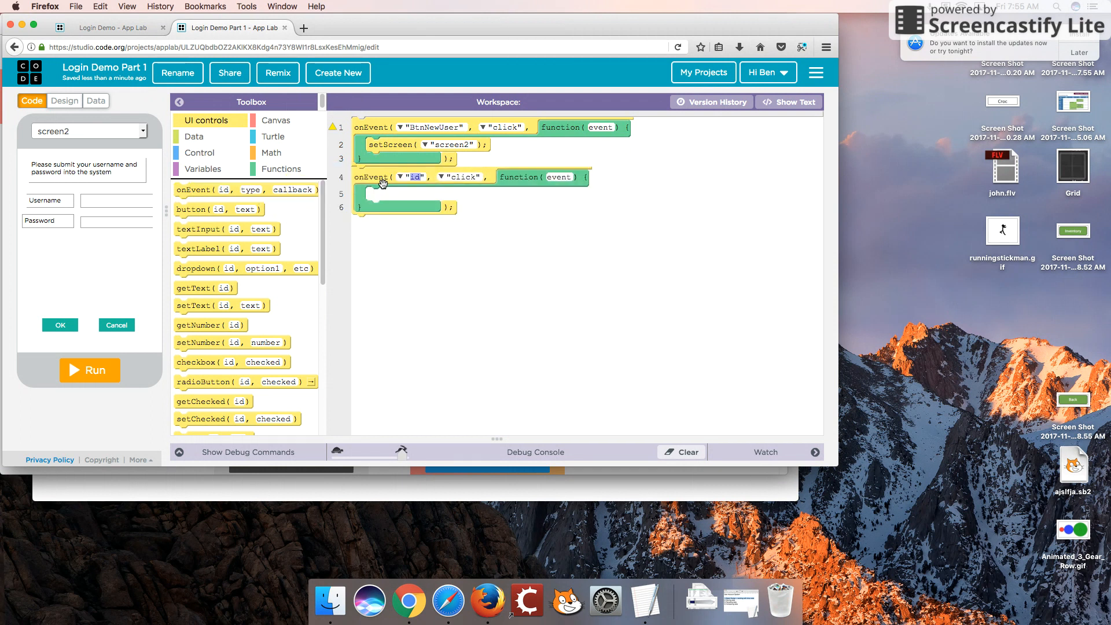
pyautogui.click(414, 177)
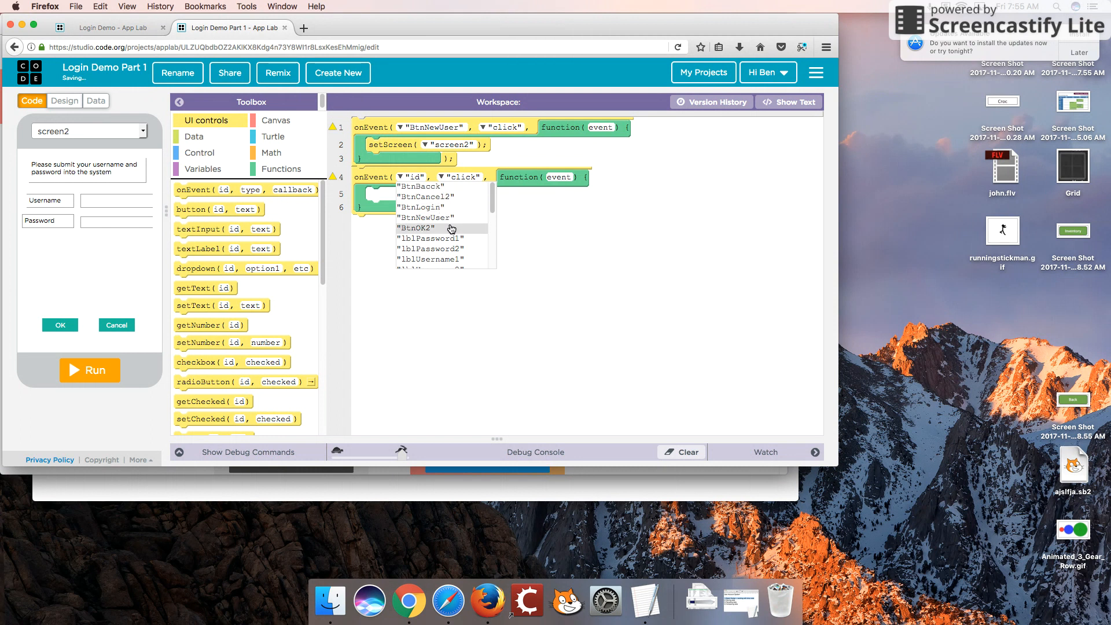
pyautogui.click(416, 228)
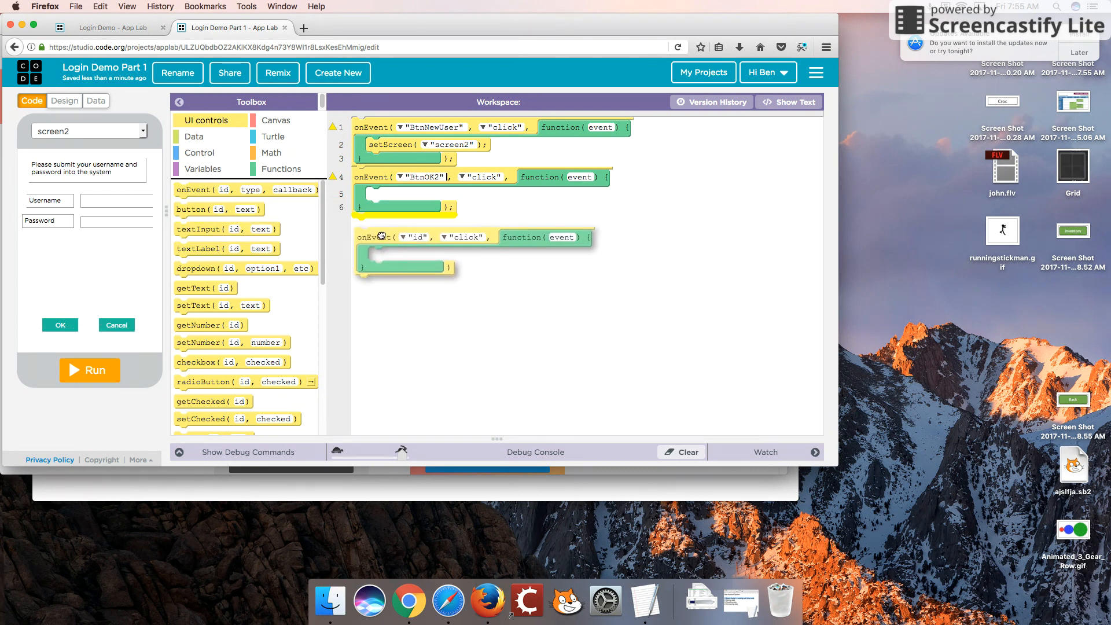
pyautogui.click(416, 224)
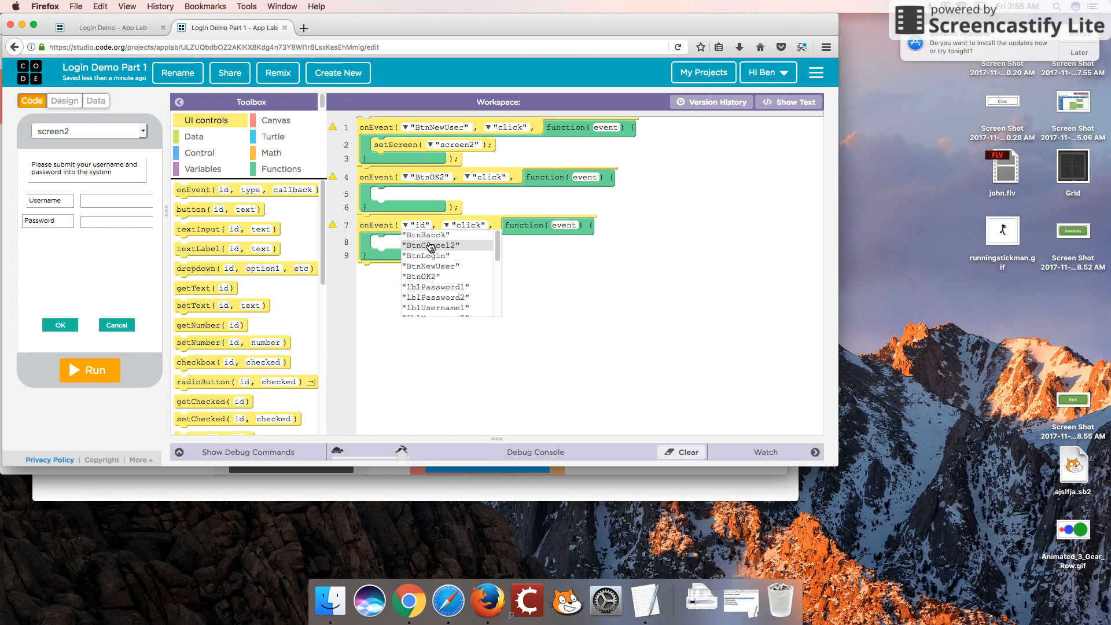
pyautogui.click(430, 245)
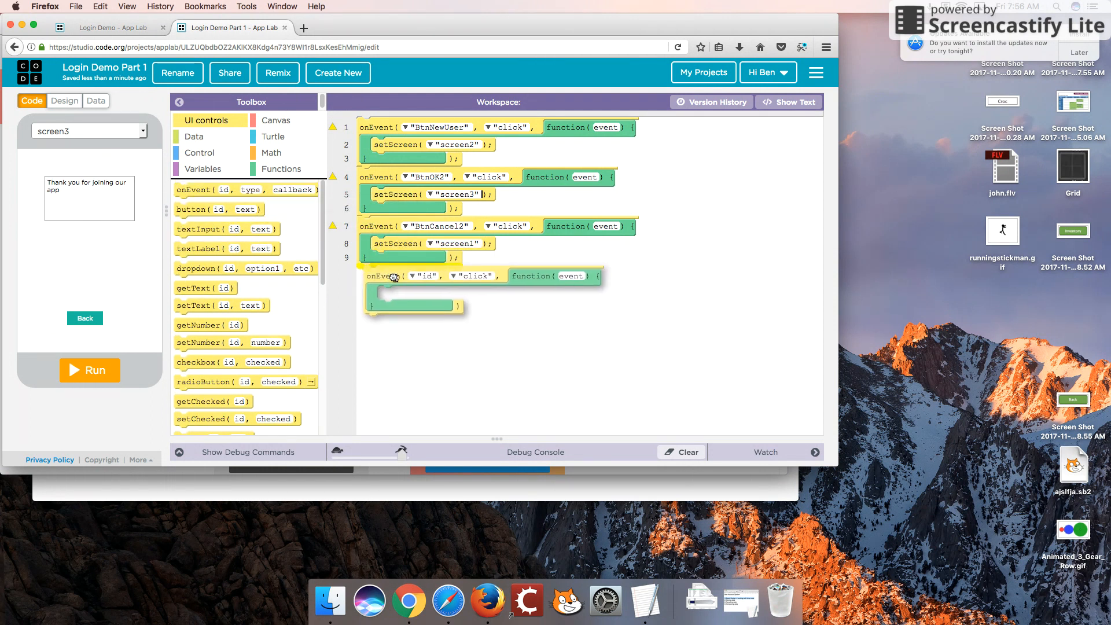
pyautogui.click(412, 276)
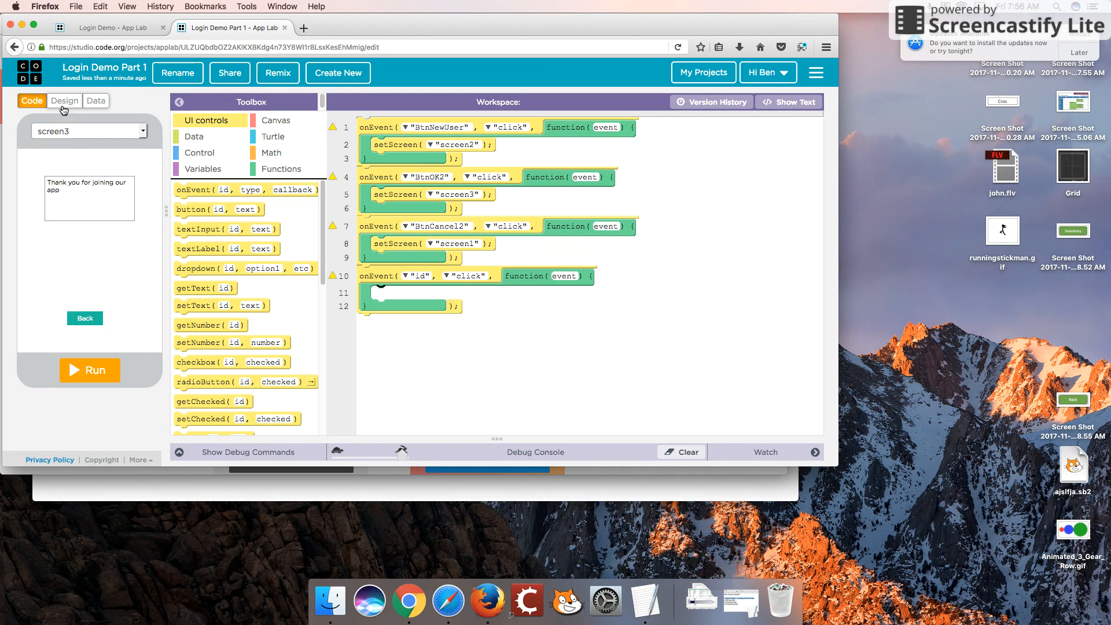
# - Check the Back button's id in Design and set the fourth handler to BtnBack3 returning to screen1
pyautogui.click(64, 100)
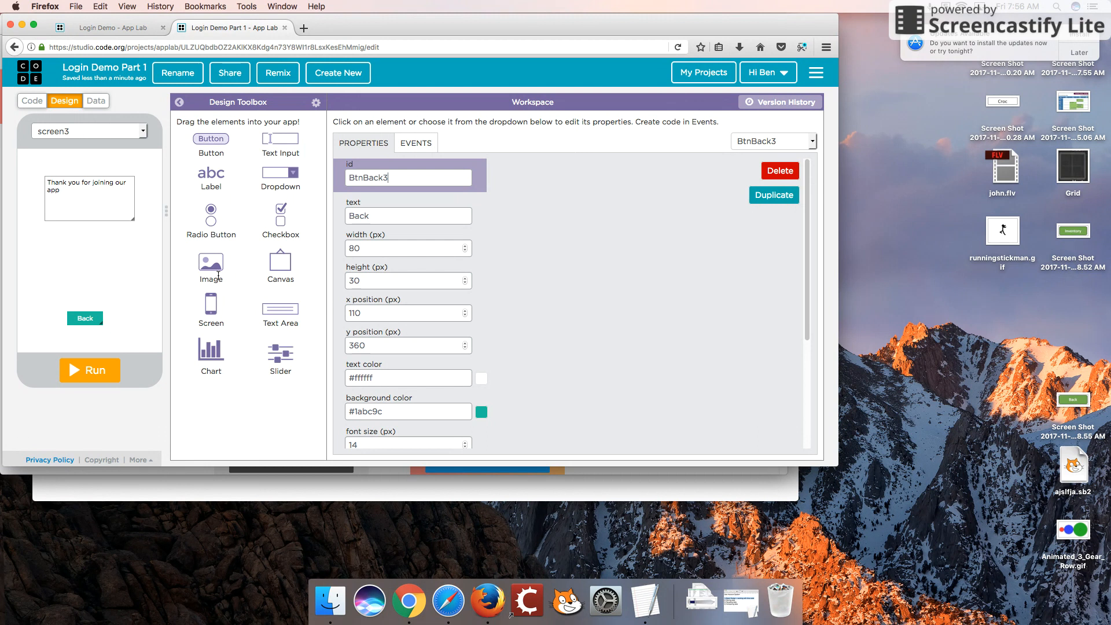
pyautogui.click(32, 100)
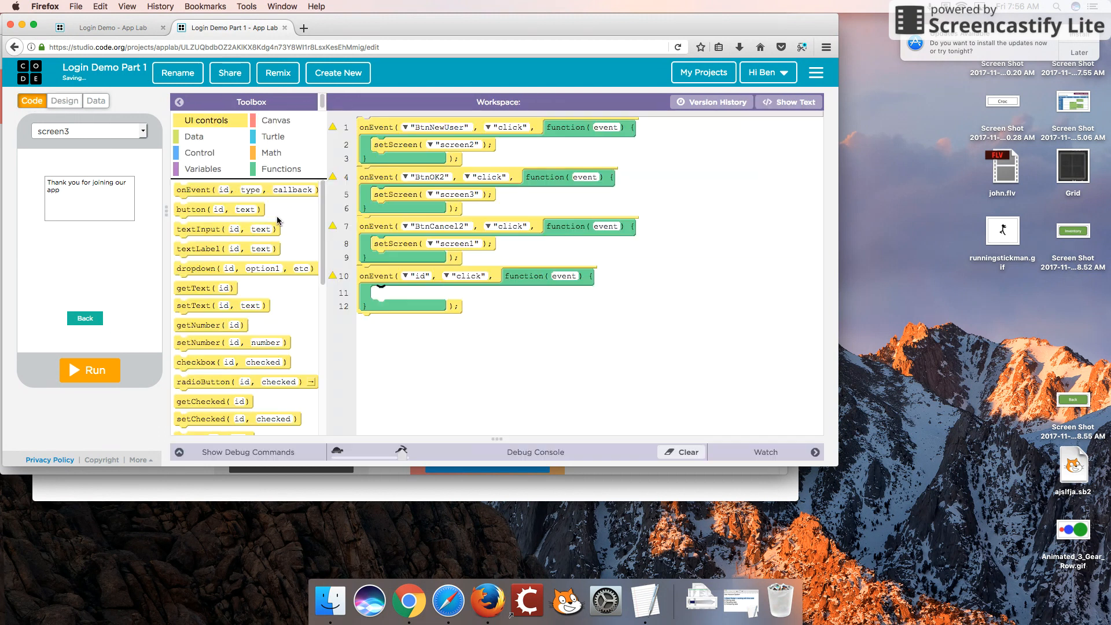
pyautogui.click(418, 275)
pyautogui.write('BtnBack3')
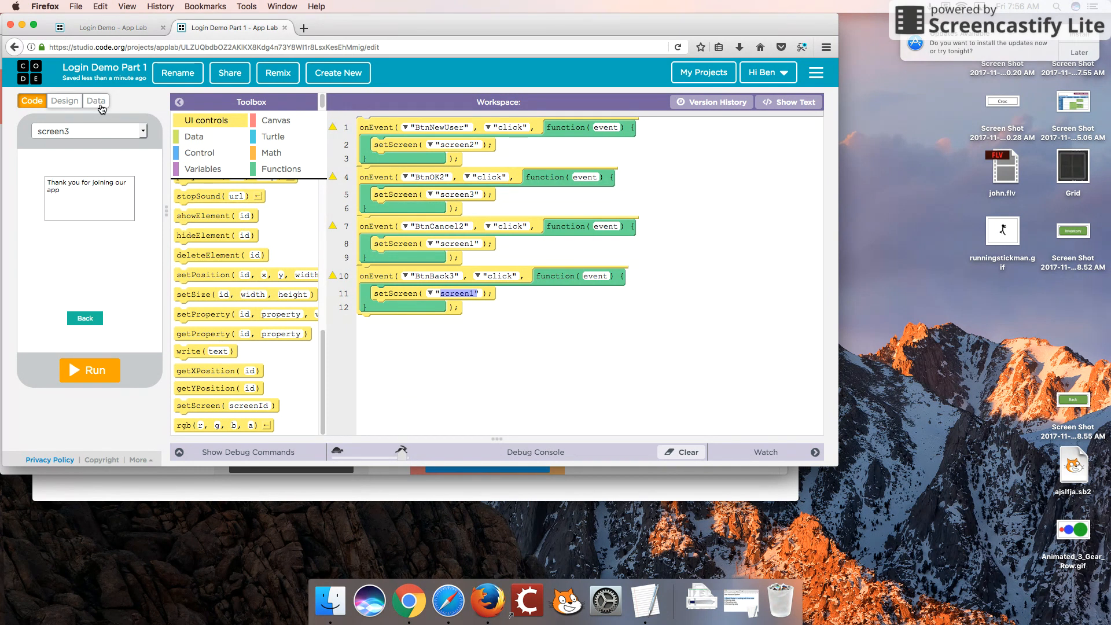
# - Run the app, try New User to reach the sign-up form, then Cancel back to screen1
pyautogui.click(96, 100)
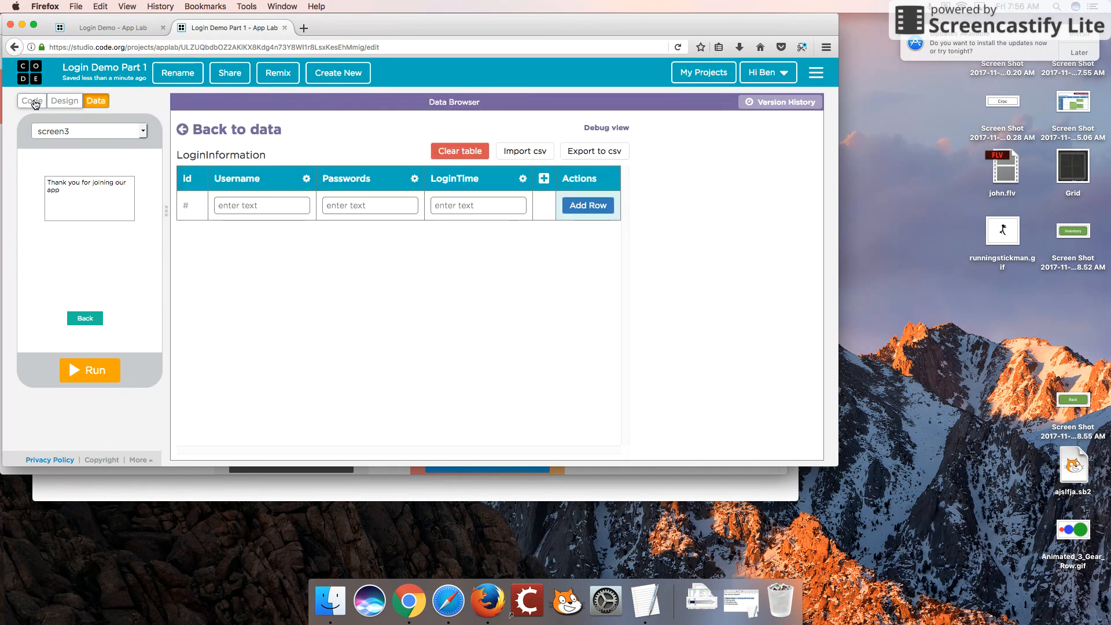
pyautogui.click(31, 101)
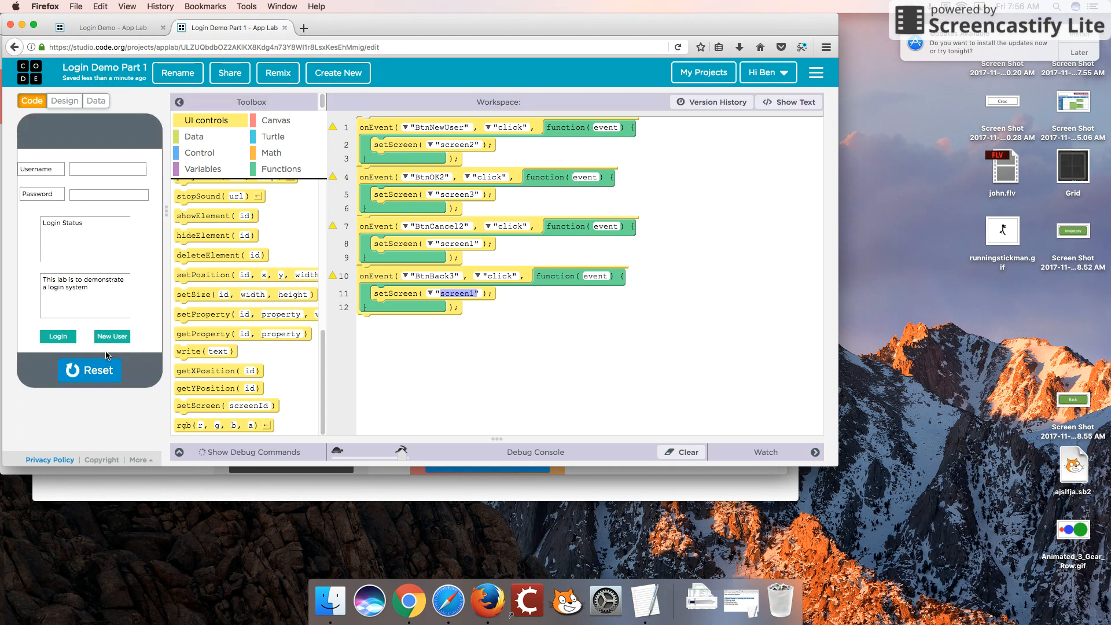
pyautogui.click(111, 336)
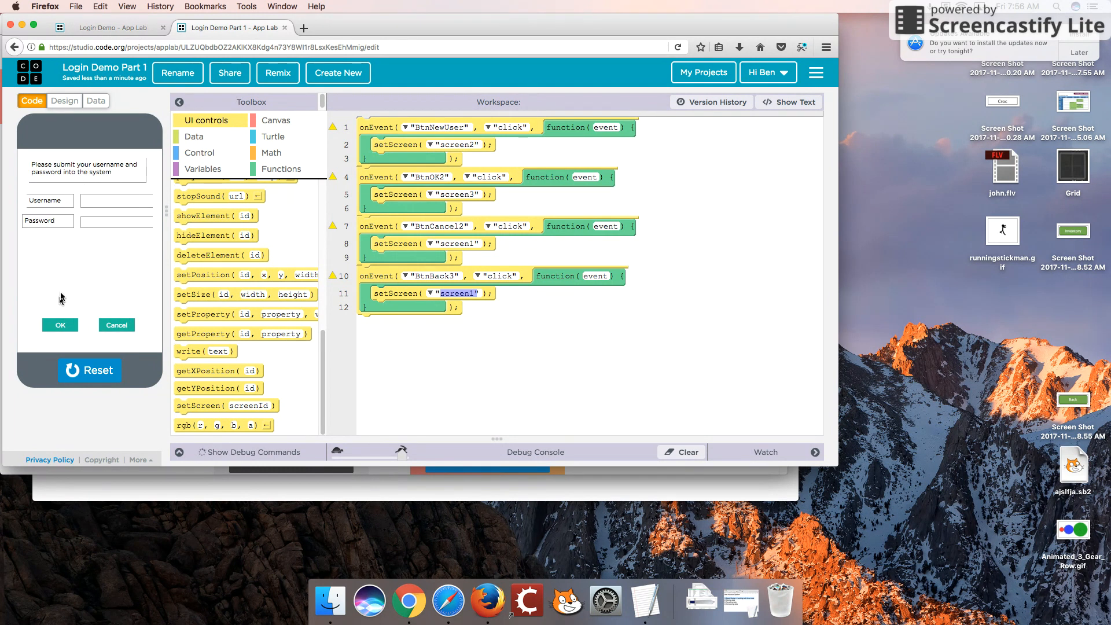
pyautogui.click(60, 324)
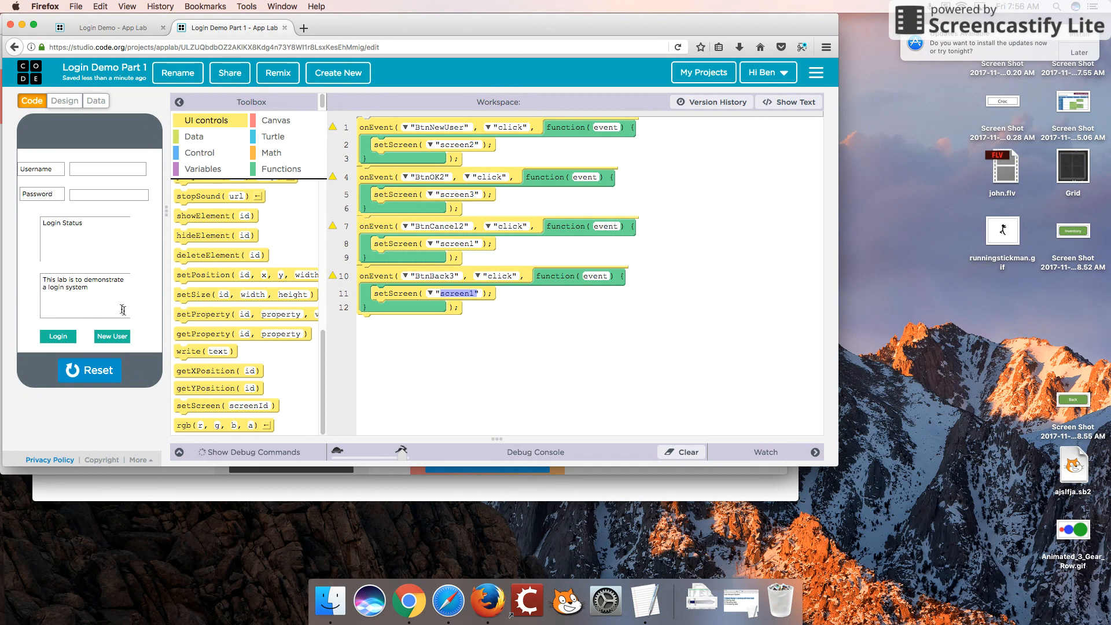
pyautogui.moveTo(125, 334)
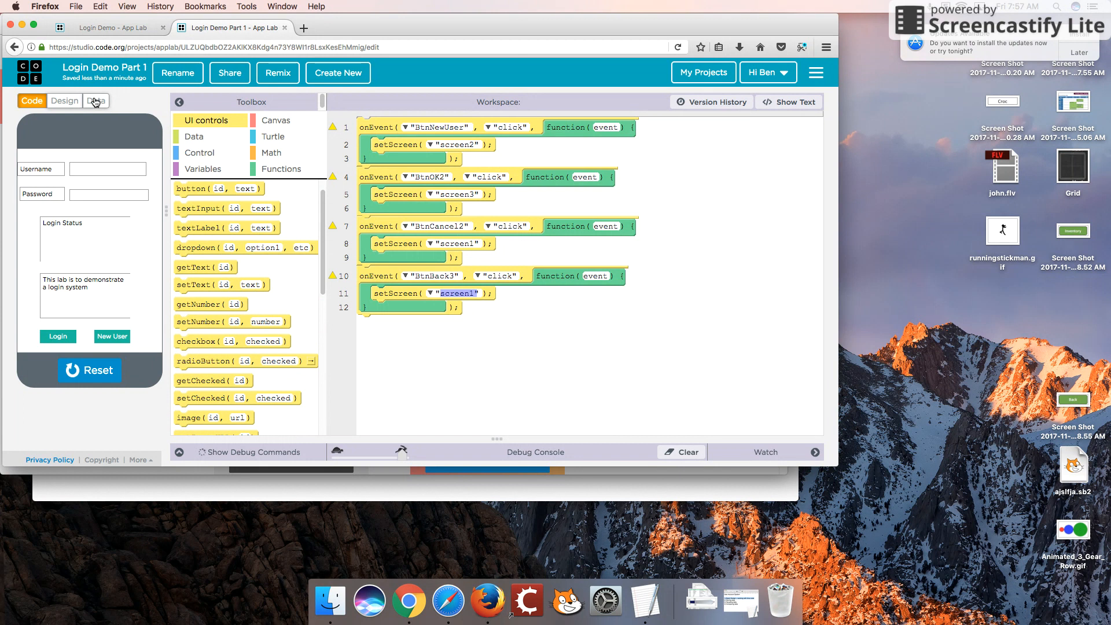
pyautogui.click(95, 101)
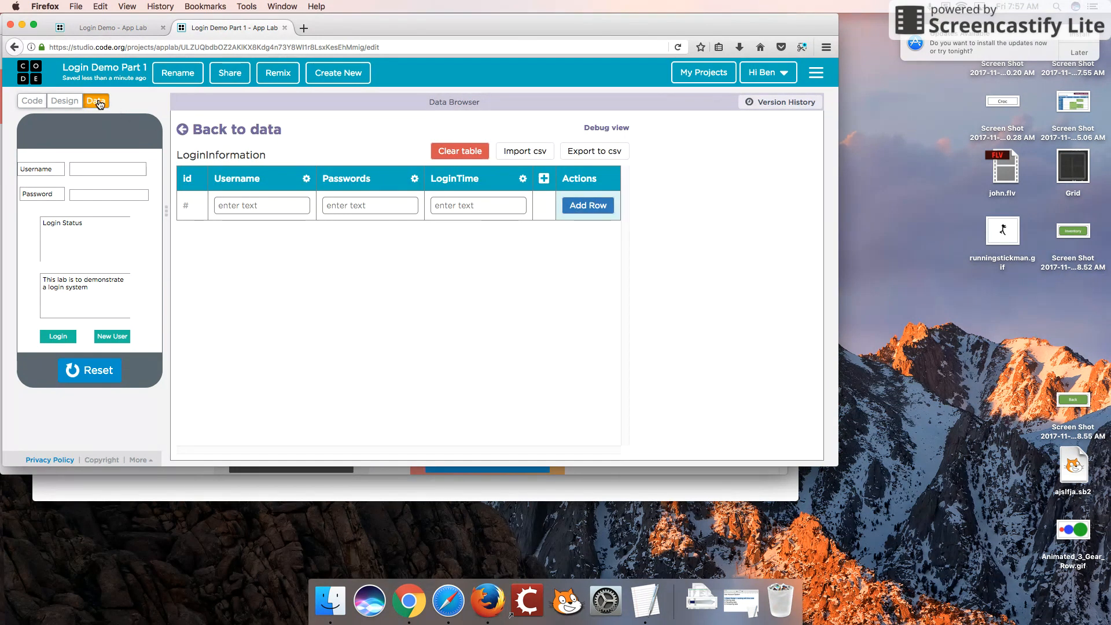
pyautogui.moveTo(93, 107)
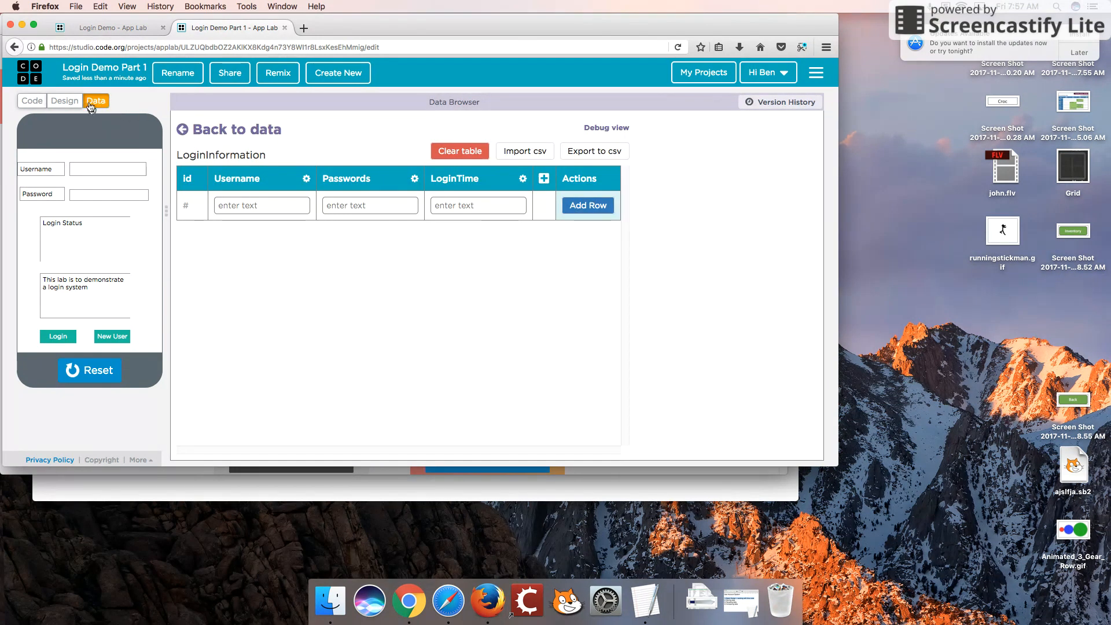
pyautogui.click(228, 129)
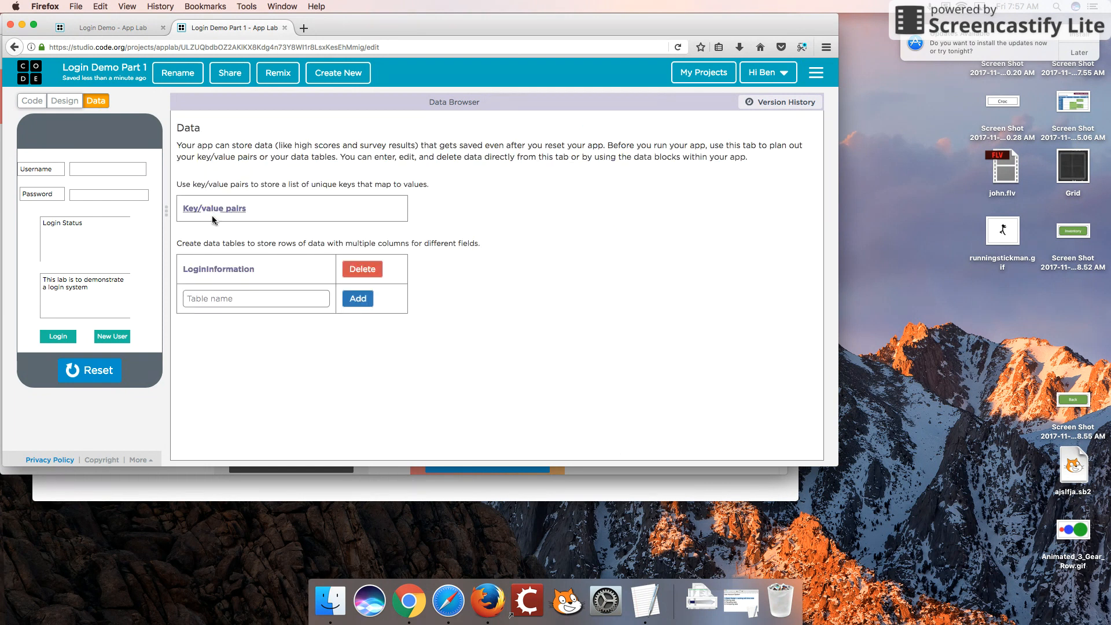
pyautogui.moveTo(218, 215)
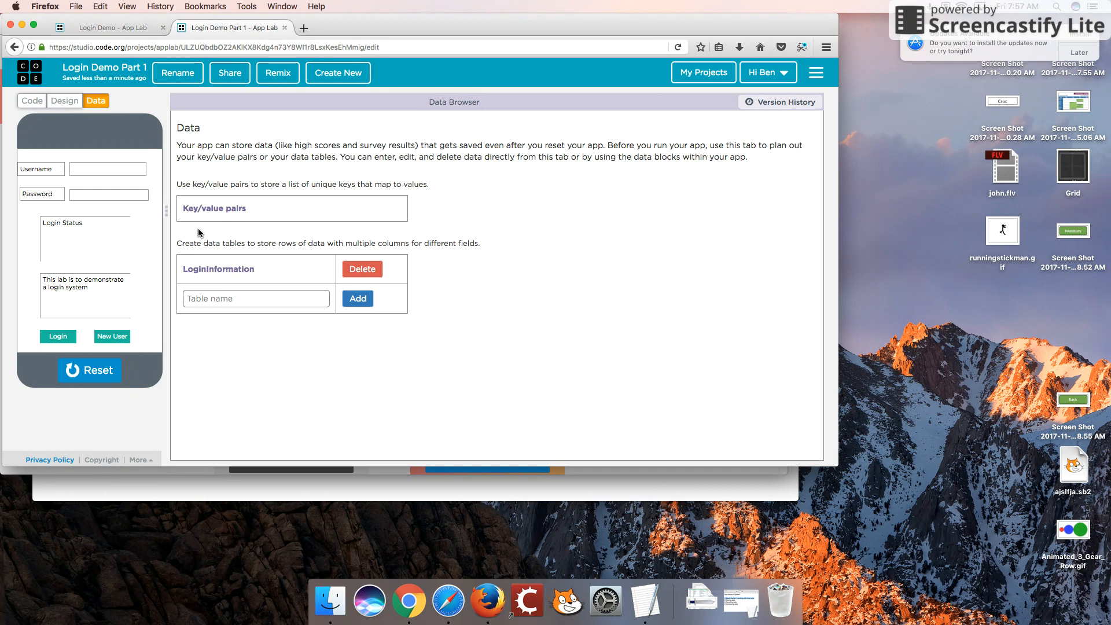
pyautogui.moveTo(34, 108)
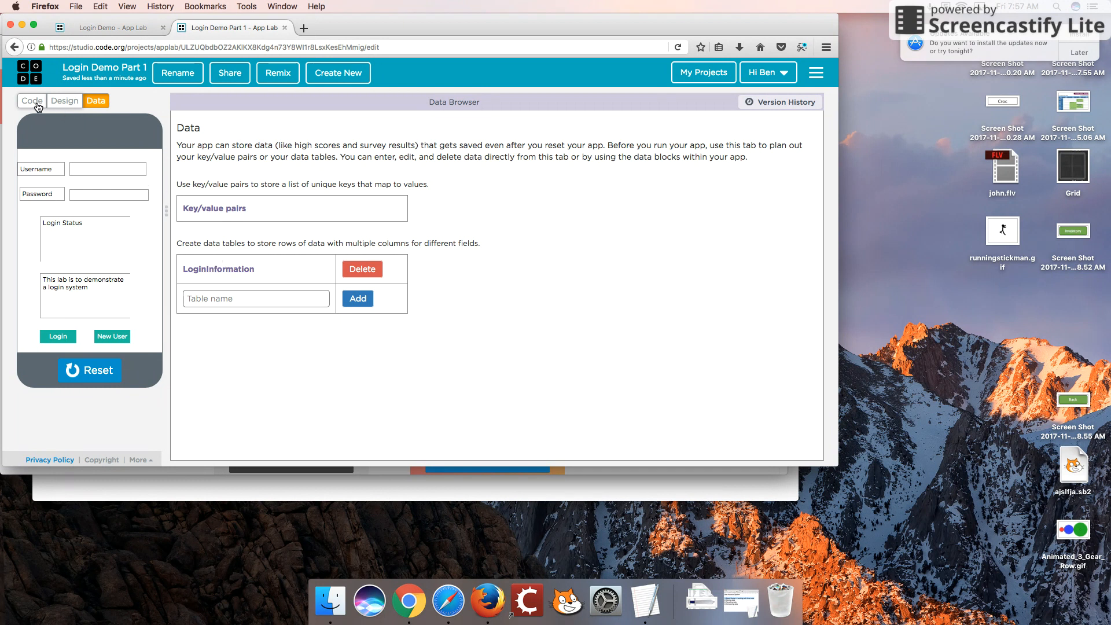
pyautogui.click(30, 100)
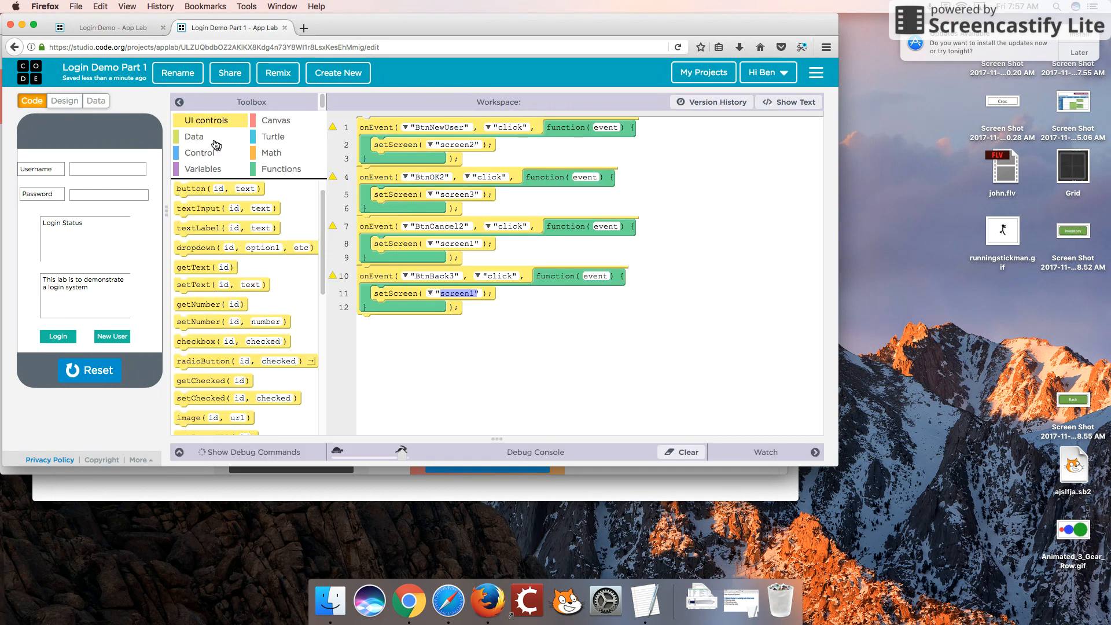
# - Add createRecord to the BtnOK2 handler with the table name LoginInformation
pyautogui.click(194, 136)
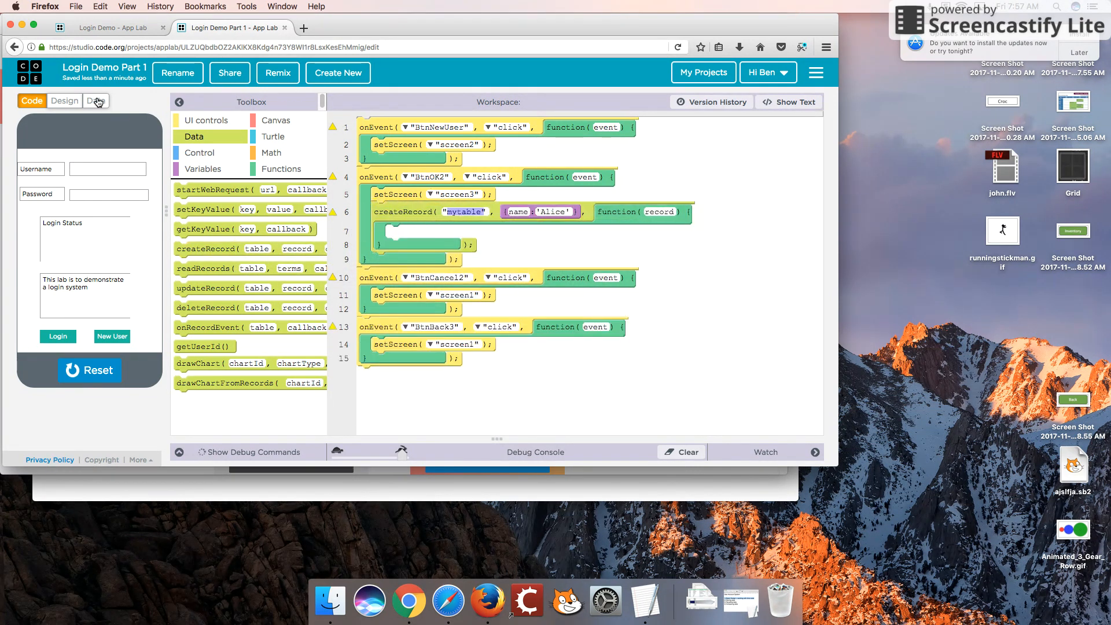
pyautogui.click(96, 101)
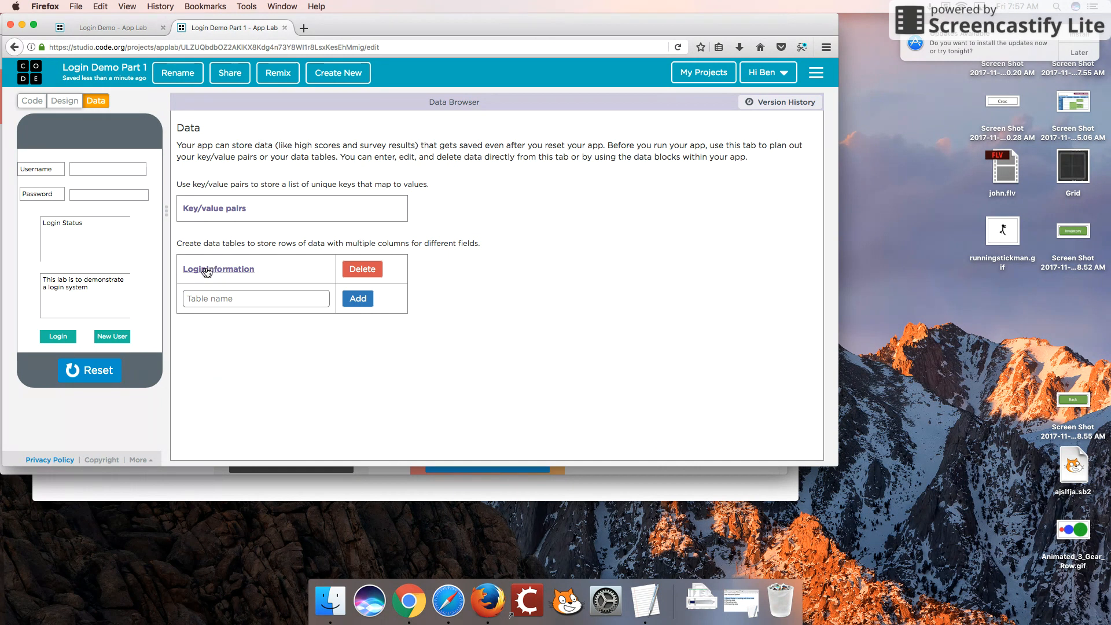
pyautogui.doubleClick(218, 269)
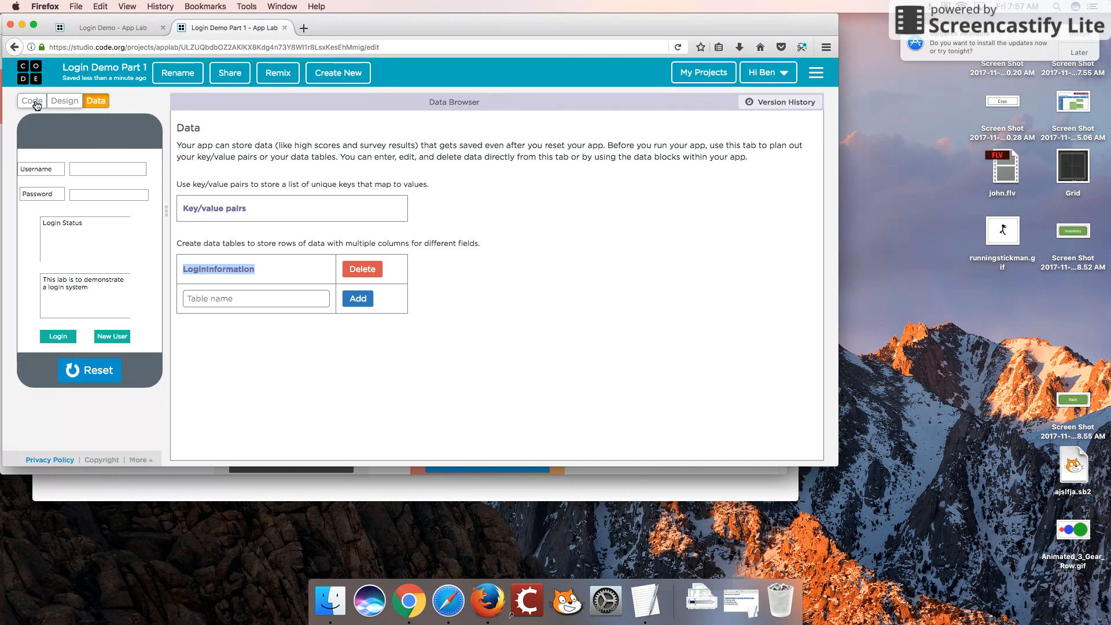
pyautogui.click(31, 99)
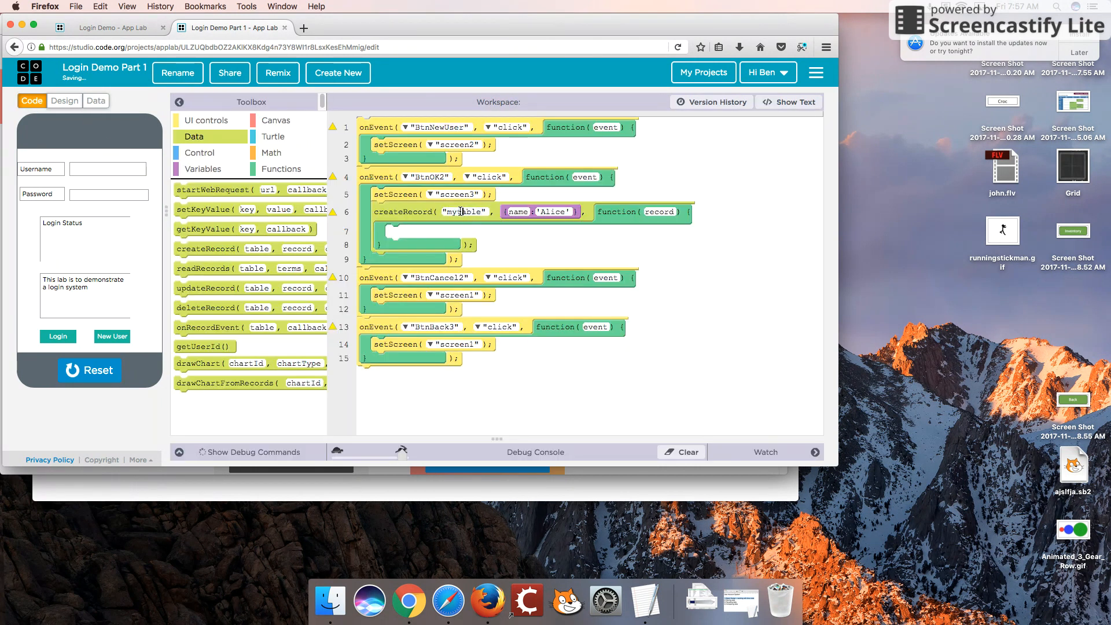
pyautogui.write('LoginInformation"')
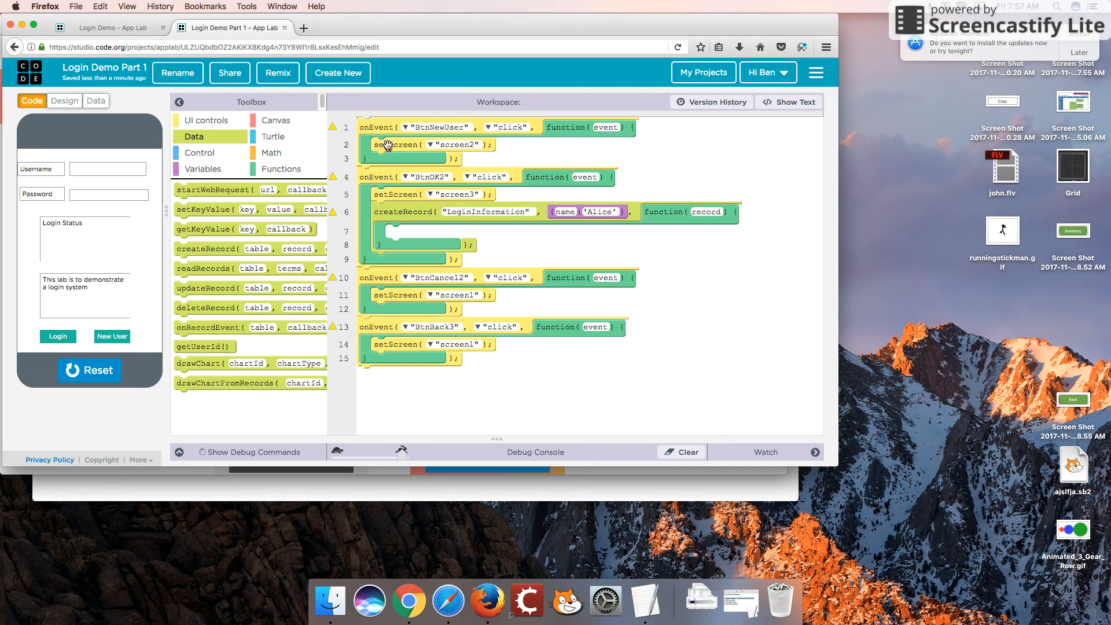
# - Check LoginInformation's columns and rename the record's key to Username
pyautogui.click(94, 99)
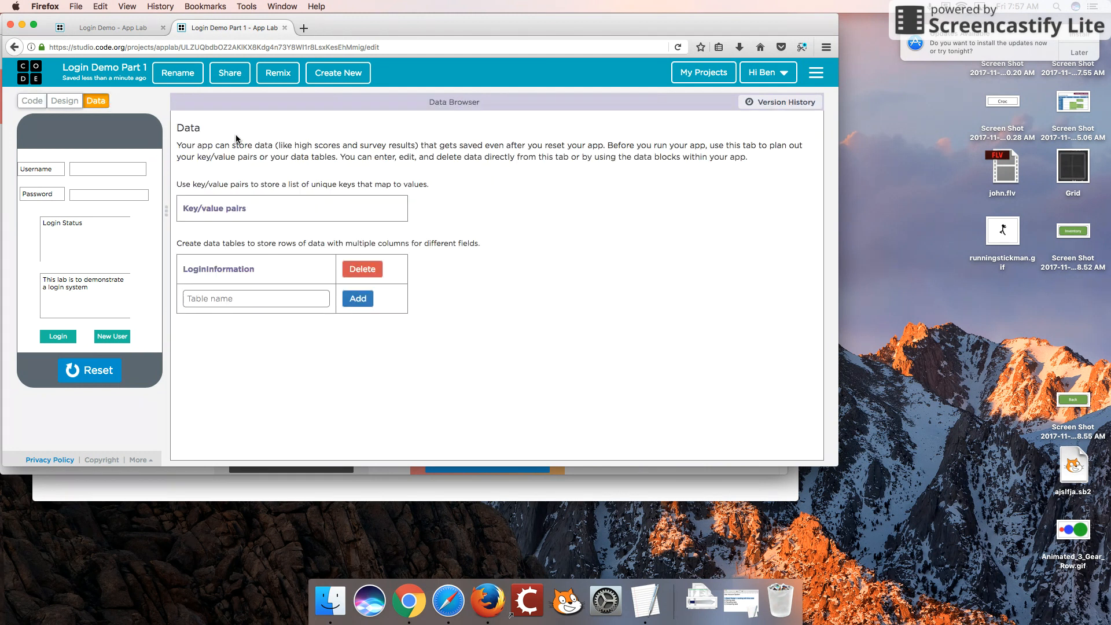
pyautogui.click(217, 269)
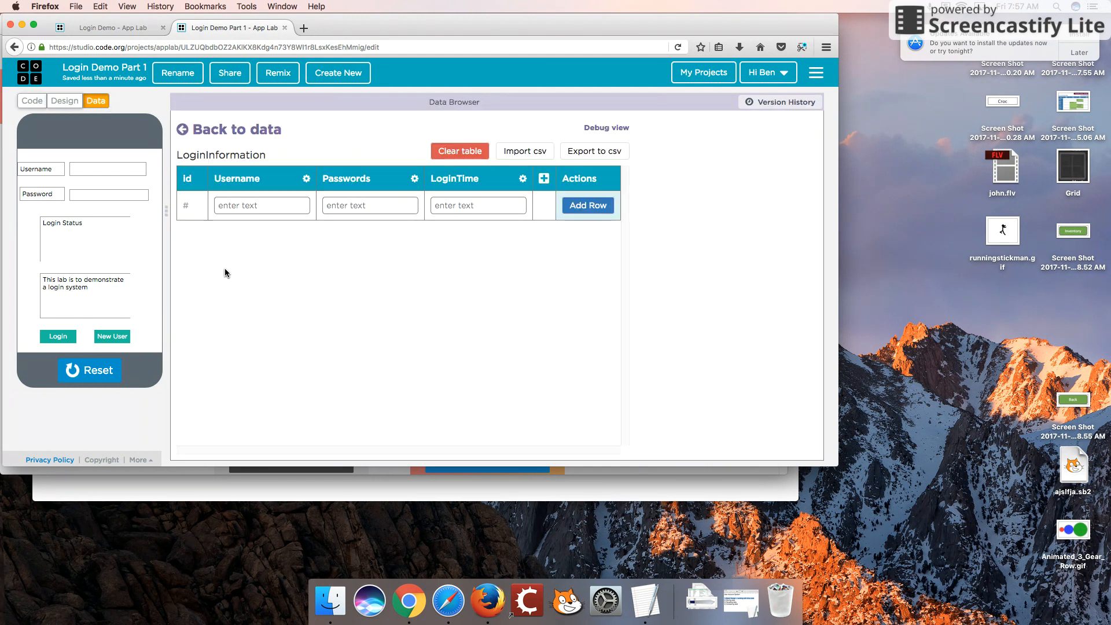
pyautogui.moveTo(448, 190)
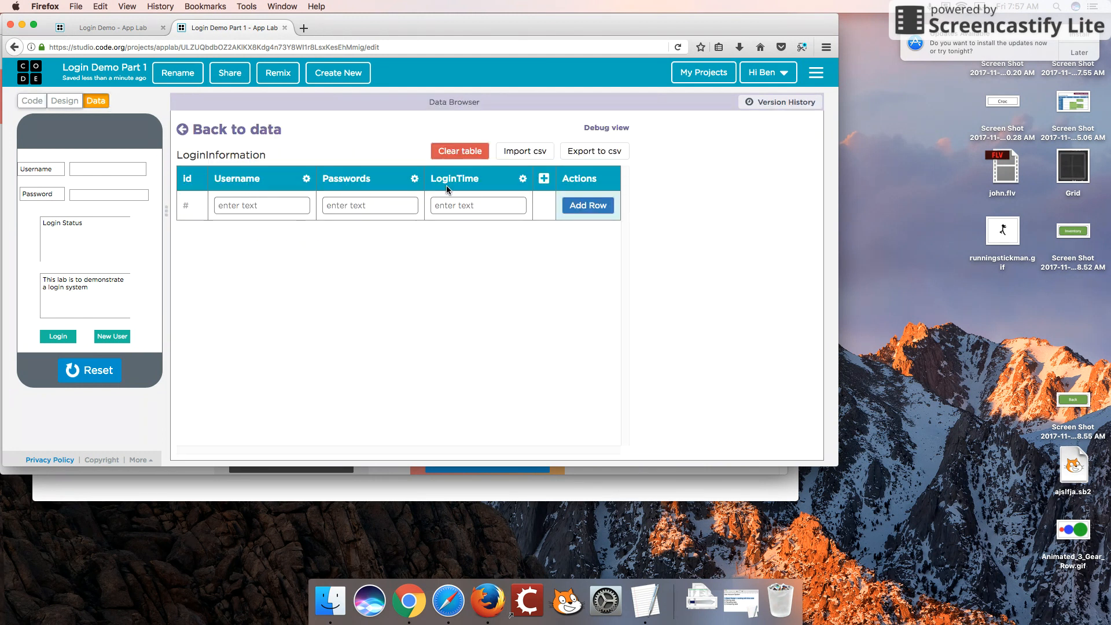
pyautogui.click(32, 101)
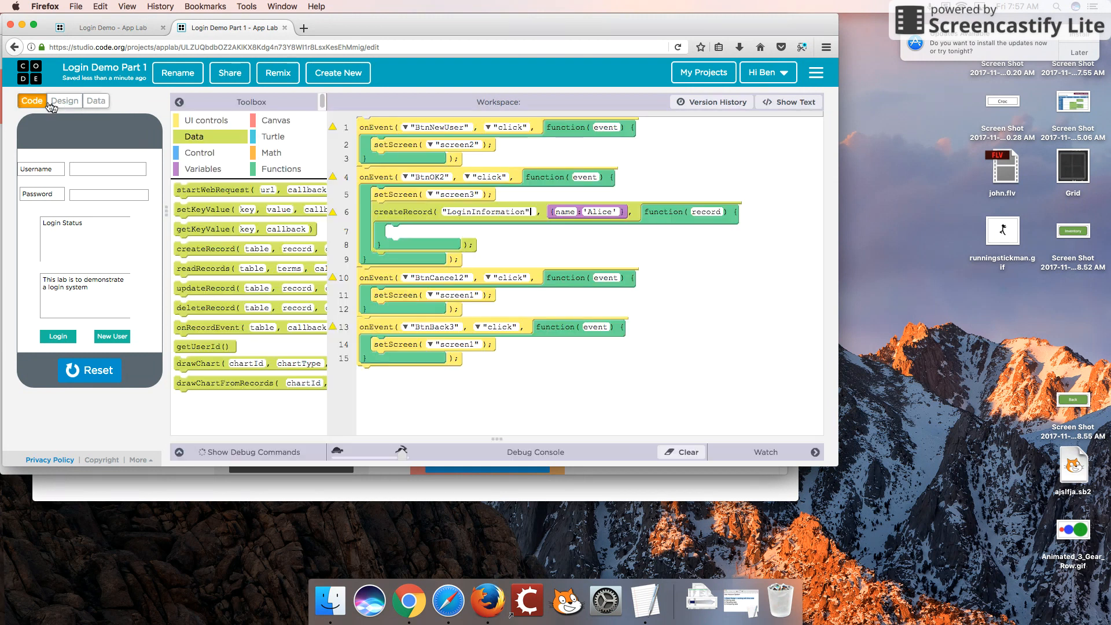
pyautogui.moveTo(576, 211)
pyautogui.write('user')
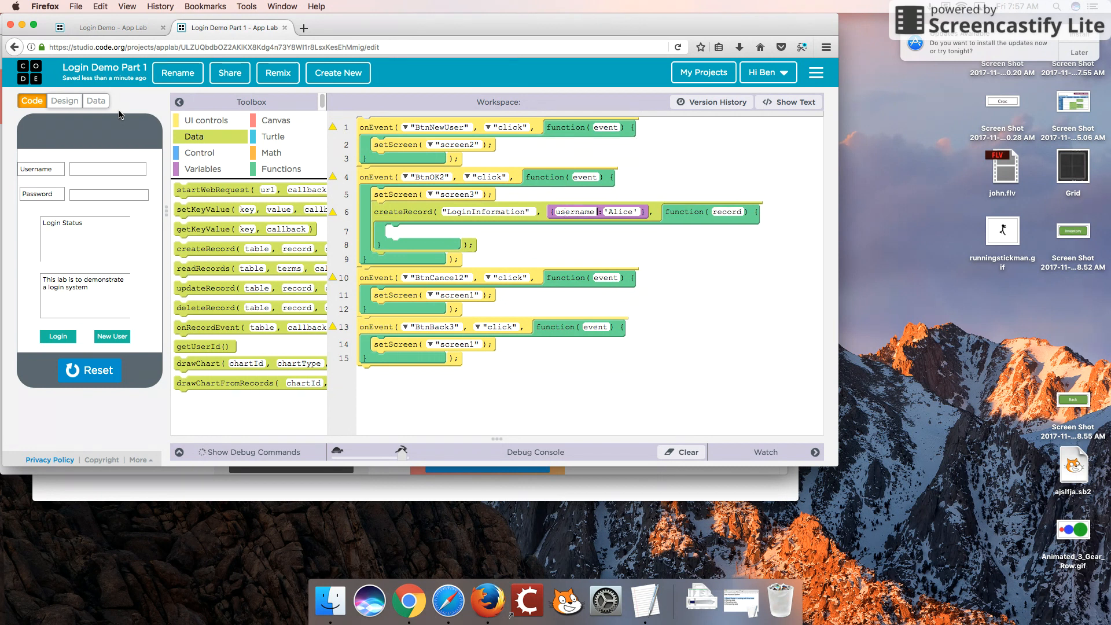
pyautogui.click(94, 100)
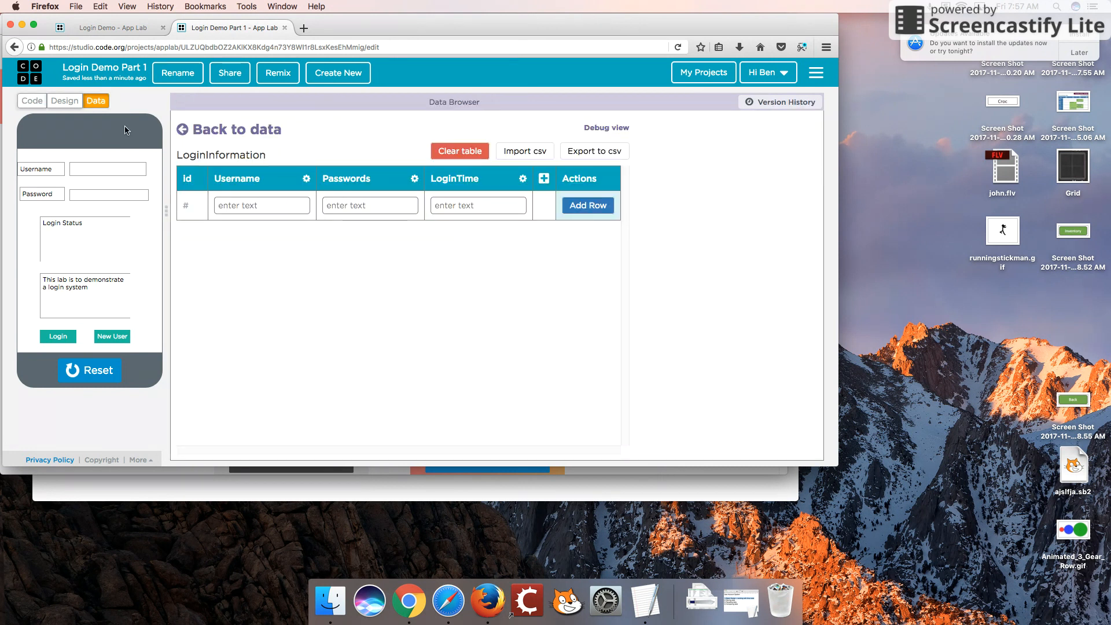
pyautogui.click(32, 100)
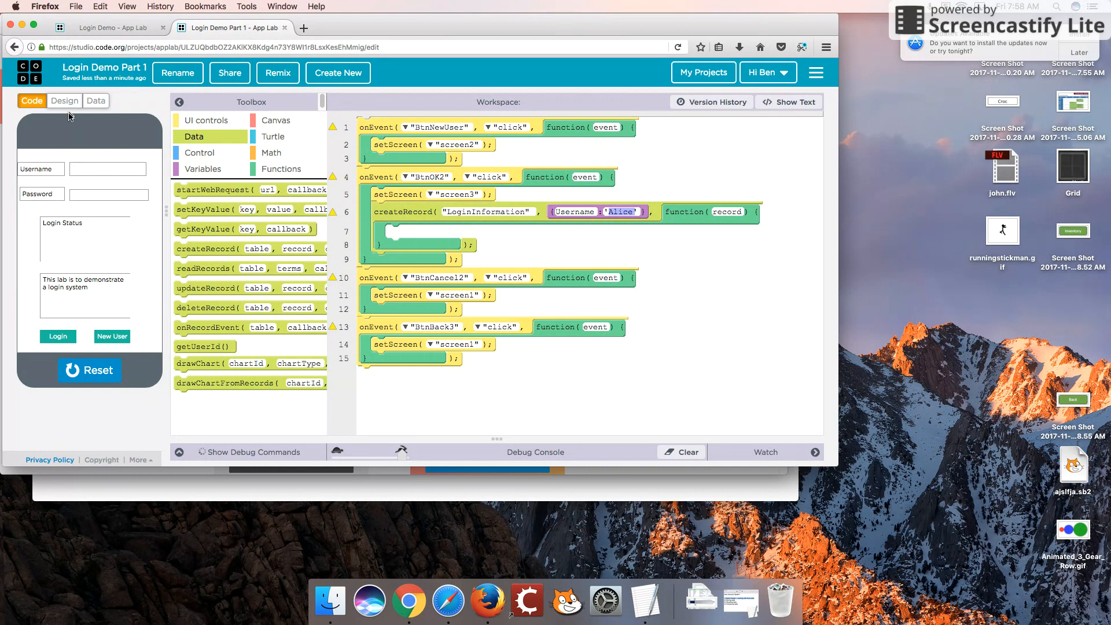
# - Look up txtUsernameInput2 on screen2 in Design and clear 'Alice' from the Username field
pyautogui.click(63, 100)
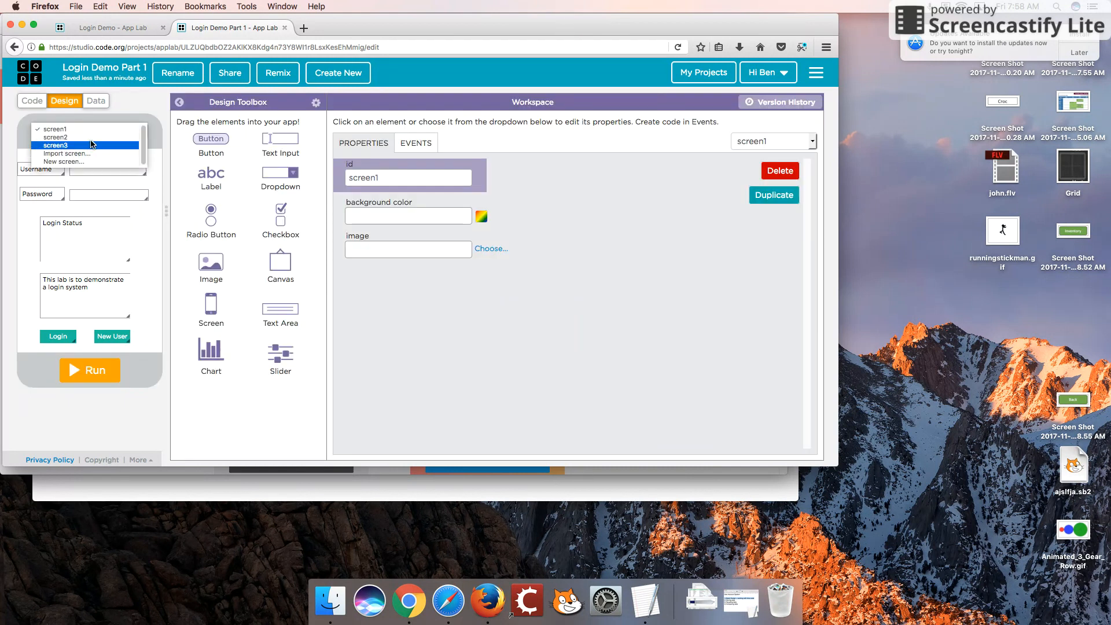
pyautogui.click(51, 139)
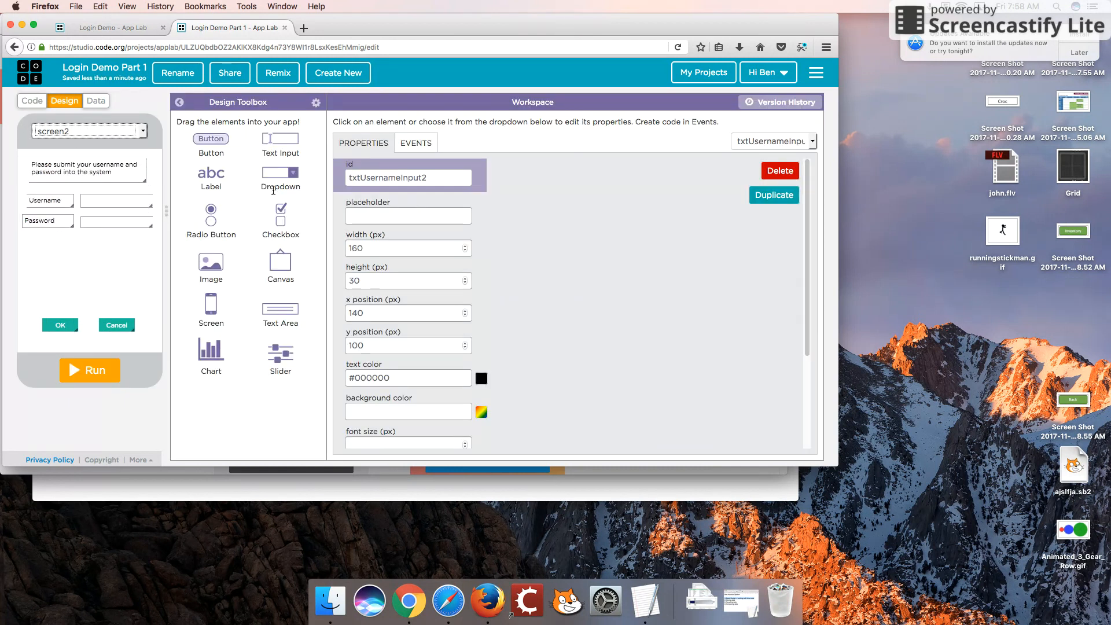
pyautogui.tripleClick(408, 178)
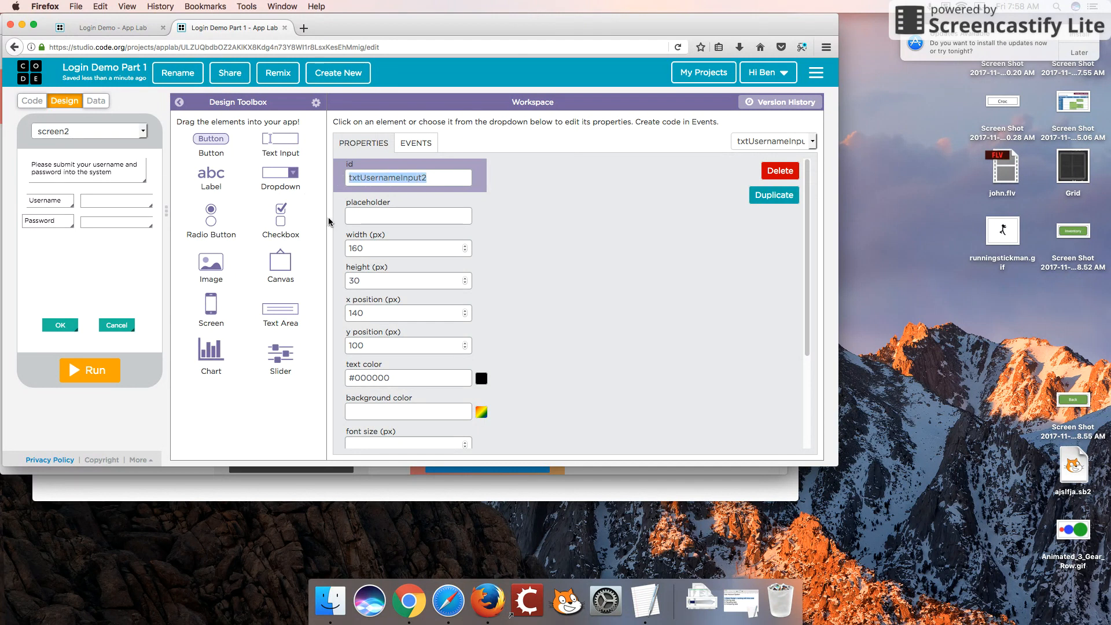
pyautogui.moveTo(140, 153)
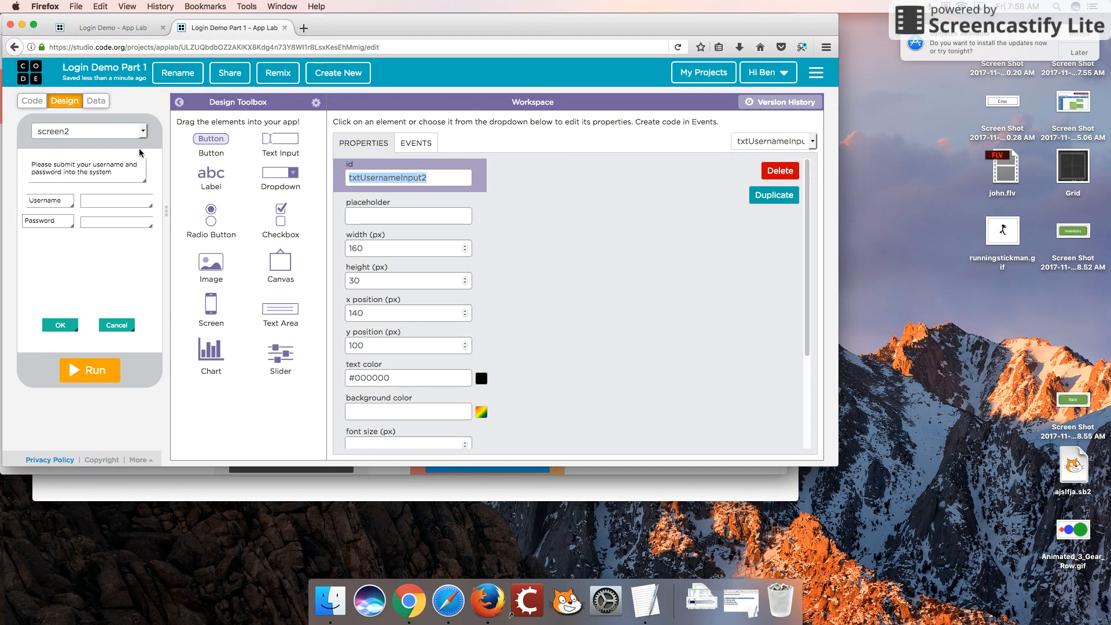
pyautogui.click(33, 101)
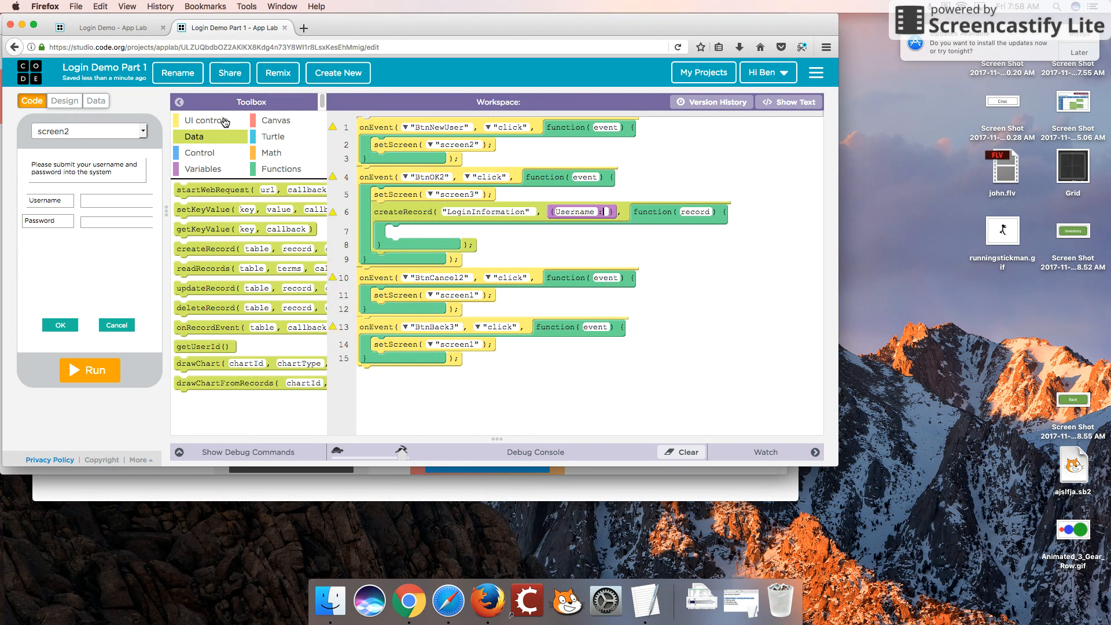
# - Make the Username value read getText from txtUsernameInput2
pyautogui.click(206, 120)
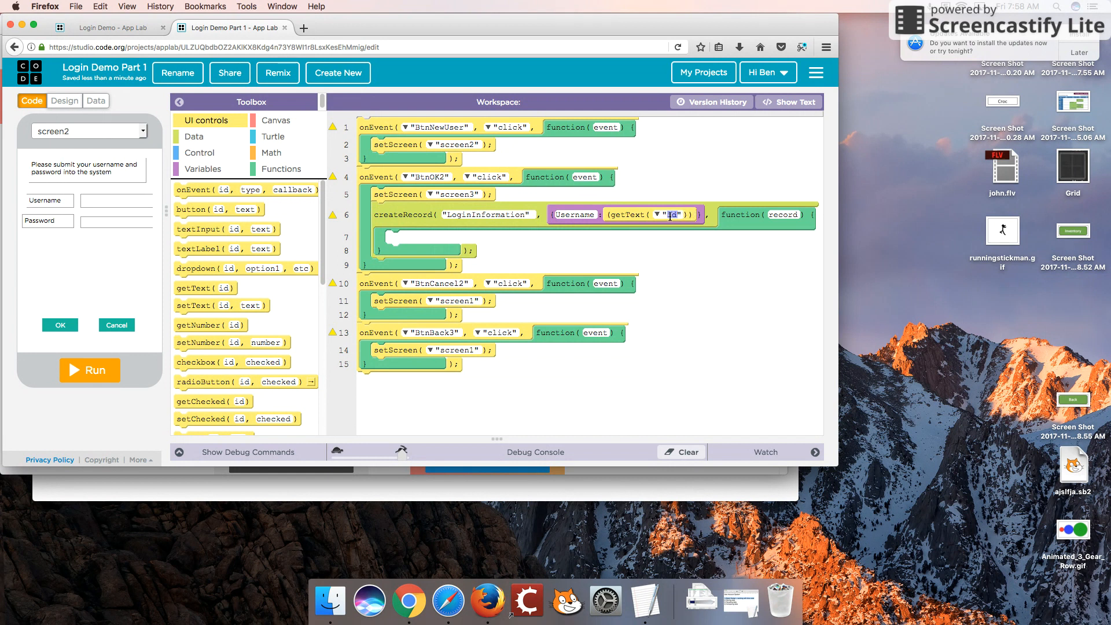
pyautogui.click(656, 215)
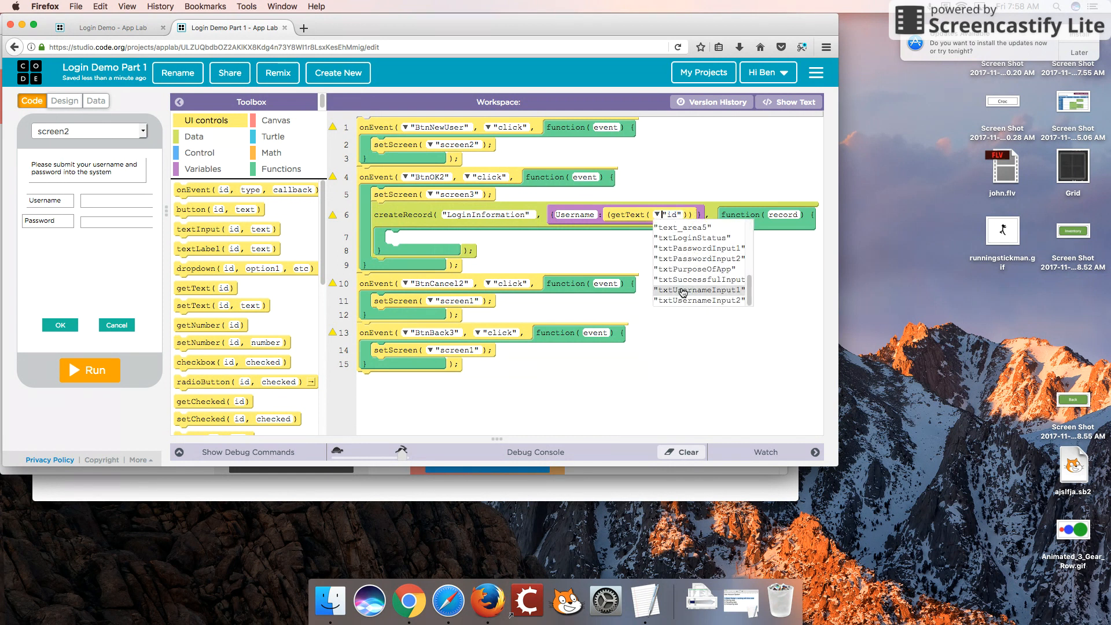
pyautogui.click(700, 301)
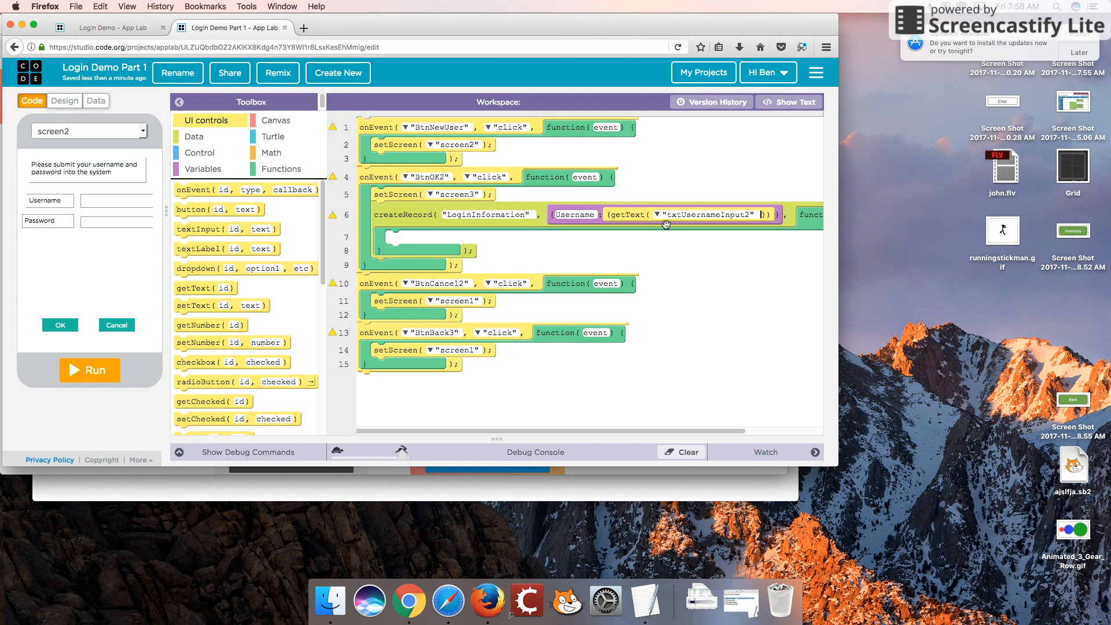
pyautogui.moveTo(784, 350)
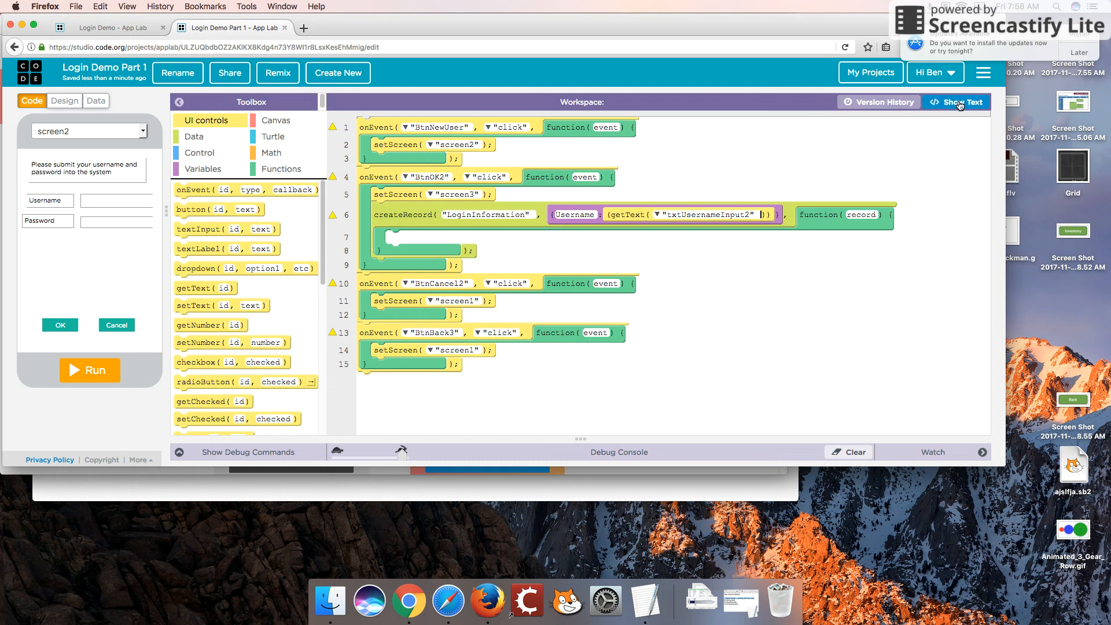
# - In text view, add a Password:() entry after Username in the createRecord object
pyautogui.click(956, 102)
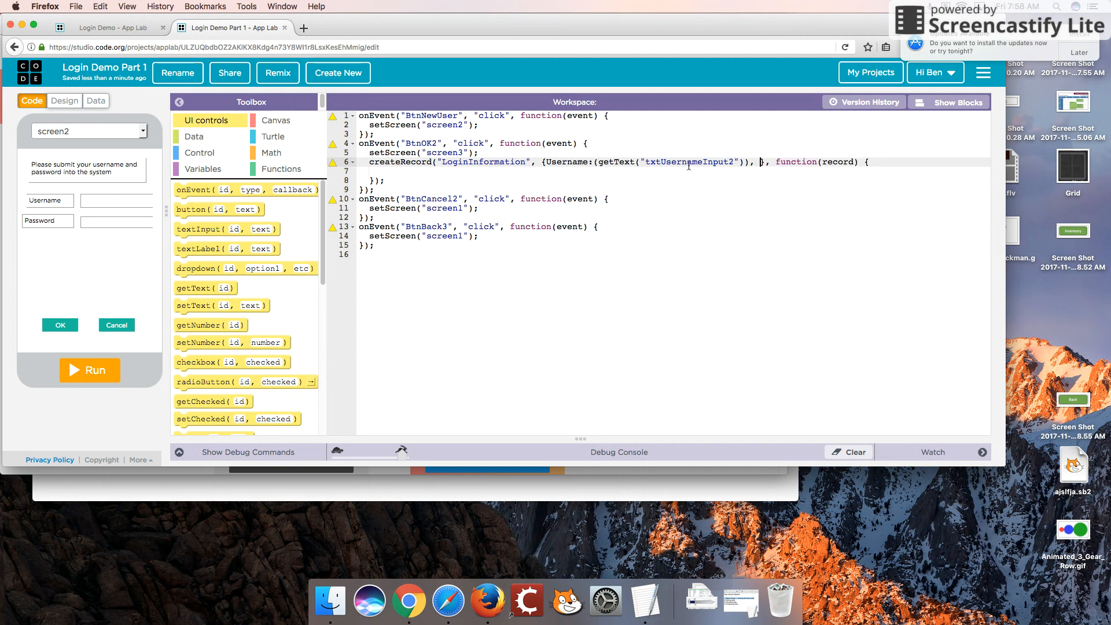
pyautogui.click(956, 102)
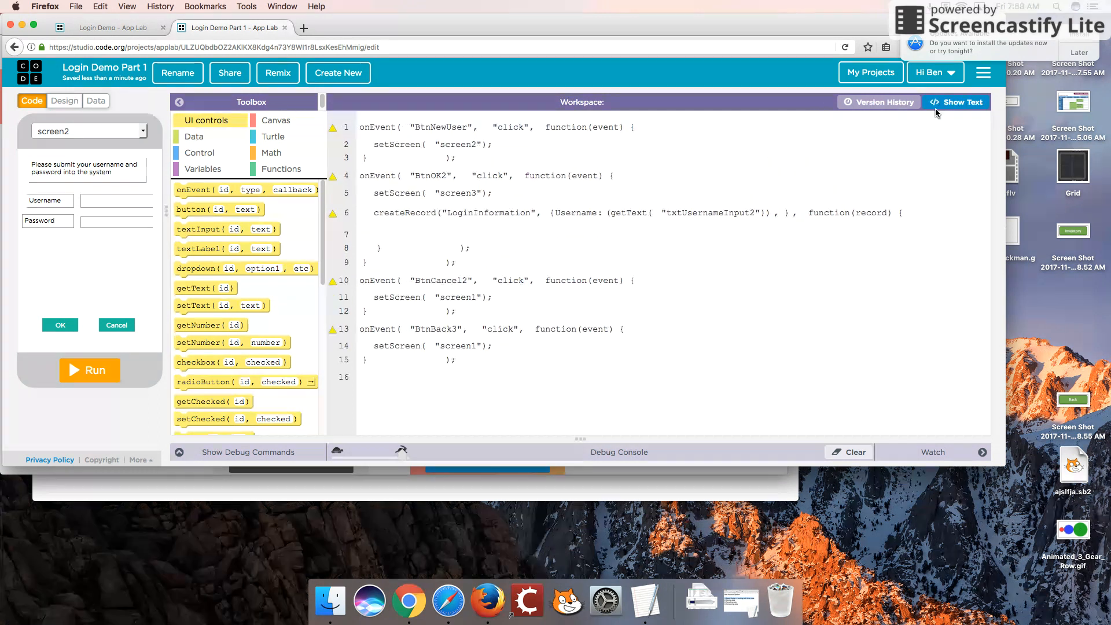
pyautogui.click(963, 102)
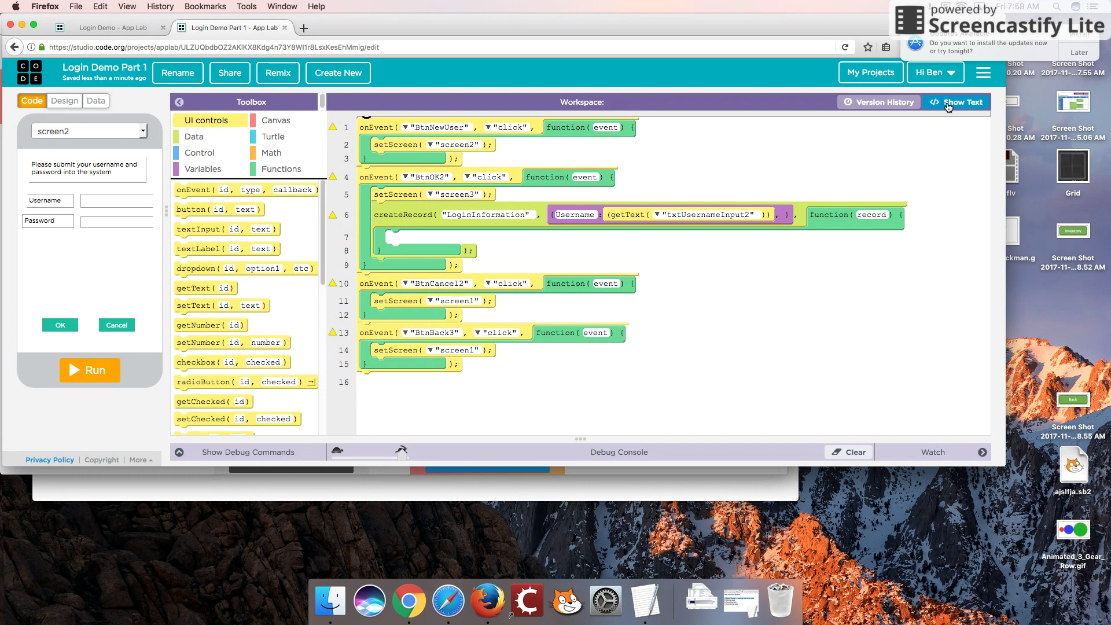
pyautogui.click(957, 102)
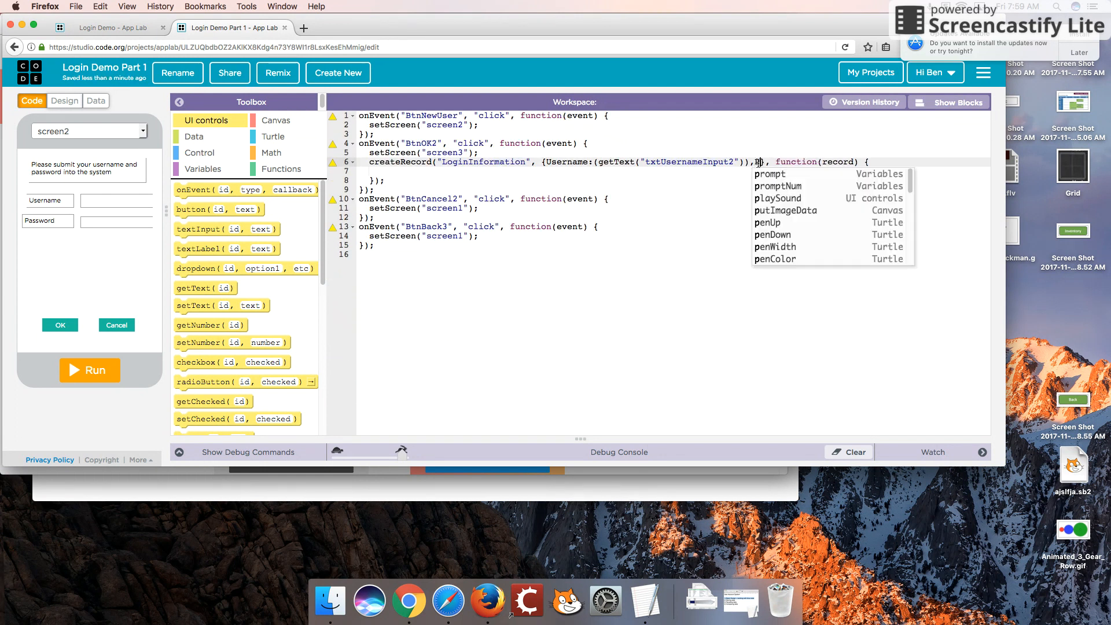
pyautogui.write('Password:(')
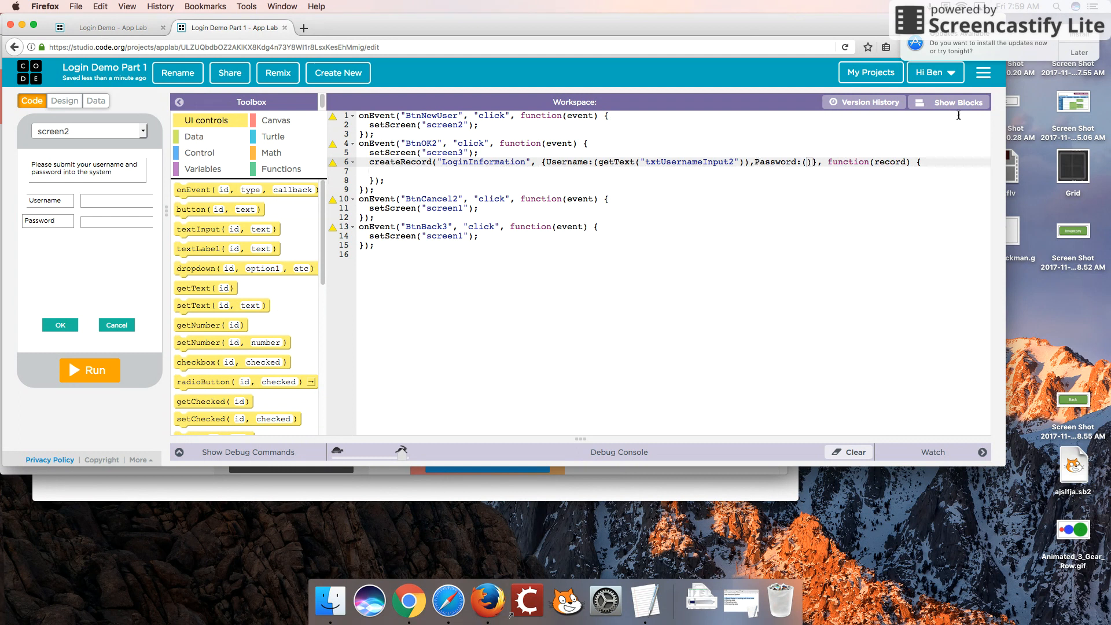
# - Dismiss the blocks-conversion error and set Password to getText("txtPassword2")
pyautogui.click(958, 102)
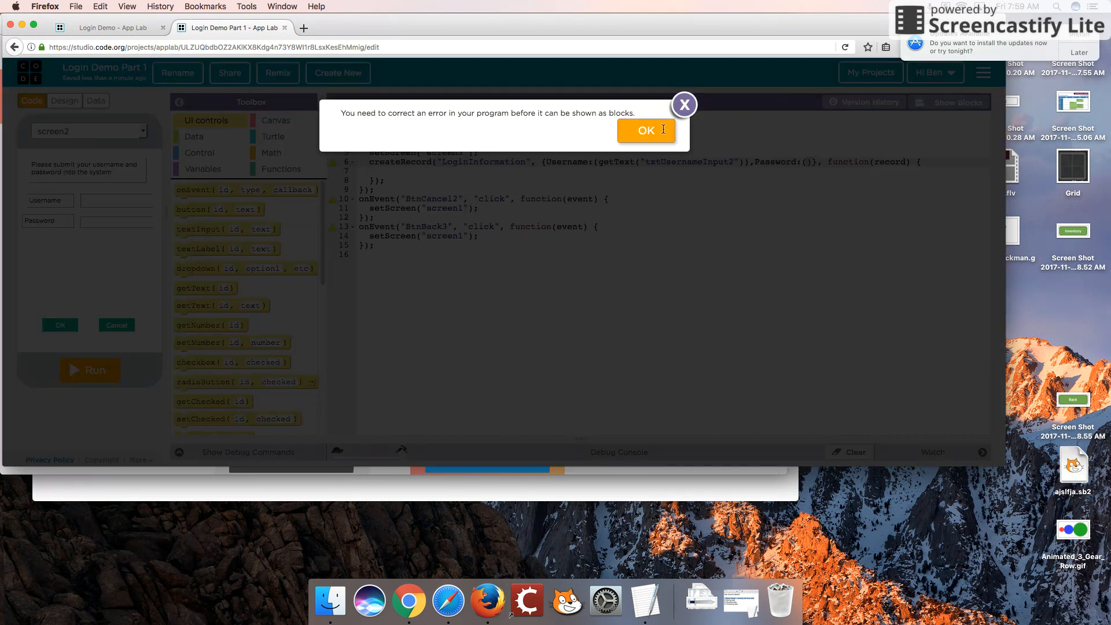
pyautogui.click(646, 129)
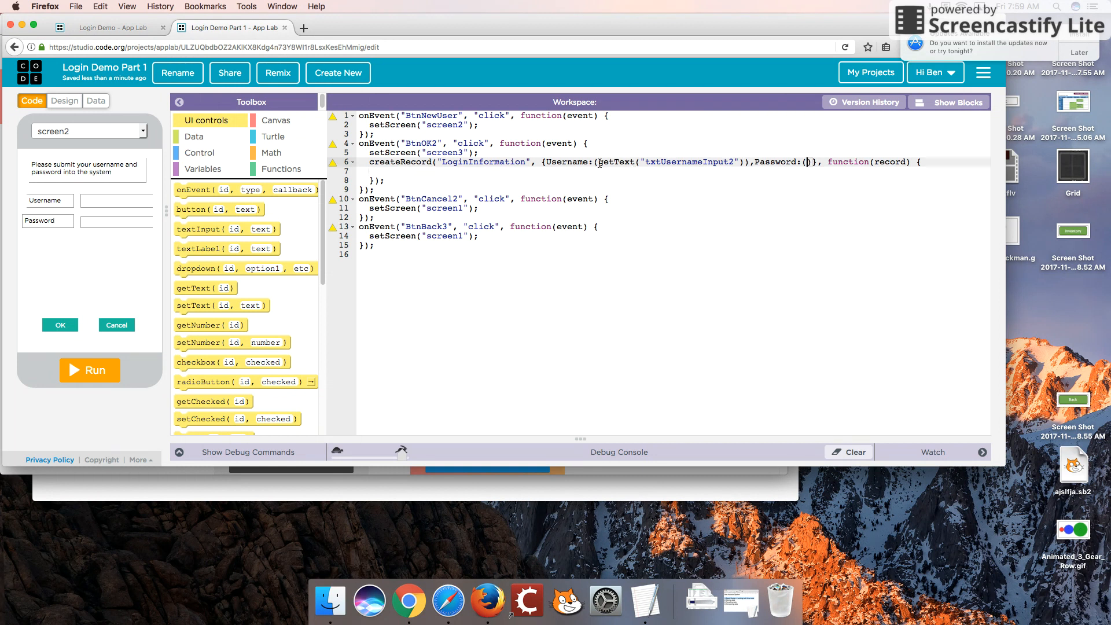
pyautogui.moveTo(615, 167)
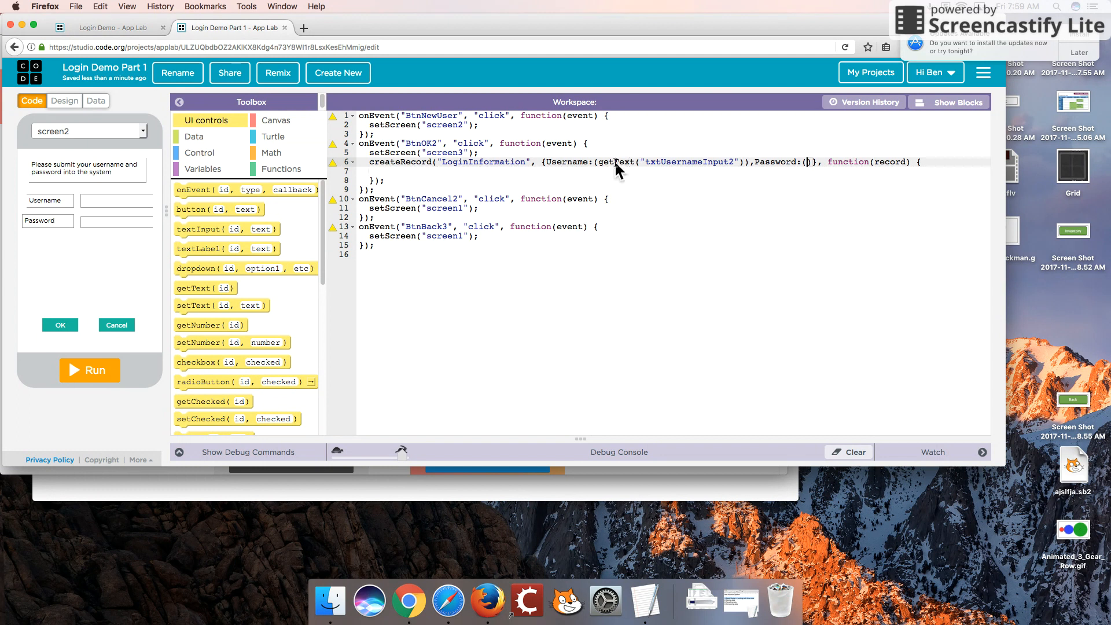
pyautogui.moveTo(649, 167)
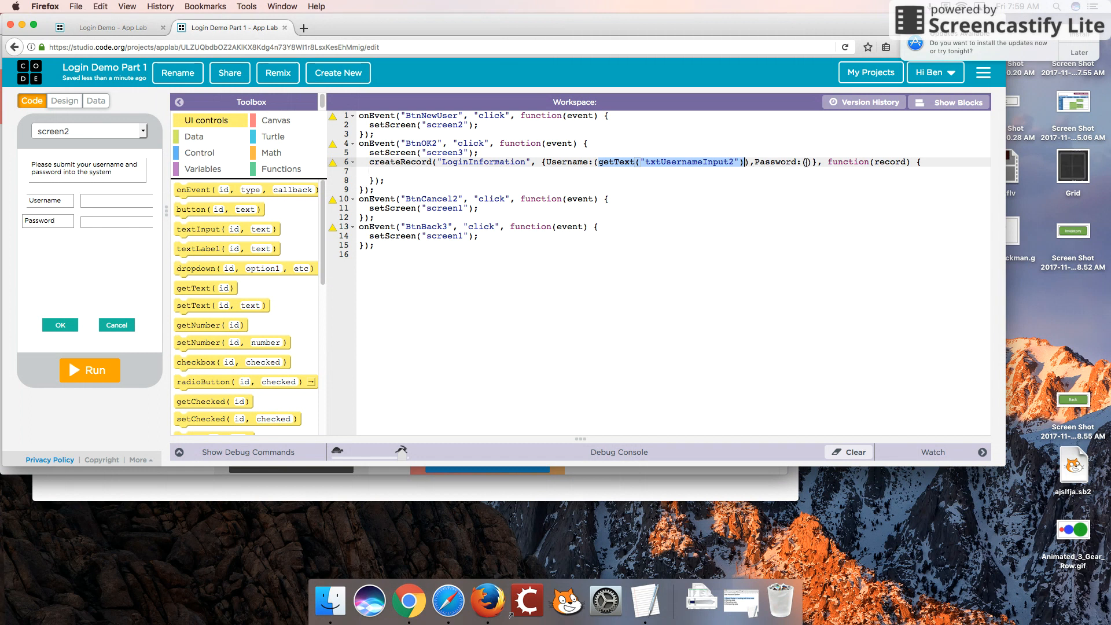
pyautogui.write('getText("txtUsernameInput2")')
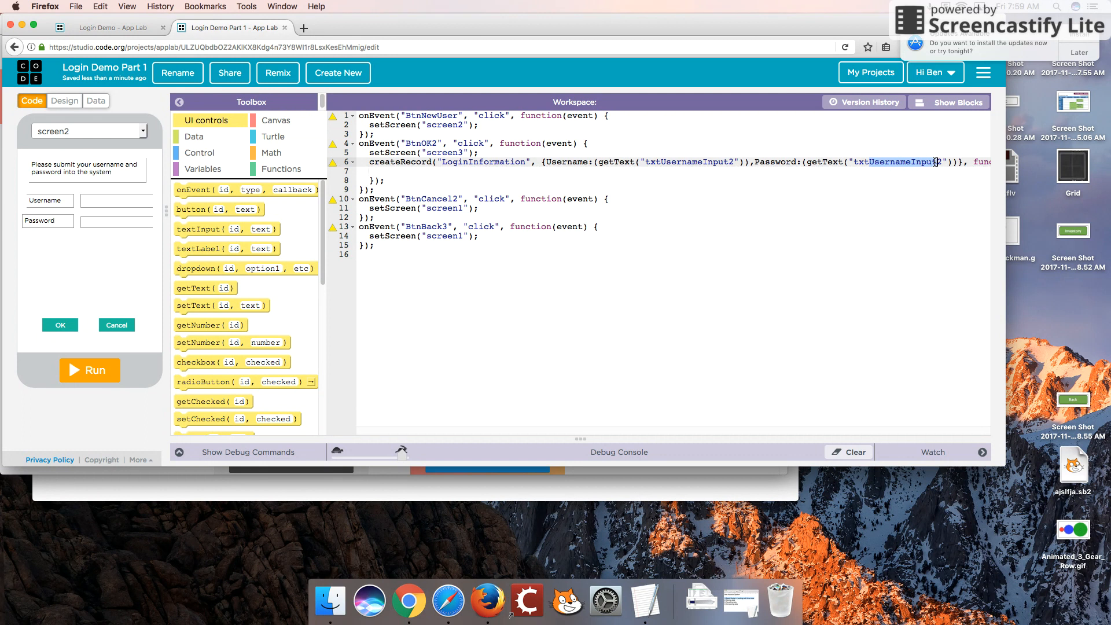
pyautogui.write('txtPass2')
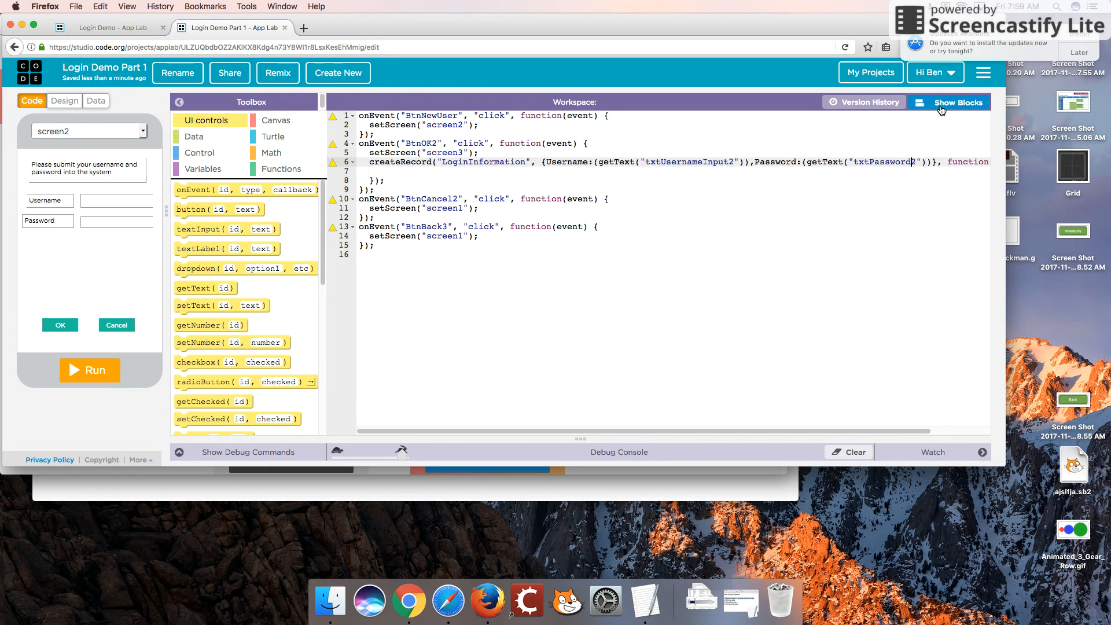
pyautogui.click(958, 102)
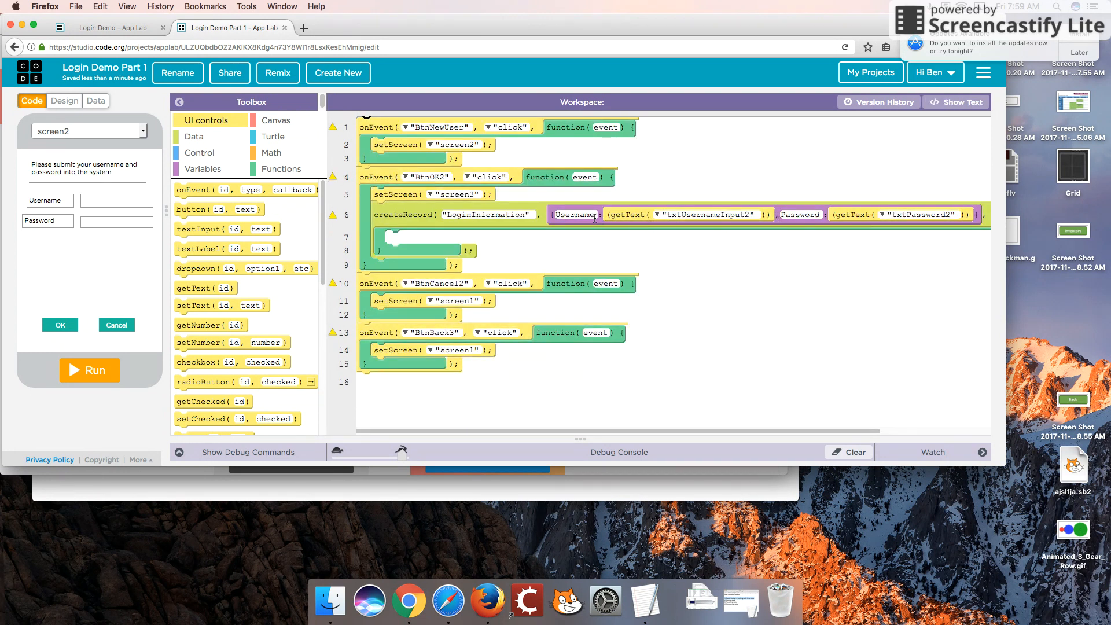
pyautogui.moveTo(646, 217)
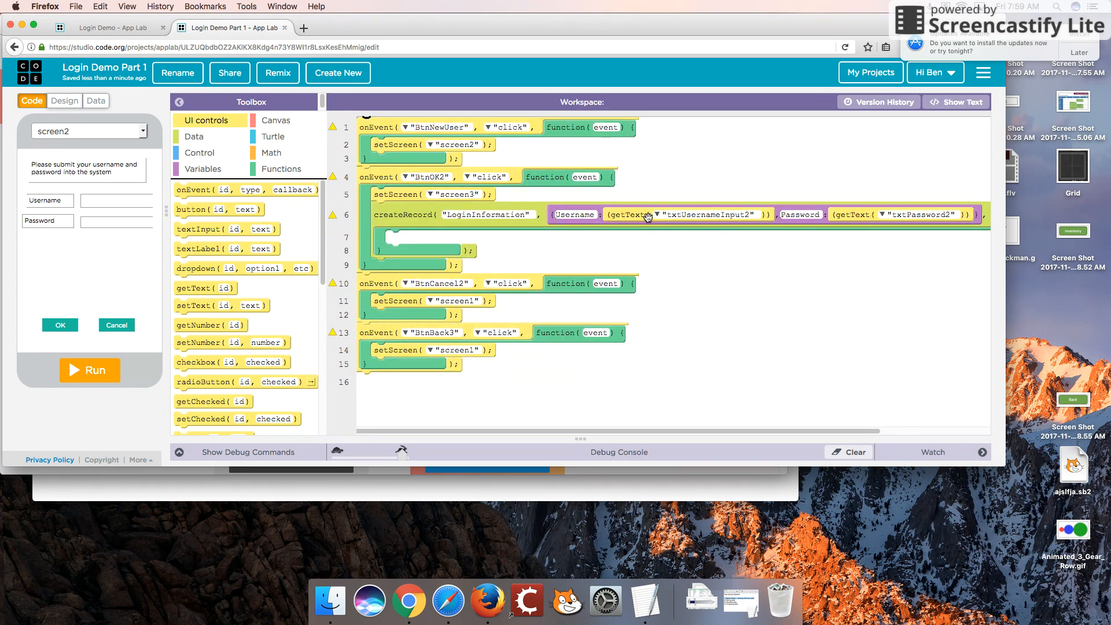
pyautogui.moveTo(848, 228)
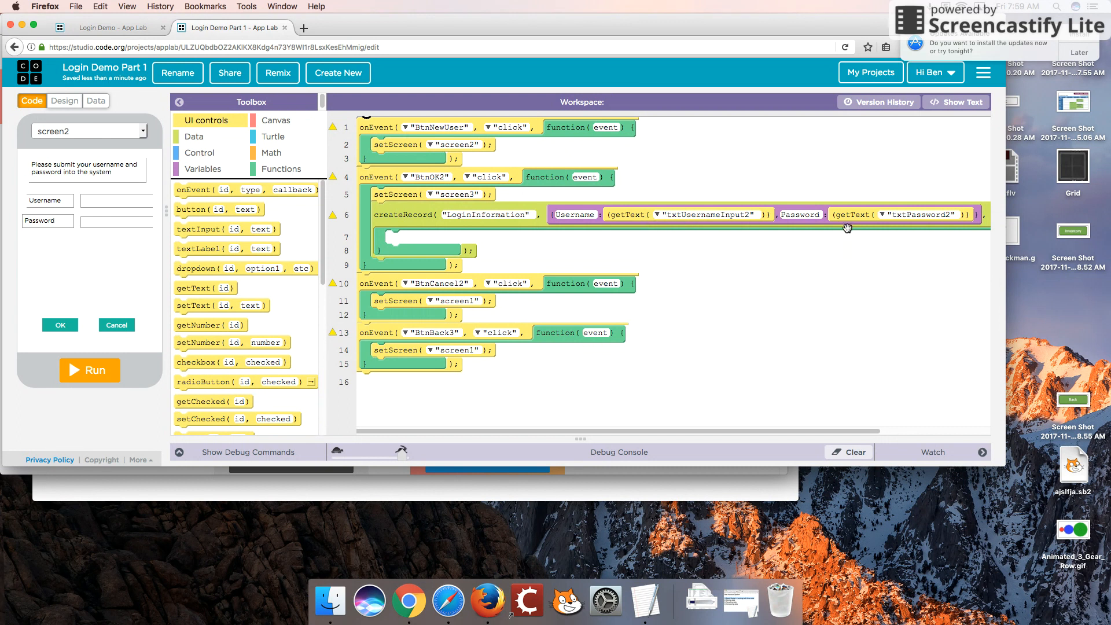
pyautogui.moveTo(537, 171)
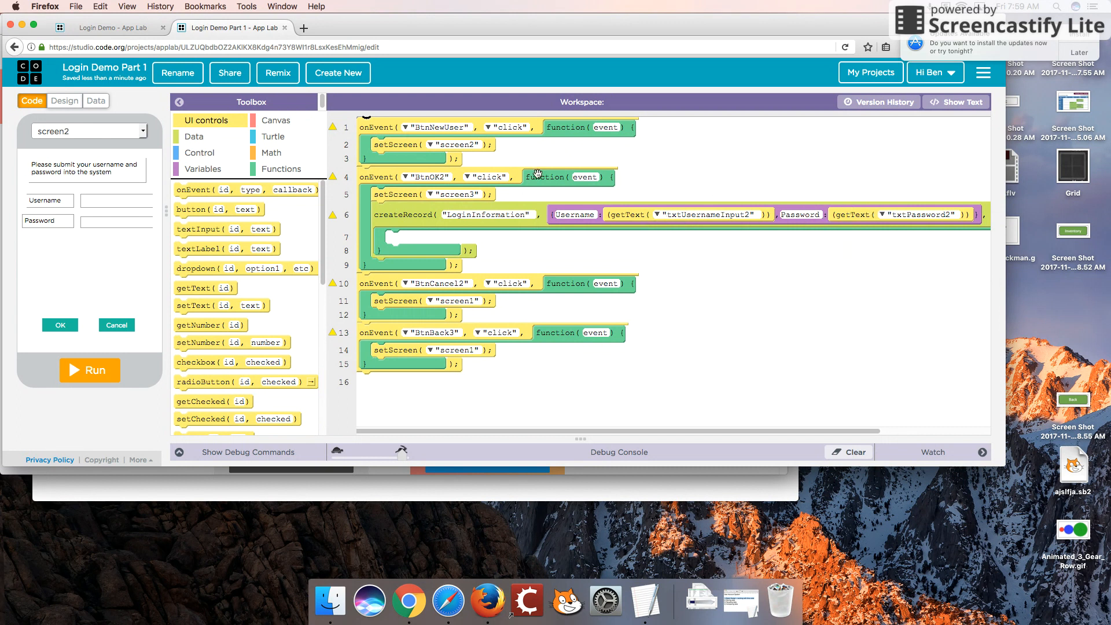
pyautogui.moveTo(486, 324)
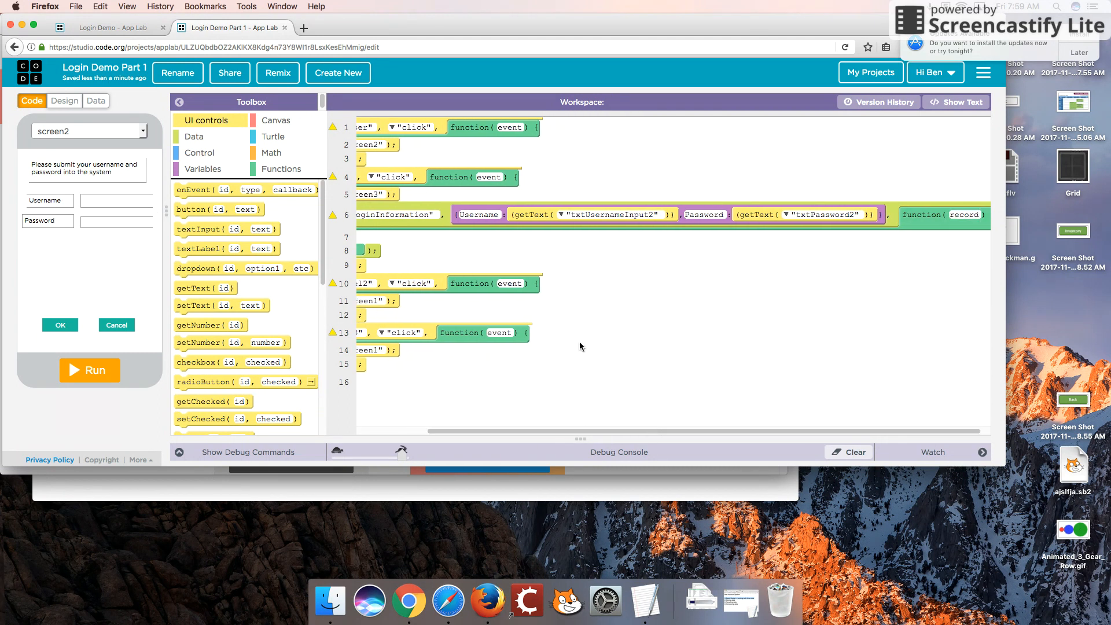
pyautogui.click(956, 102)
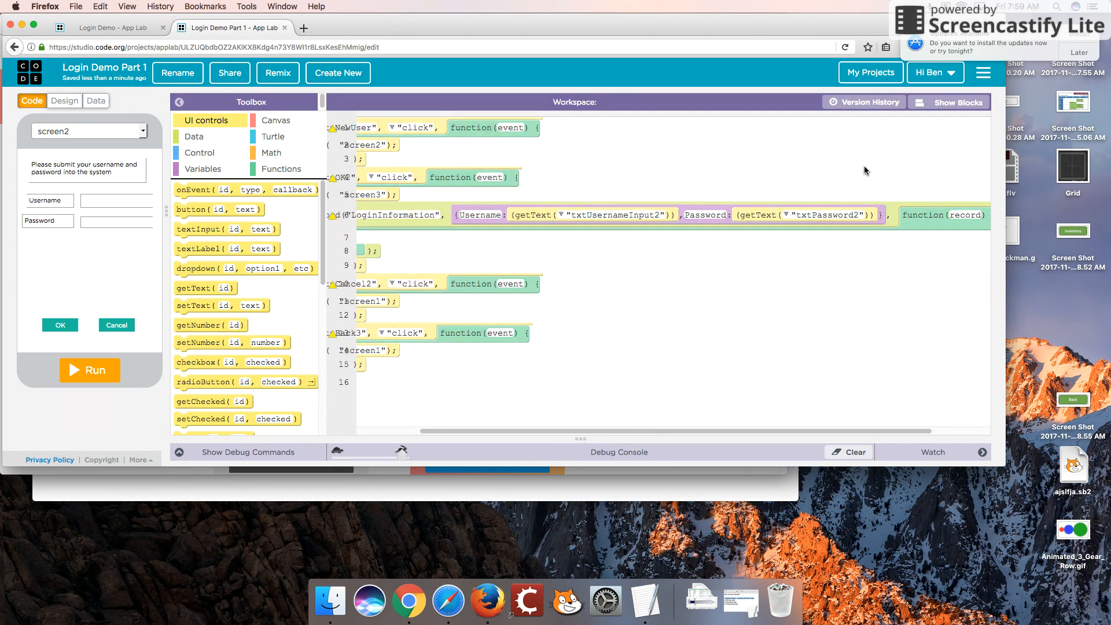
pyautogui.click(949, 102)
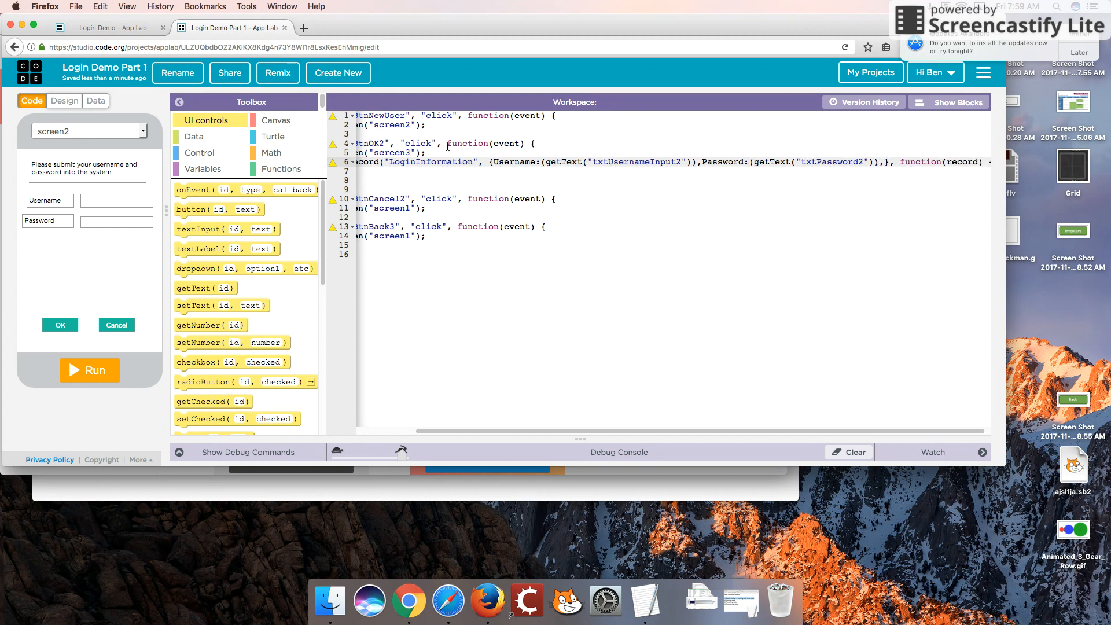
# - After checking the LoginInformation columns, append ,LoginTime:() after the Password entry in createRecord
pyautogui.click(95, 100)
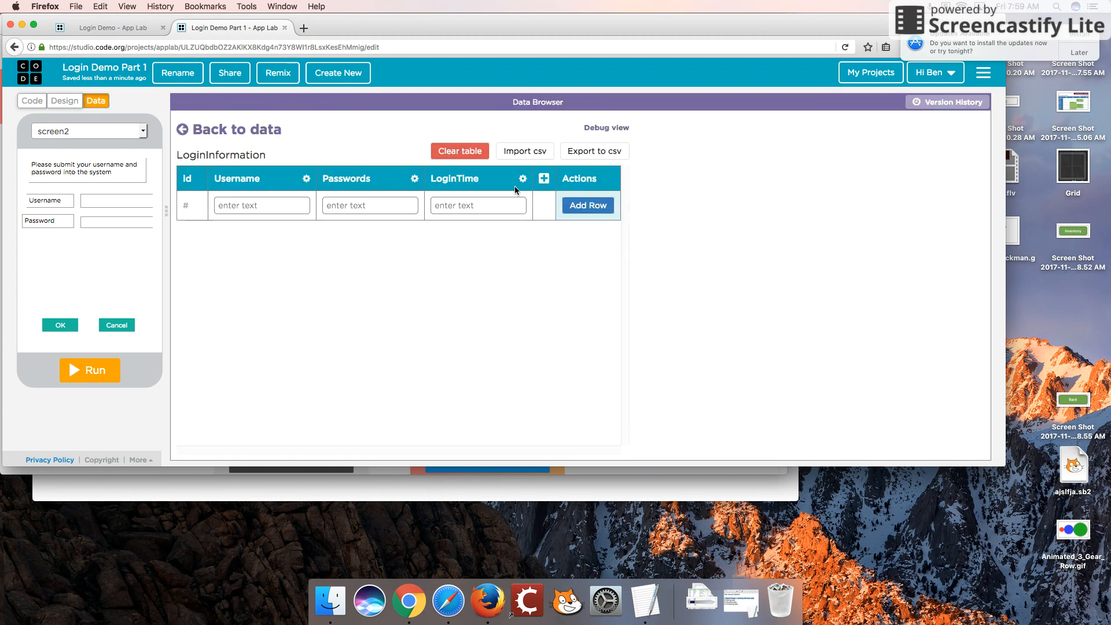
pyautogui.click(32, 99)
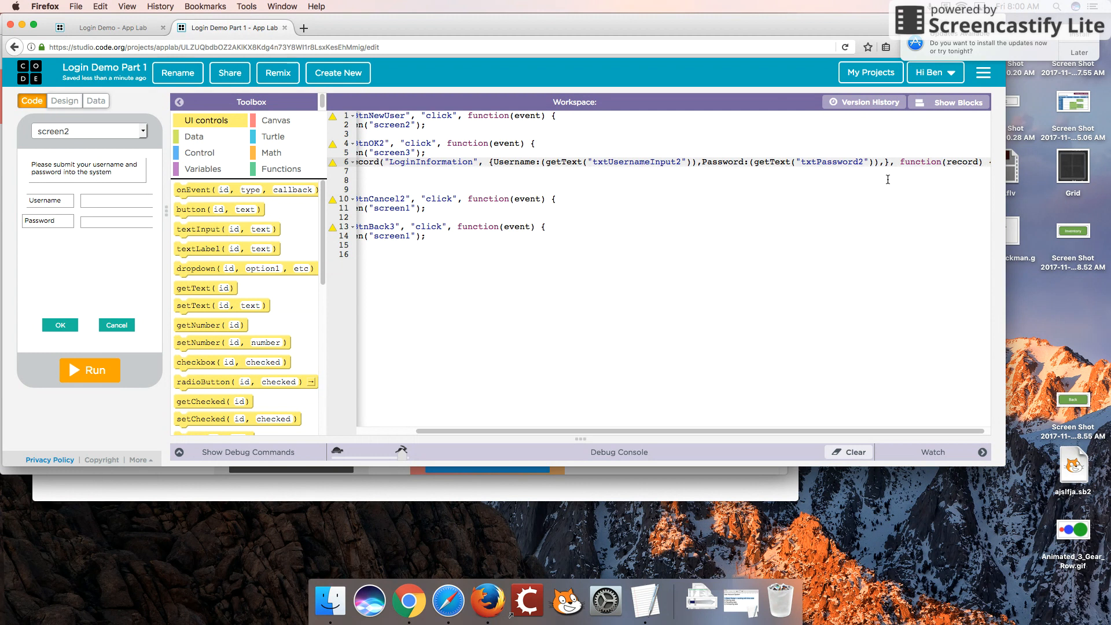
pyautogui.write(',LoginTime')
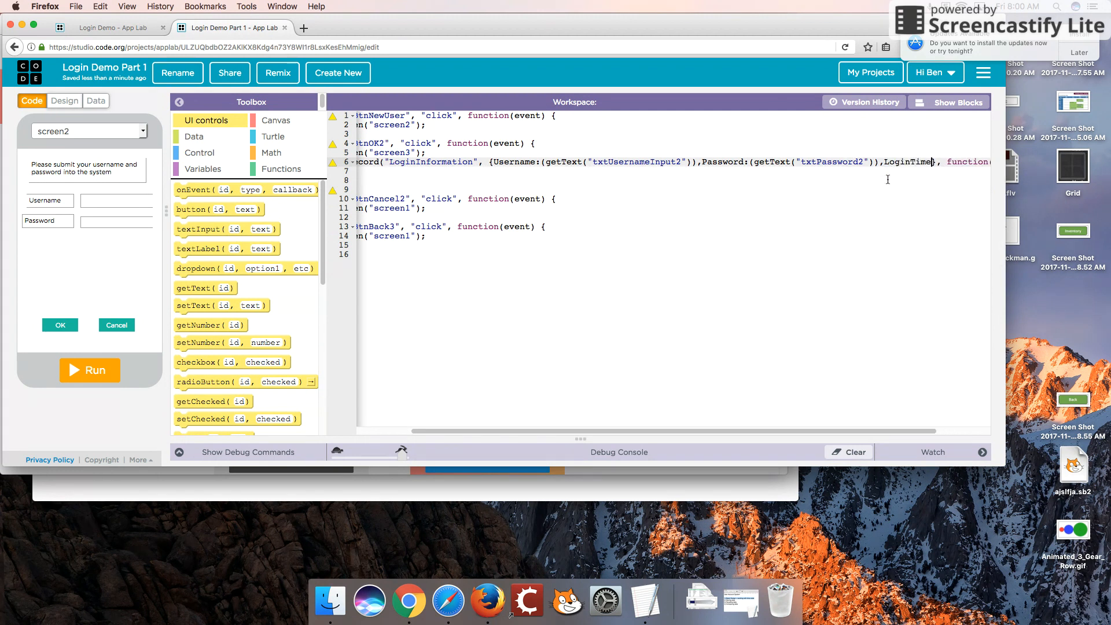
pyautogui.write('()')
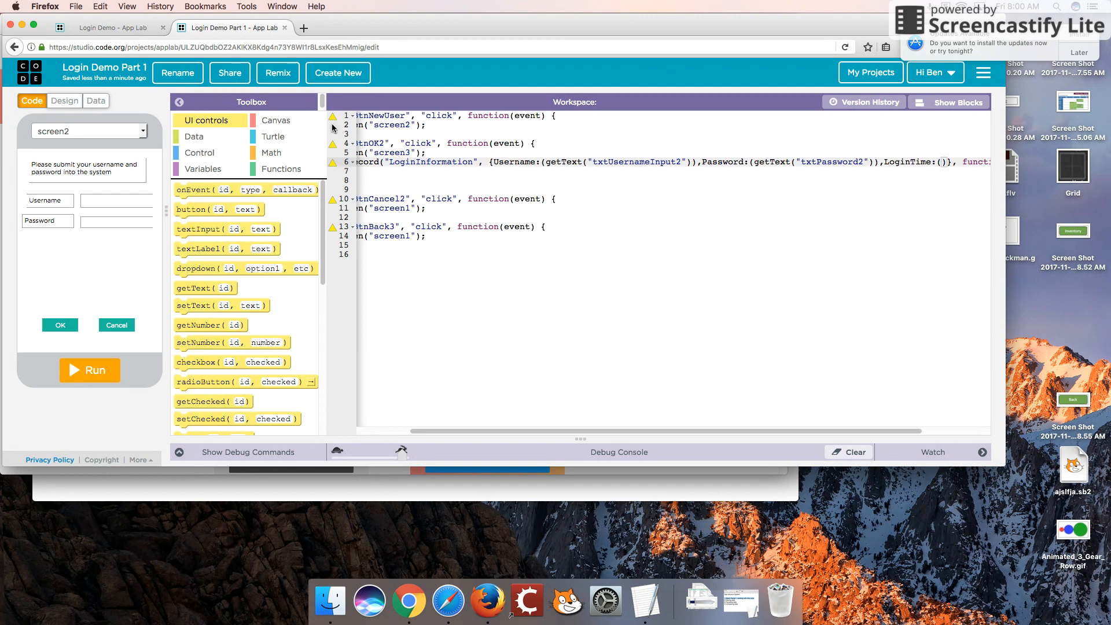
# - Fill the empty LoginTime value with new Date(Date.now()) in the Login Demo Part 1 code
pyautogui.click(107, 28)
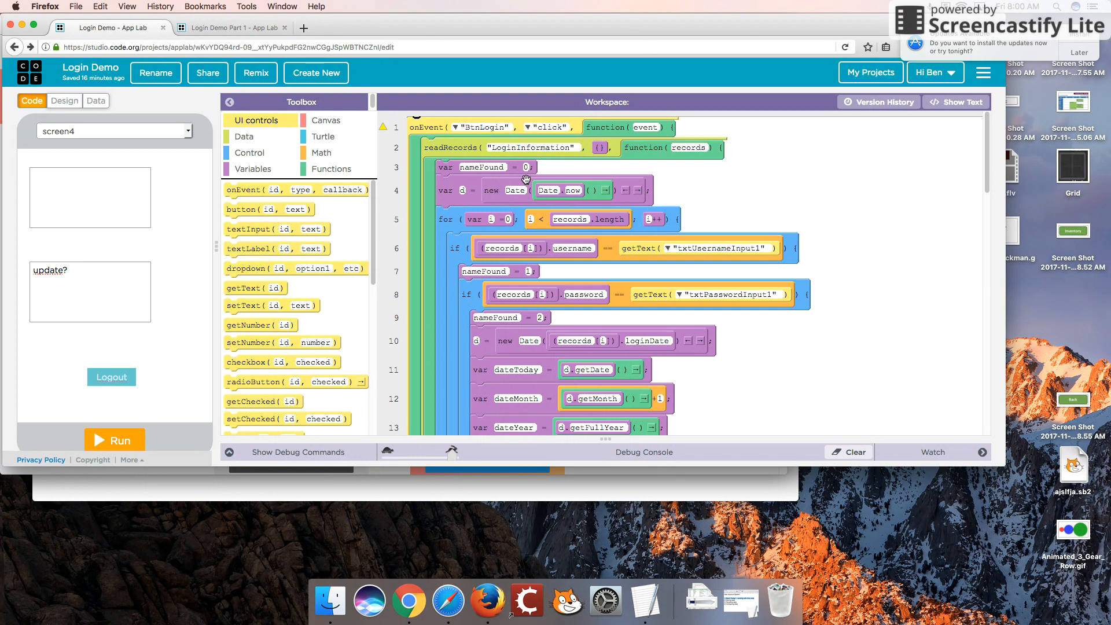
pyautogui.click(236, 28)
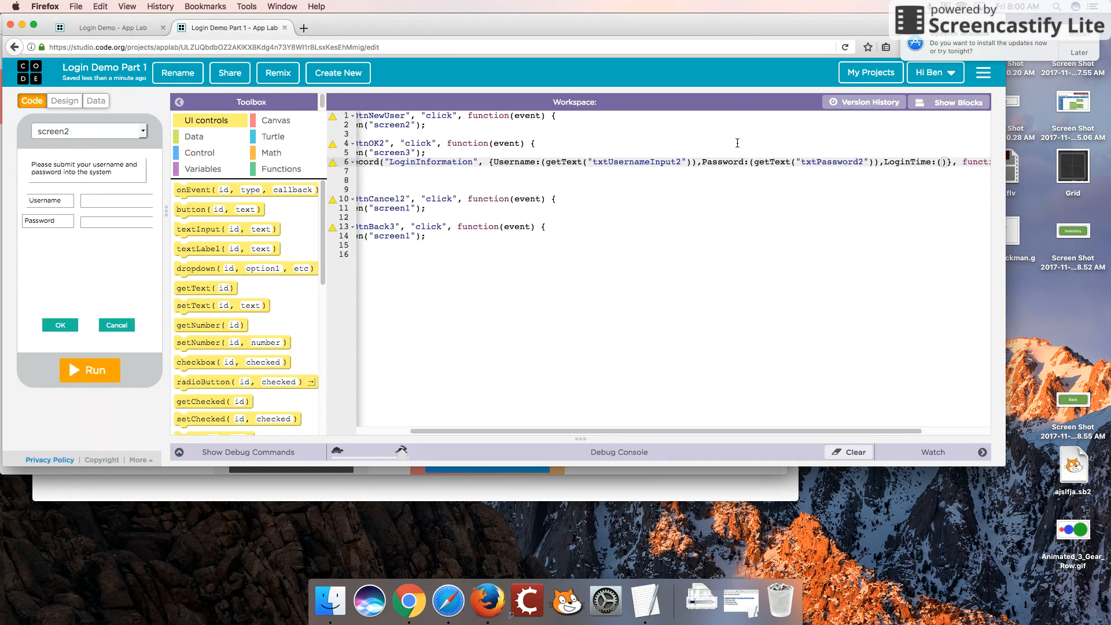
pyautogui.write('new')
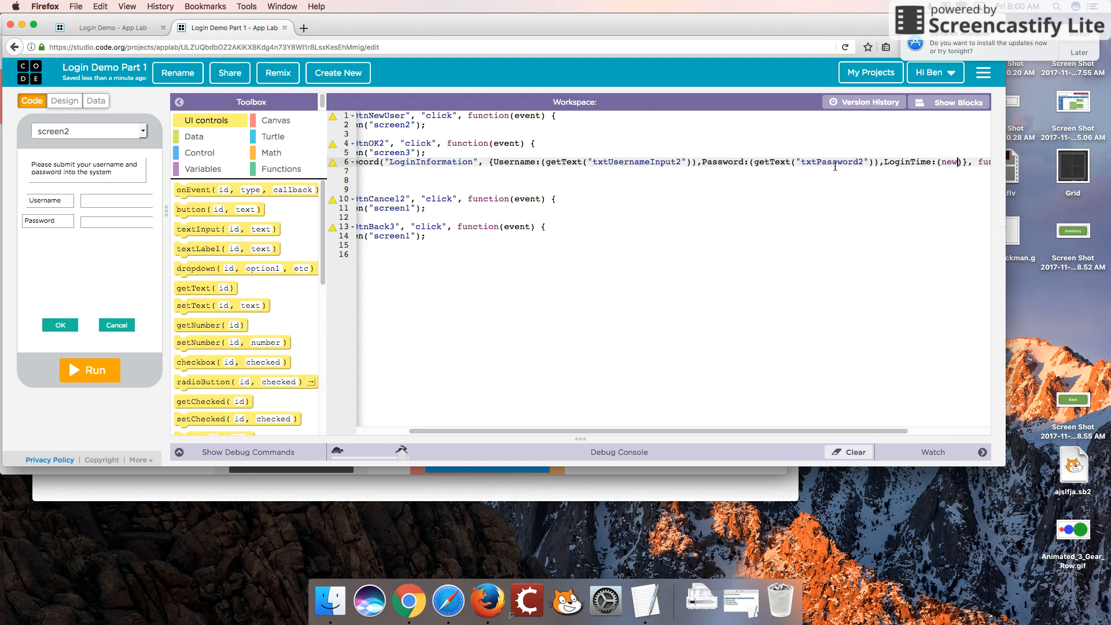
pyautogui.write('Date()')
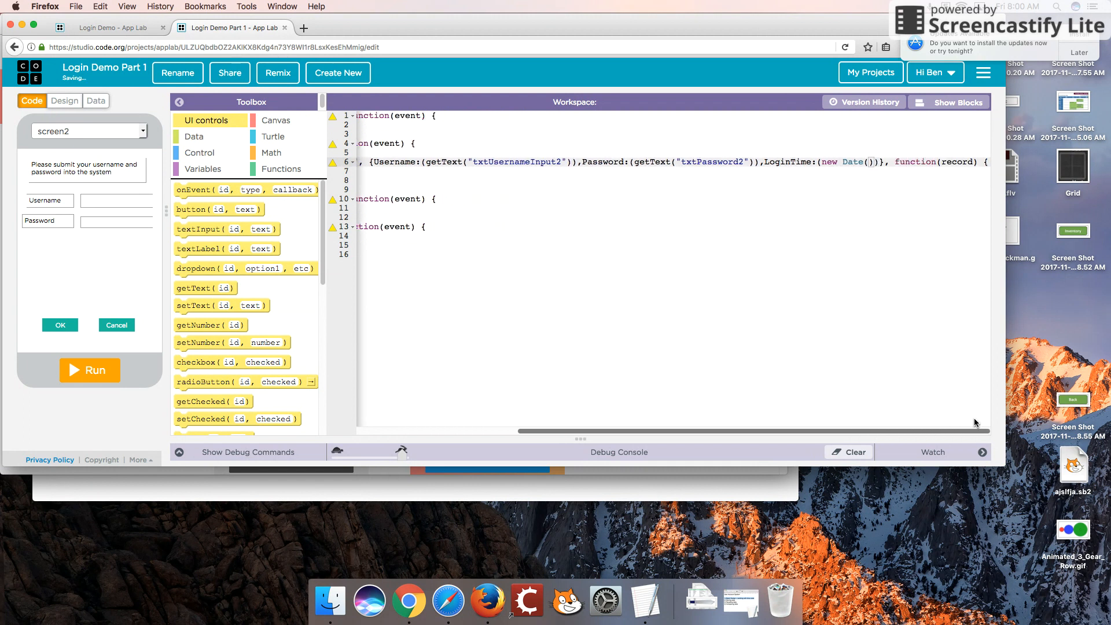
pyautogui.write('Date.now(')
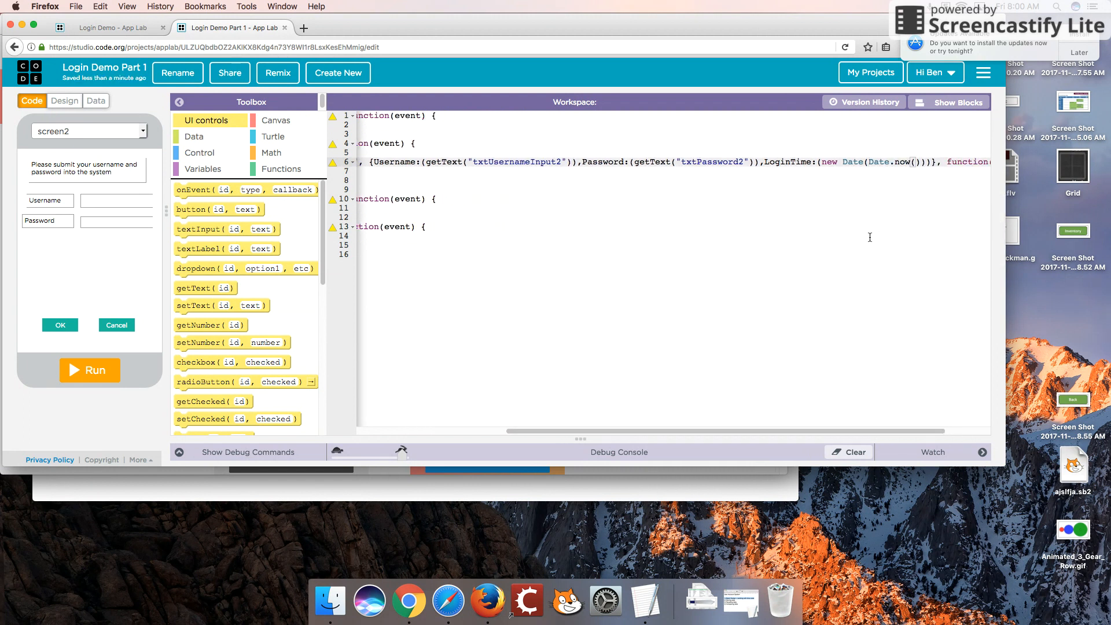
pyautogui.moveTo(942, 109)
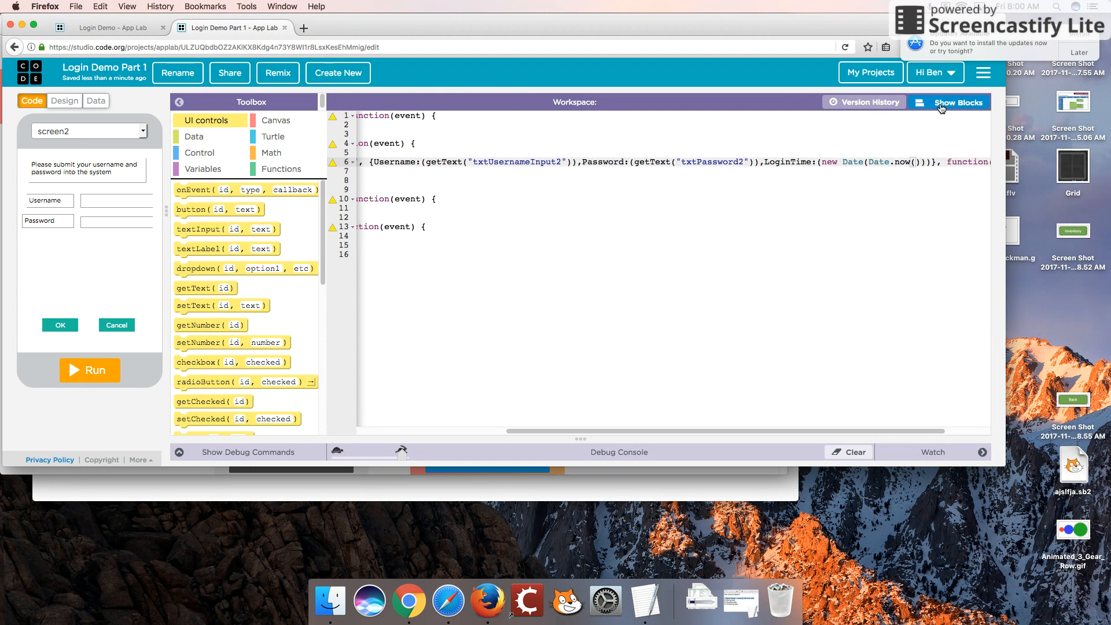
# - Switch the workspace to block mode to view the OK handler with its new Date(Date.now()) value
pyautogui.click(943, 102)
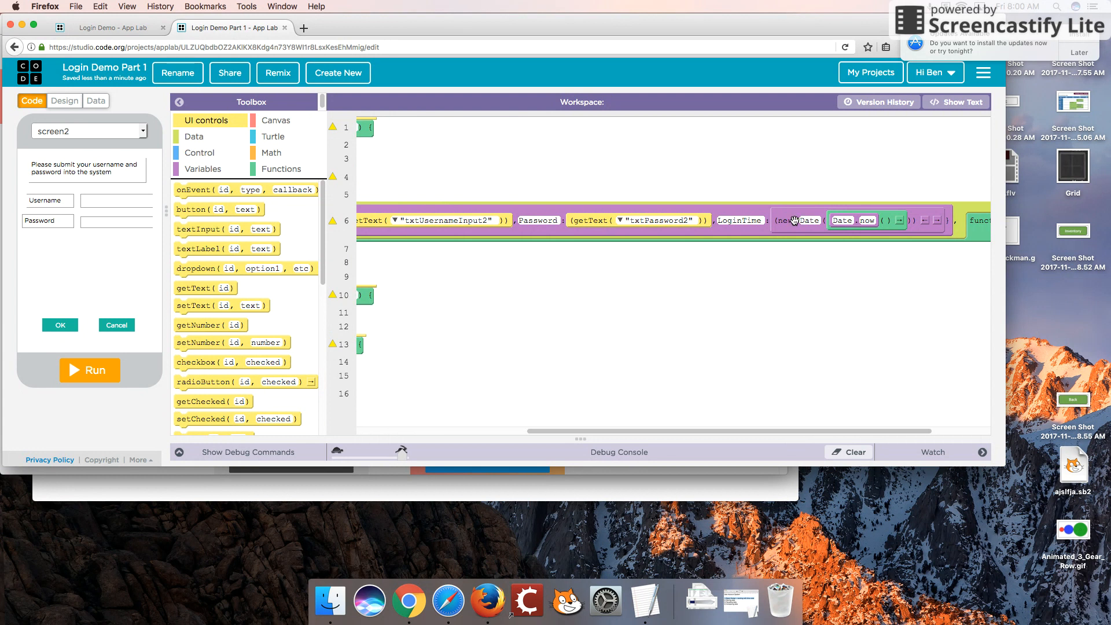
pyautogui.moveTo(789, 220)
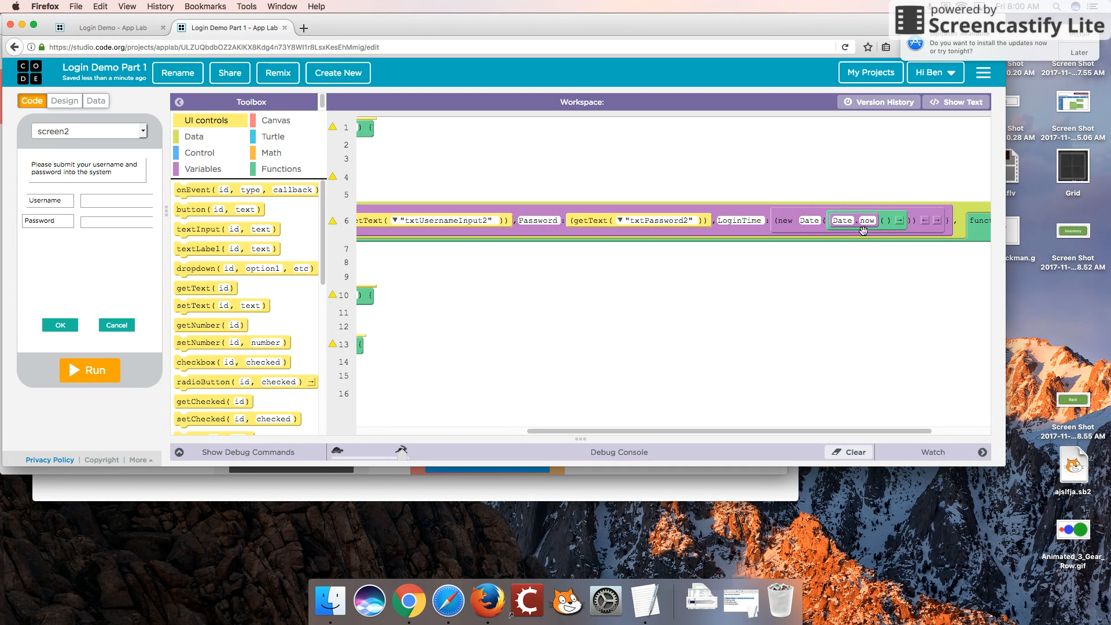
pyautogui.moveTo(809, 220)
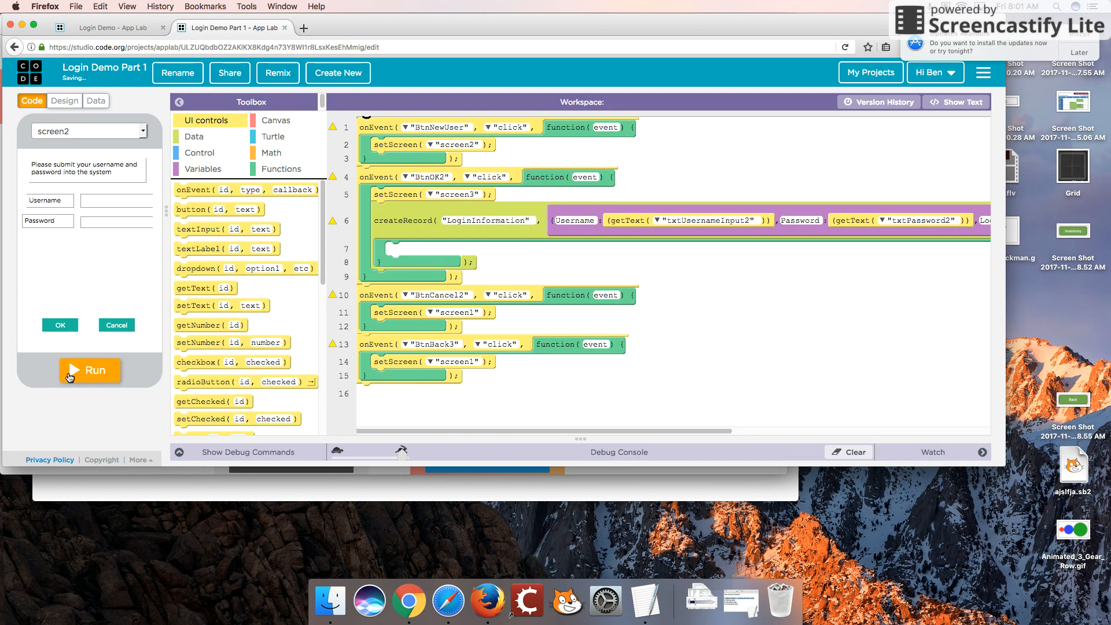
# - Run the app and submit username alice, password bob to save a first LoginInformation record
pyautogui.click(90, 370)
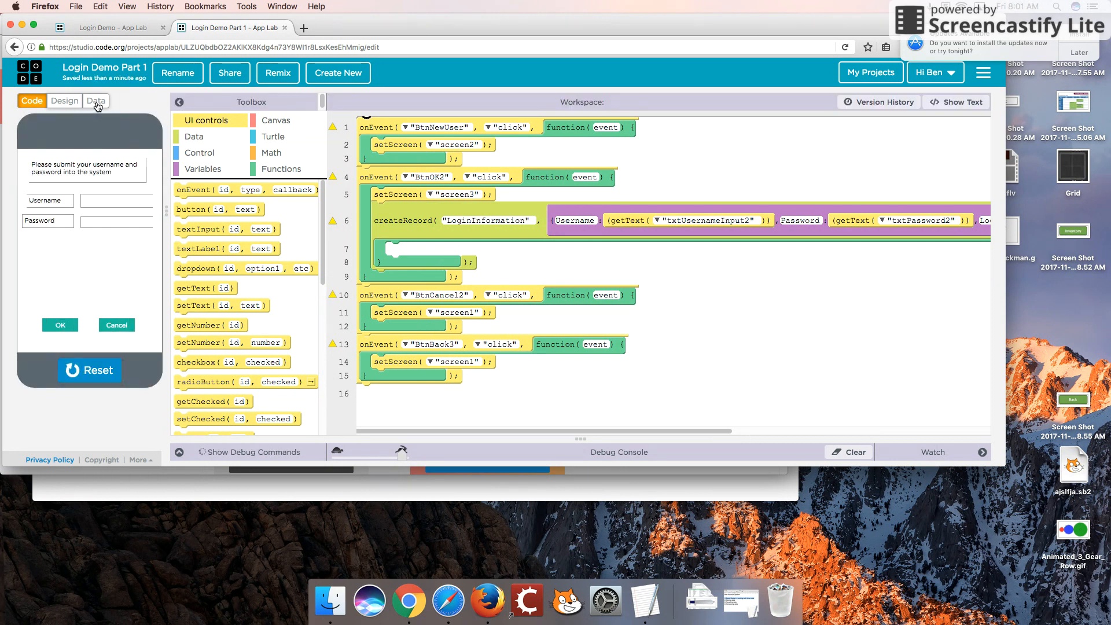
pyautogui.click(96, 101)
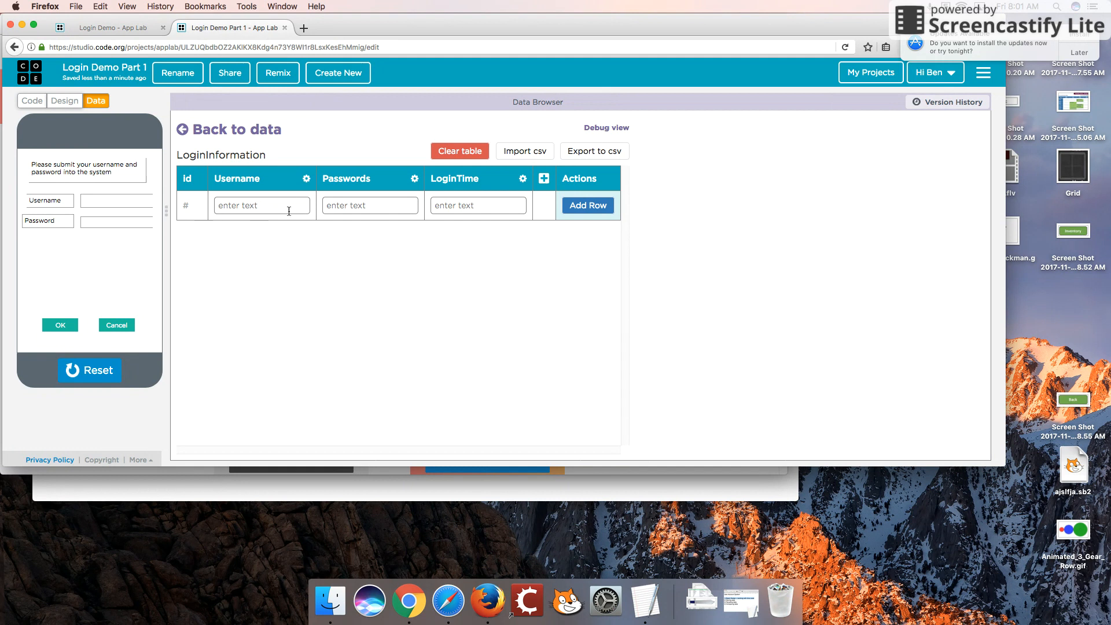
pyautogui.click(116, 201)
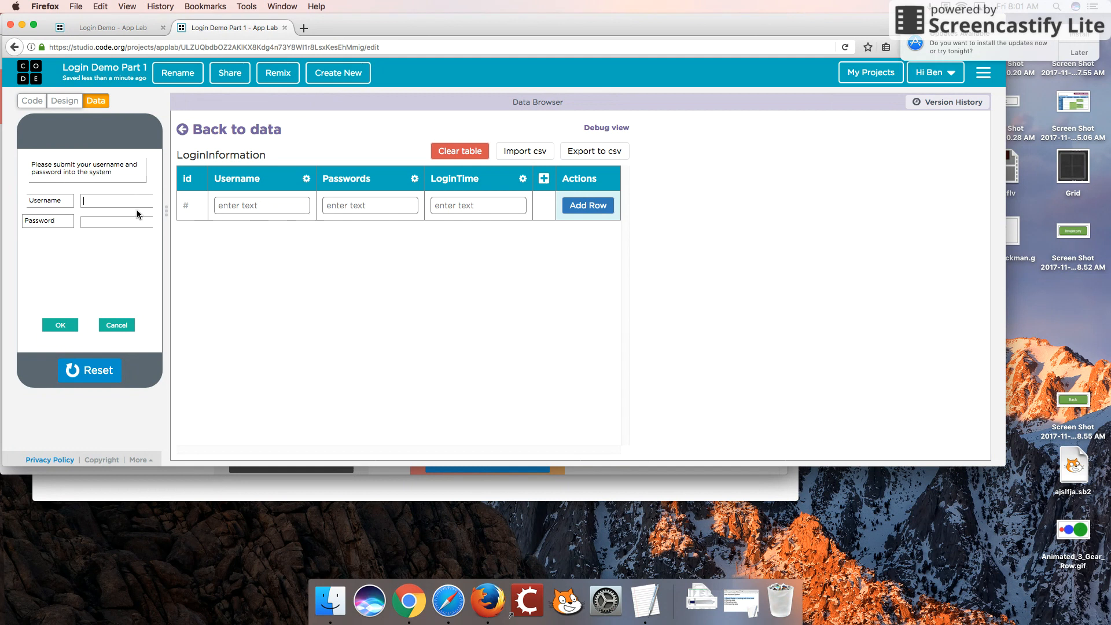
pyautogui.write('alice')
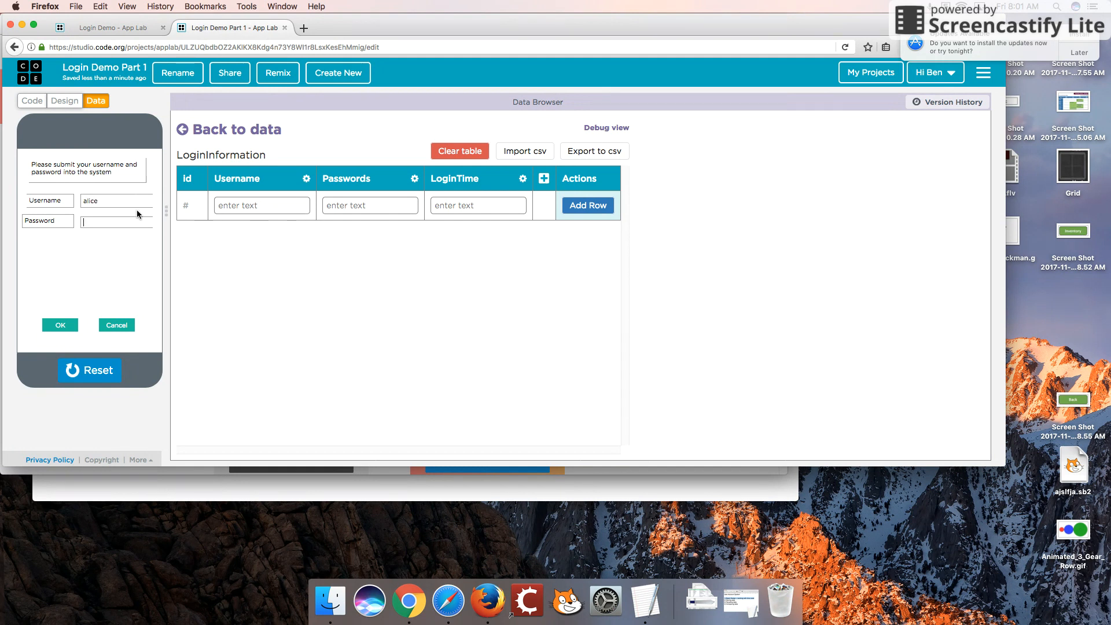
pyautogui.write('bob')
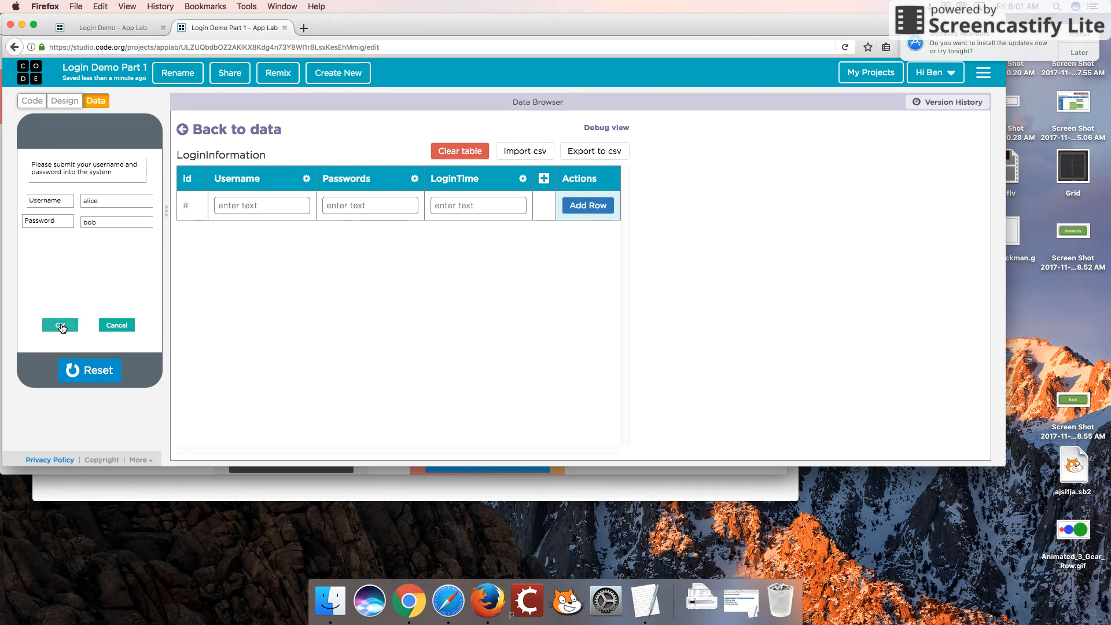
pyautogui.click(60, 325)
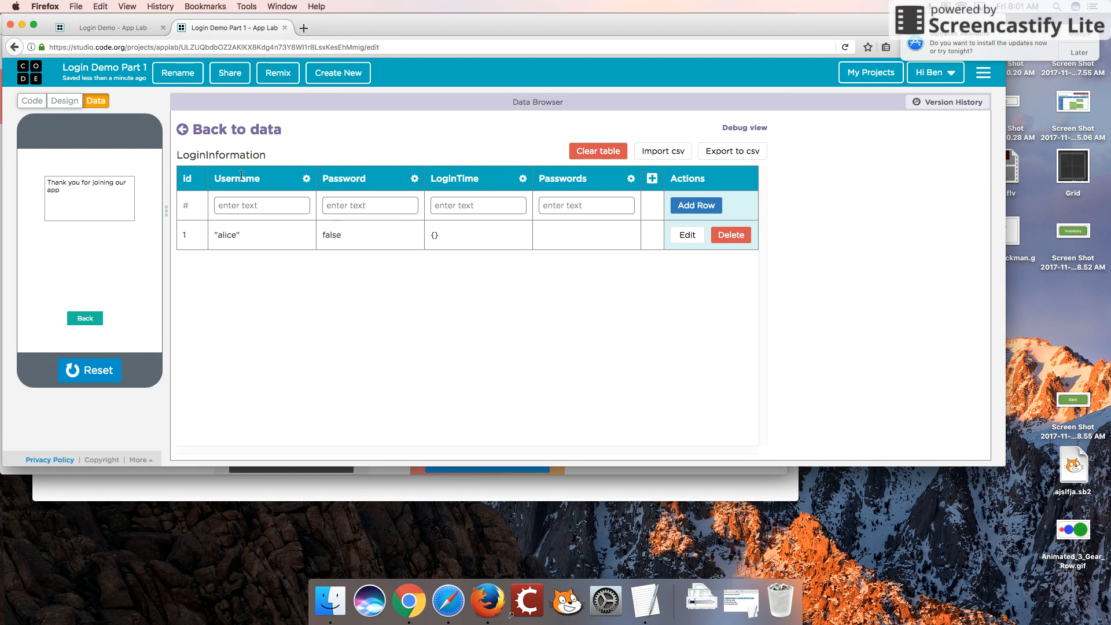
pyautogui.moveTo(336, 179)
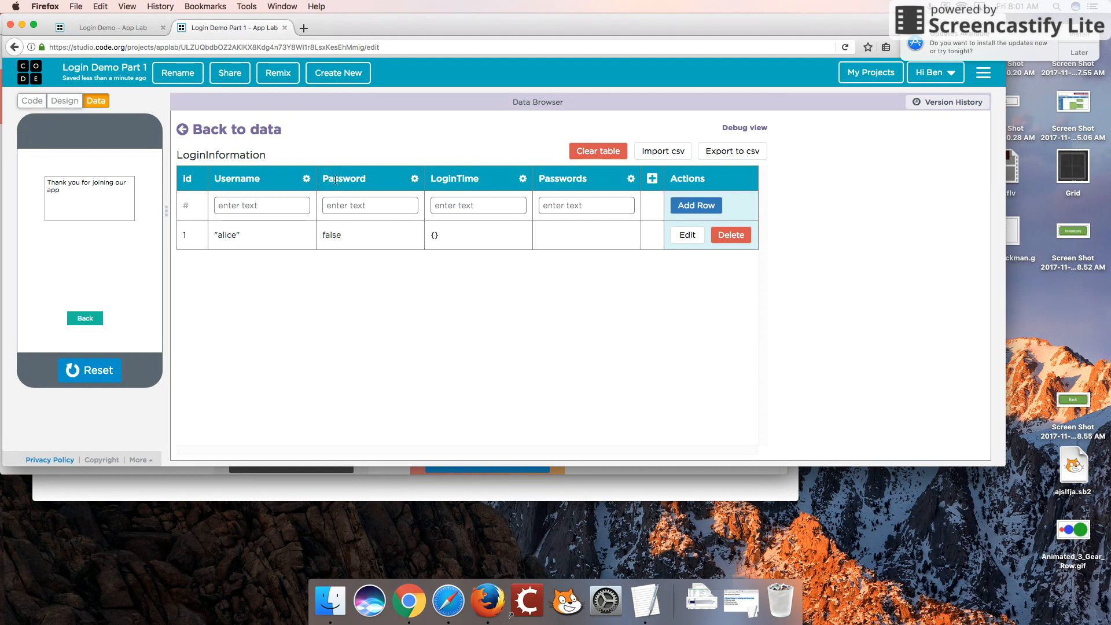
pyautogui.moveTo(451, 250)
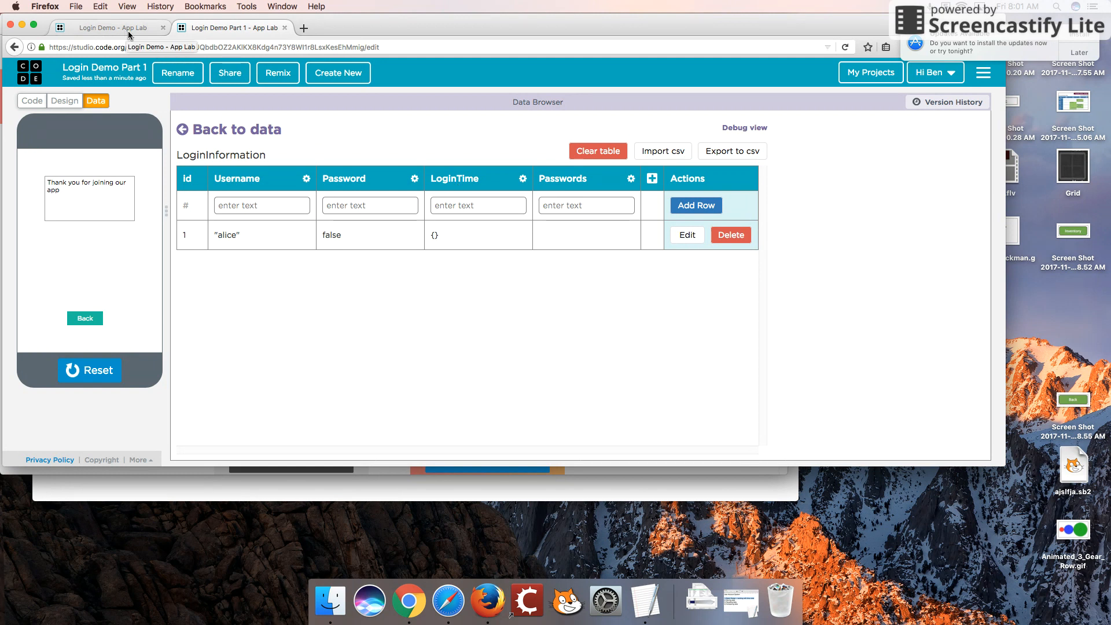
# - Look up the password input's id in Design and point the Password getText at txtPasswordInput2
pyautogui.click(31, 101)
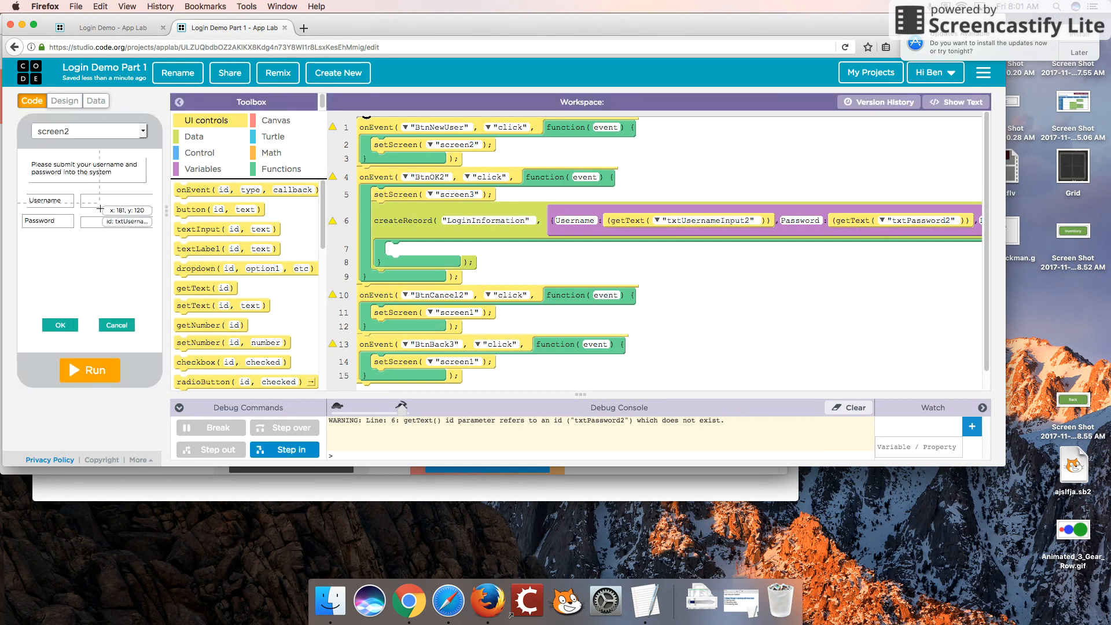
pyautogui.moveTo(101, 220)
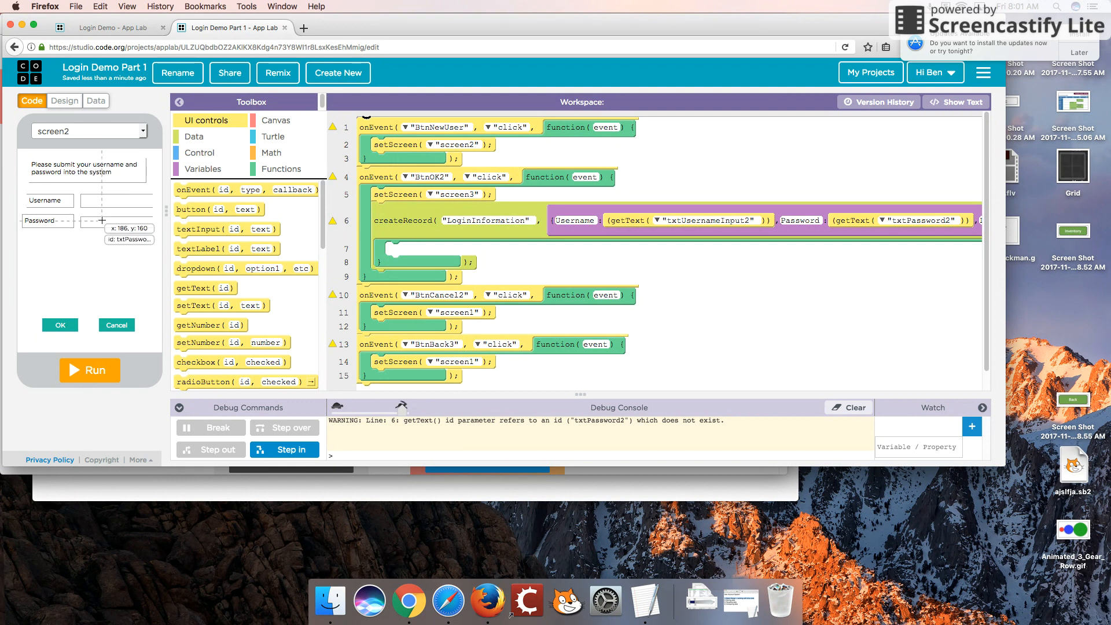
pyautogui.click(64, 101)
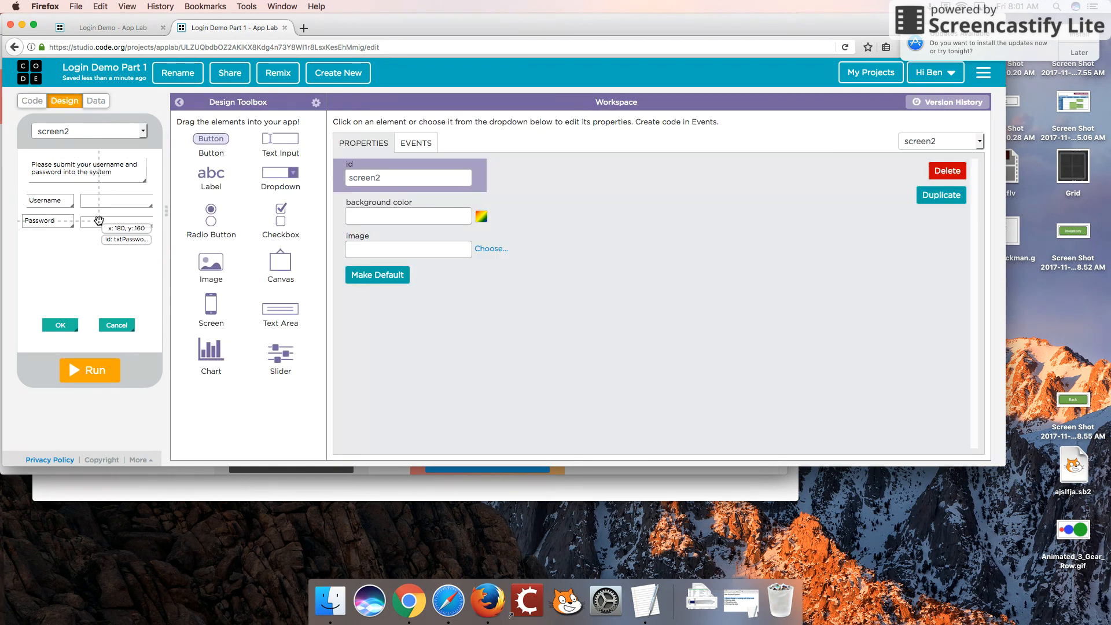
pyautogui.click(116, 221)
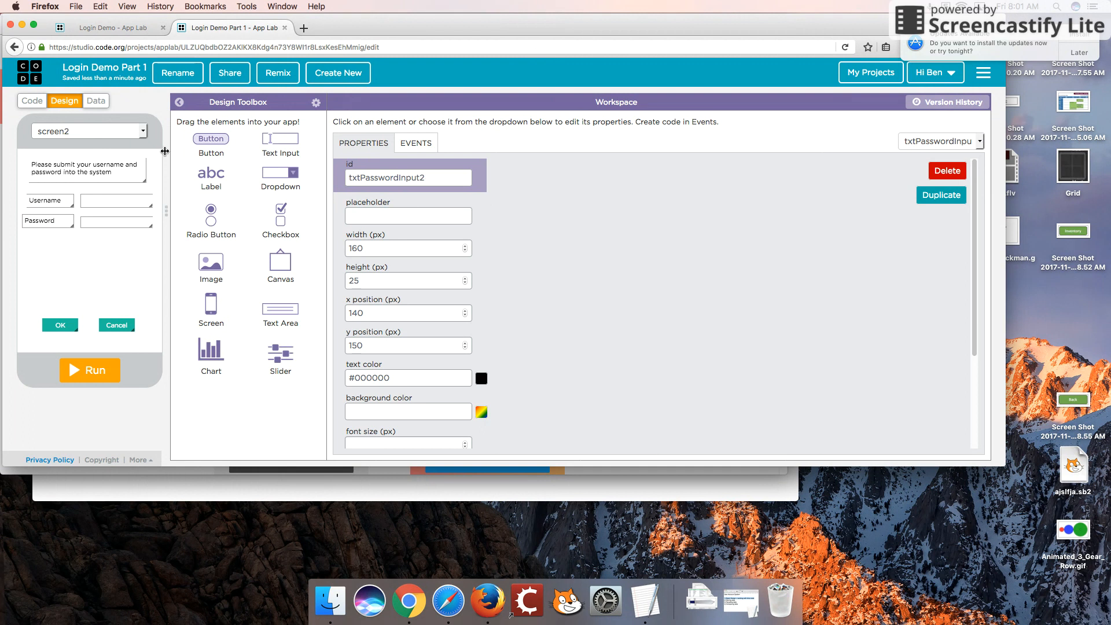
pyautogui.click(426, 178)
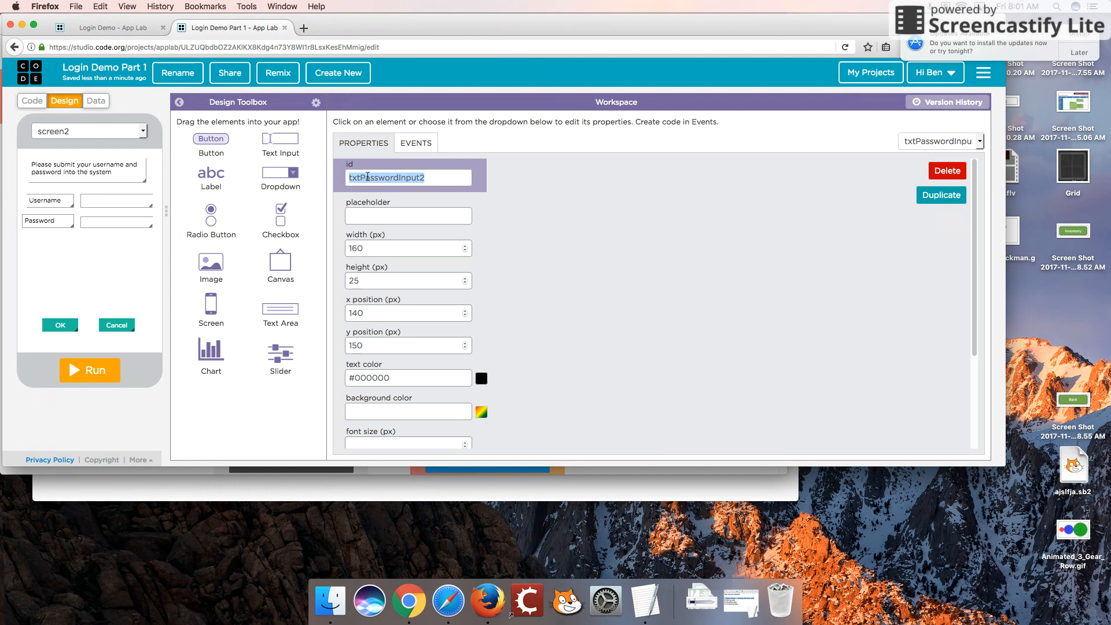
pyautogui.click(31, 101)
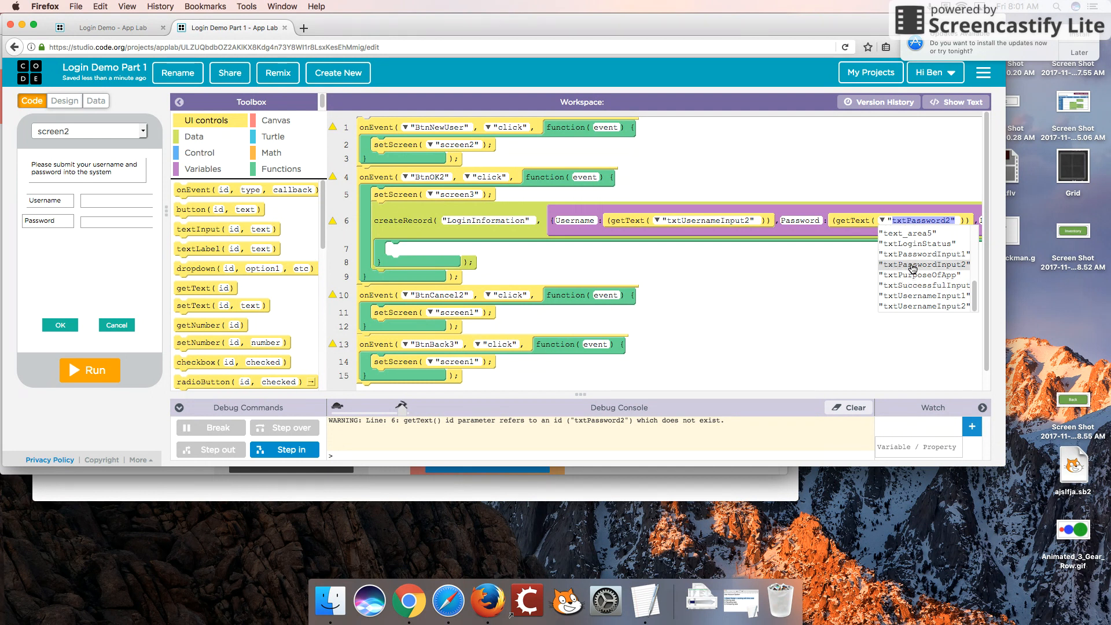
pyautogui.click(924, 263)
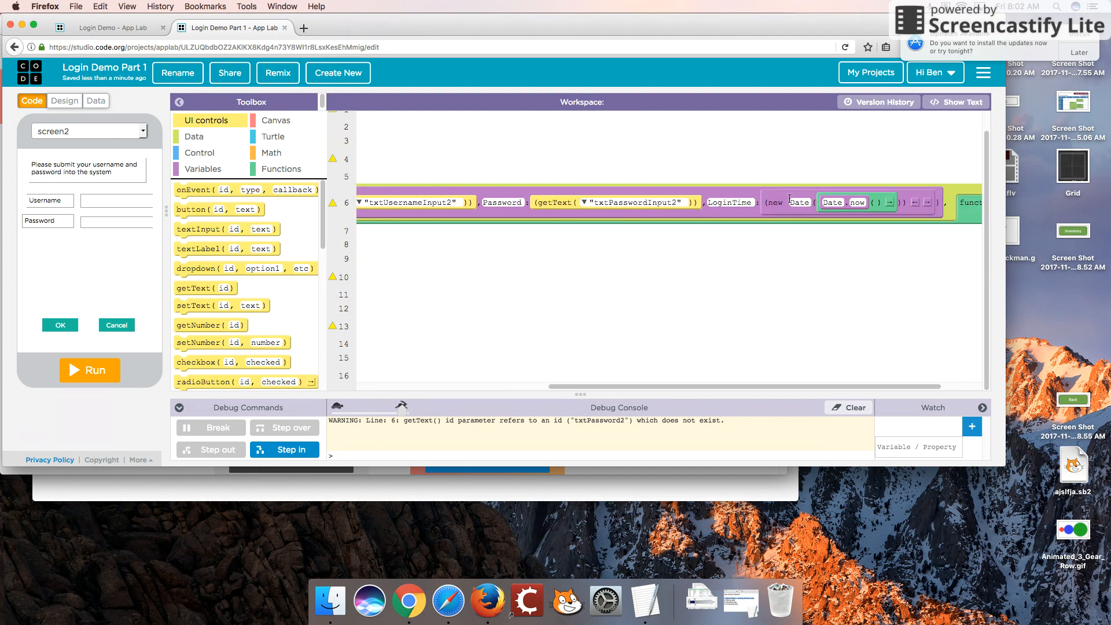
pyautogui.moveTo(947, 106)
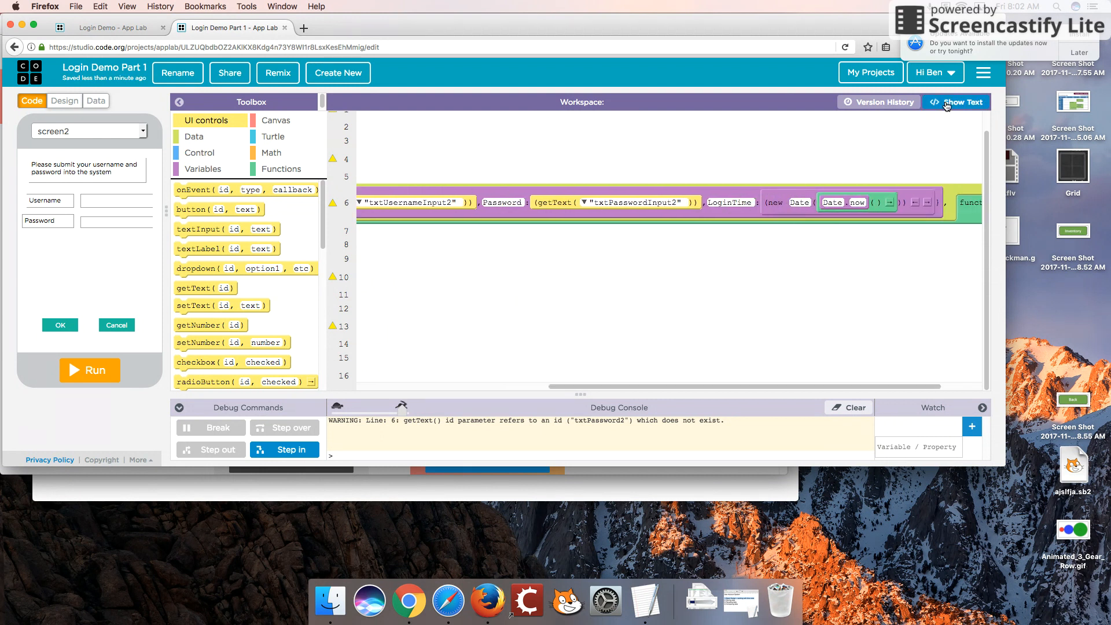
# - View the createRecord line as text again, showing LoginTime as Date.now()
pyautogui.click(963, 102)
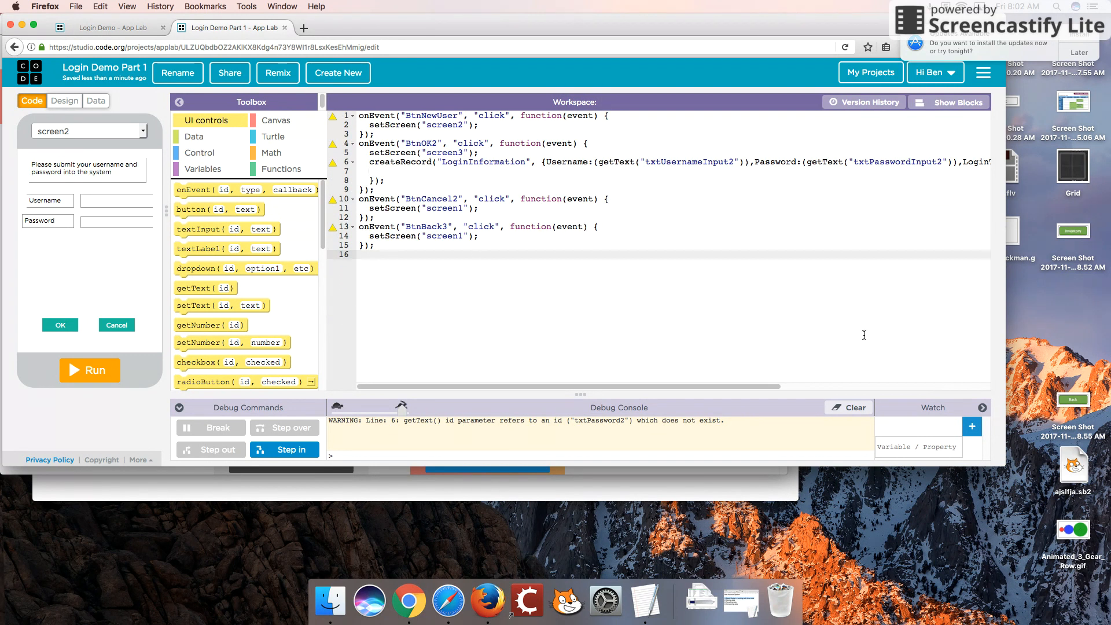
pyautogui.hscroll(3)
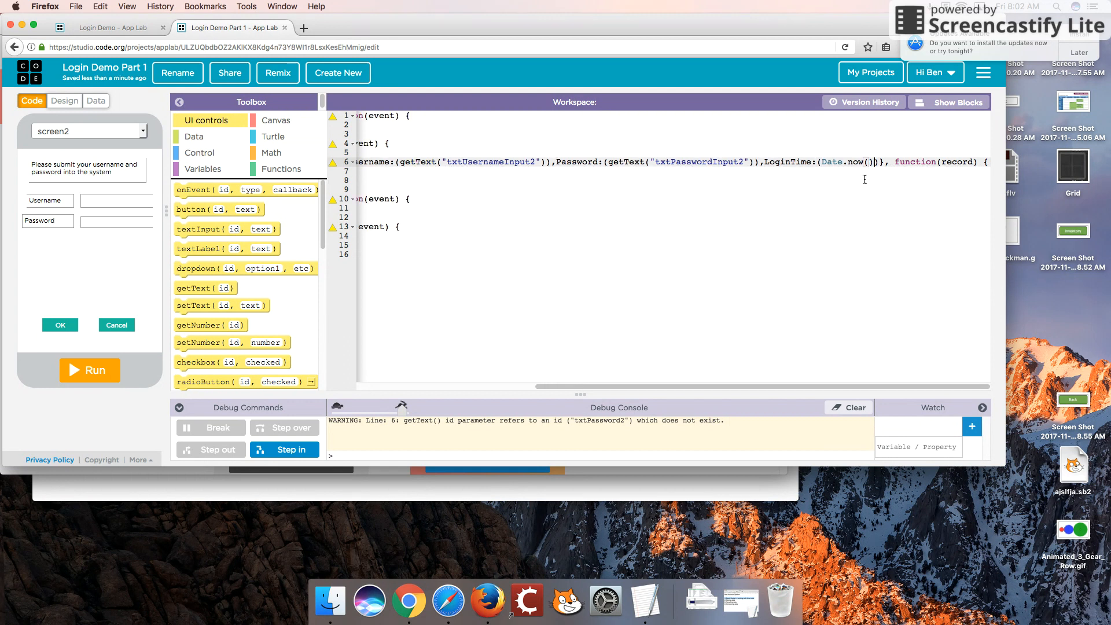
pyautogui.moveTo(305, 140)
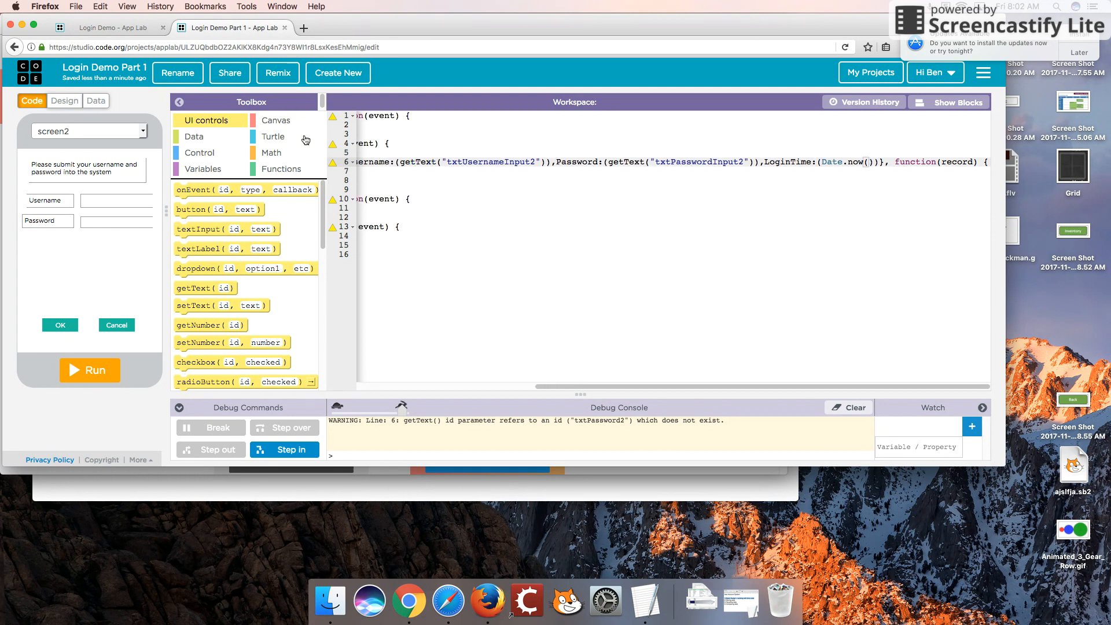
# - Delete the faulty alice row from the LoginInformation table
pyautogui.click(95, 101)
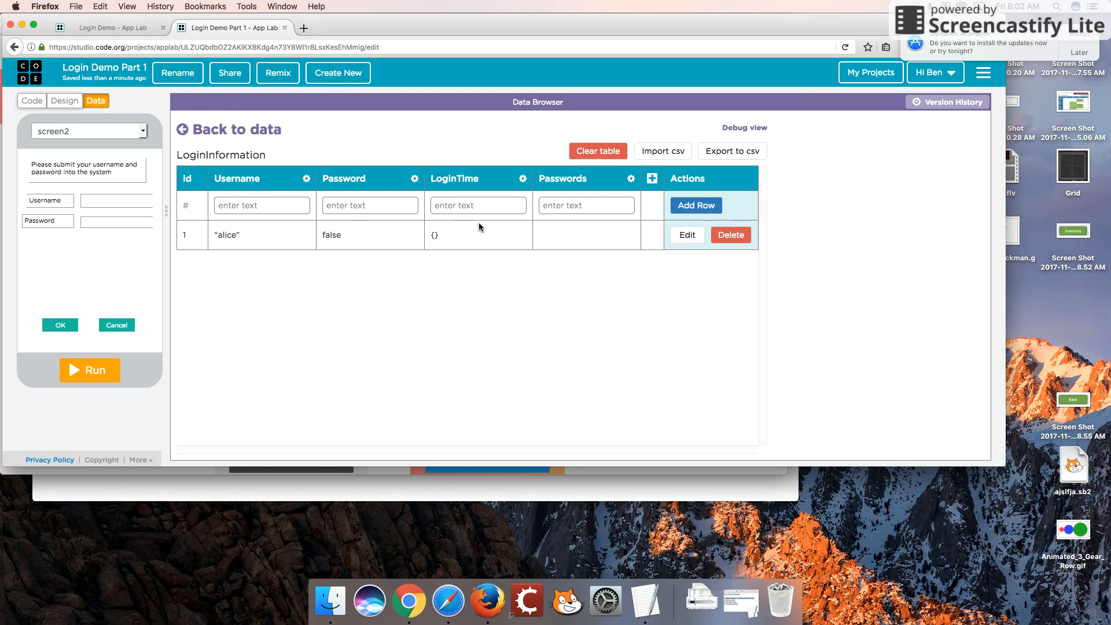
pyautogui.click(732, 235)
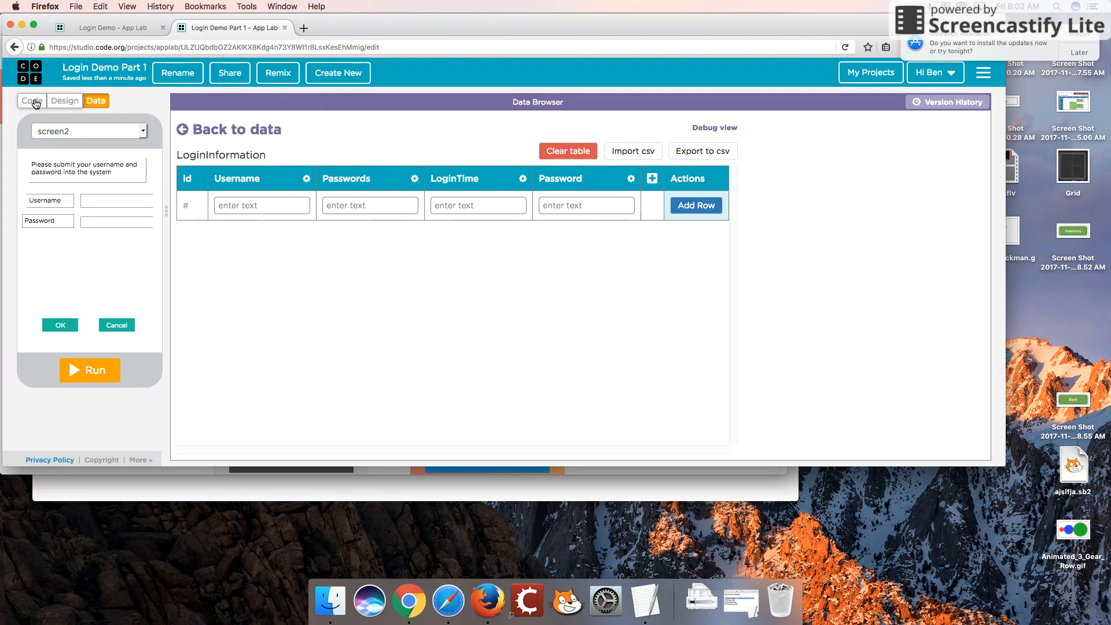
pyautogui.click(32, 101)
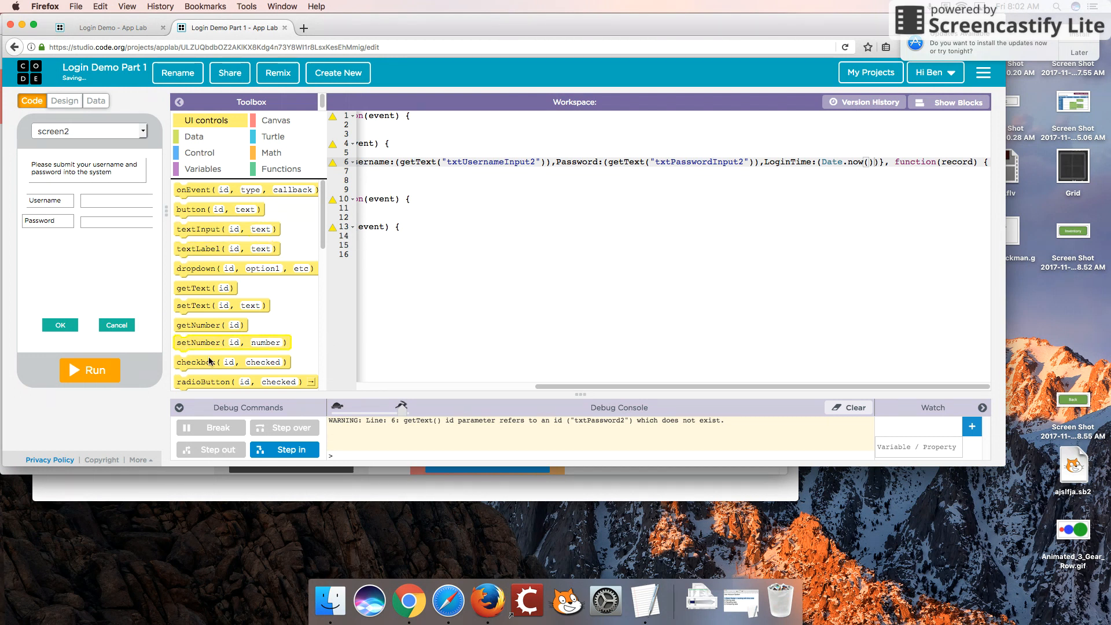
# - Rerun the app, sign up as alice/bob and confirm the record now has a numeric LoginTime
pyautogui.click(89, 370)
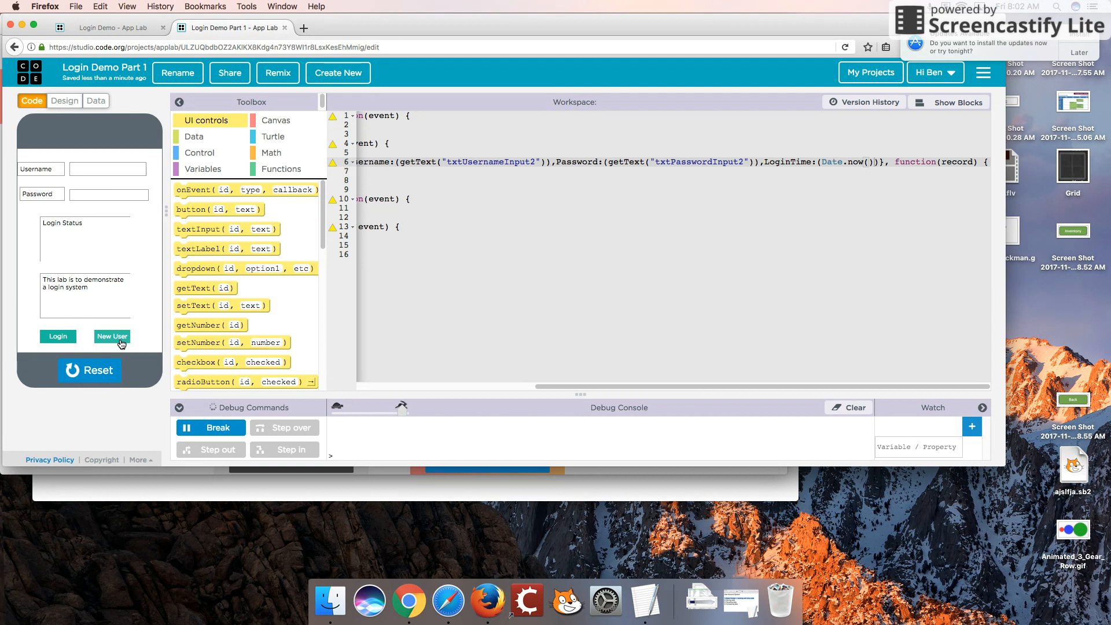
pyautogui.click(111, 335)
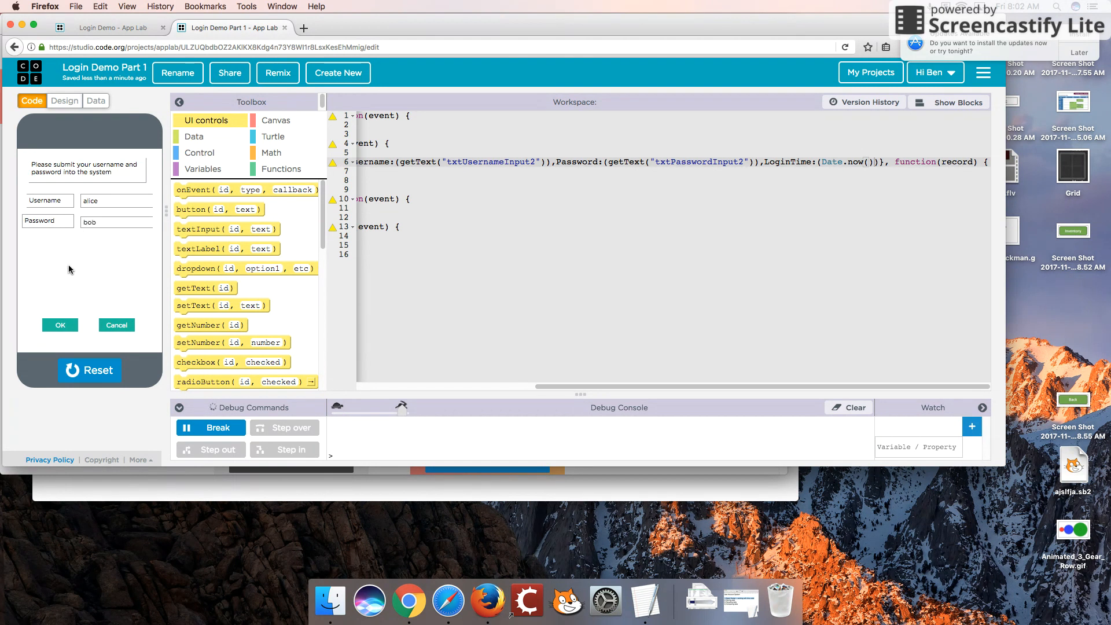
pyautogui.click(60, 324)
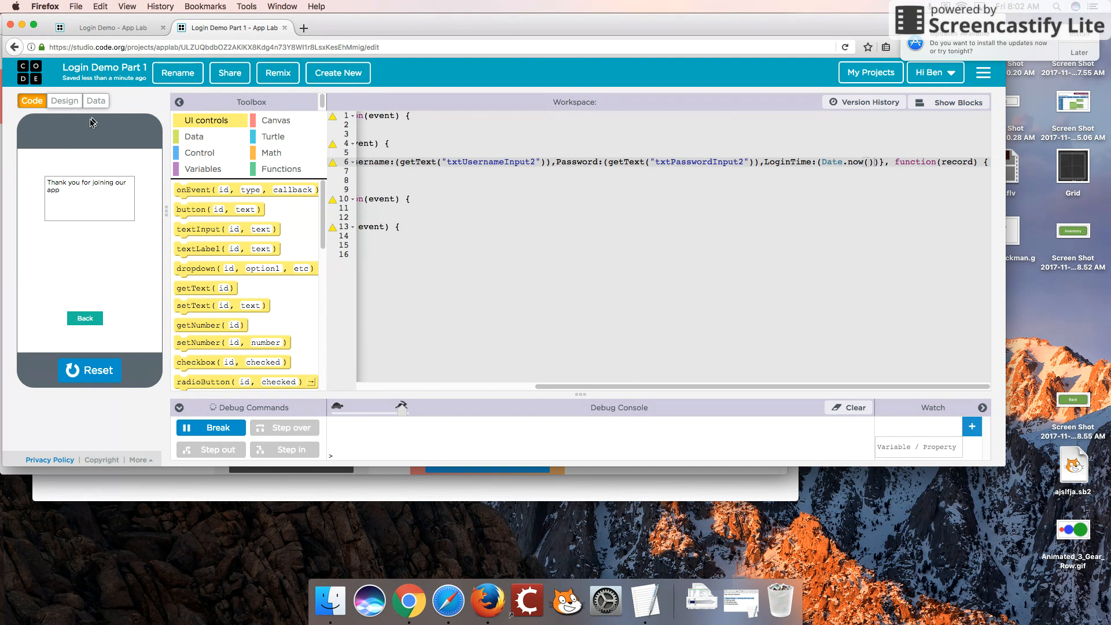
pyautogui.click(96, 101)
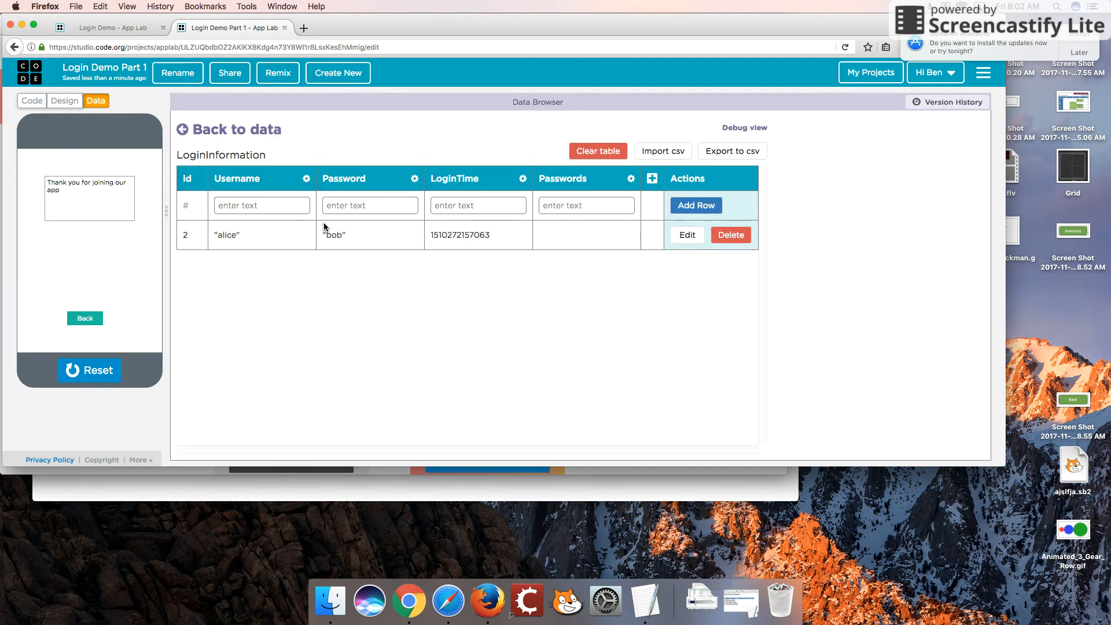
pyautogui.moveTo(452, 225)
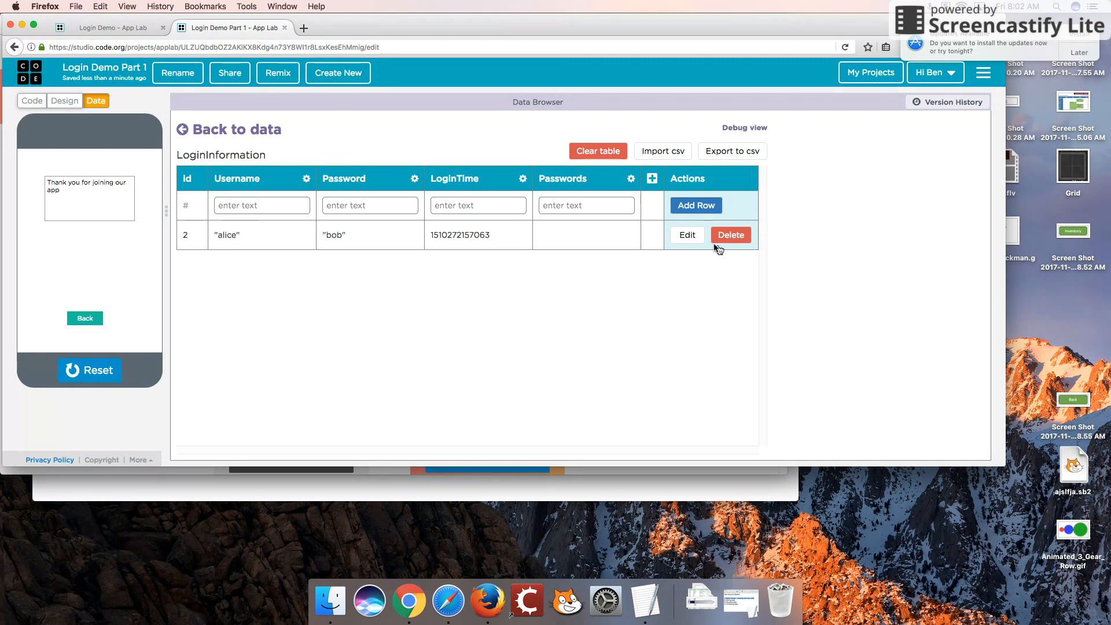
pyautogui.moveTo(368, 183)
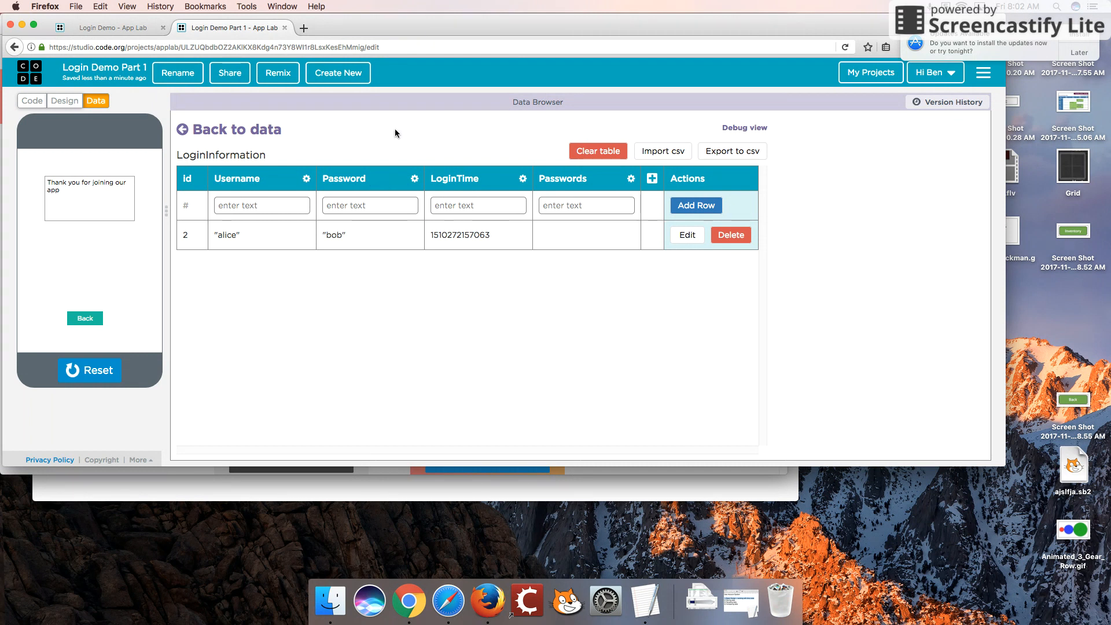
pyautogui.moveTo(731, 238)
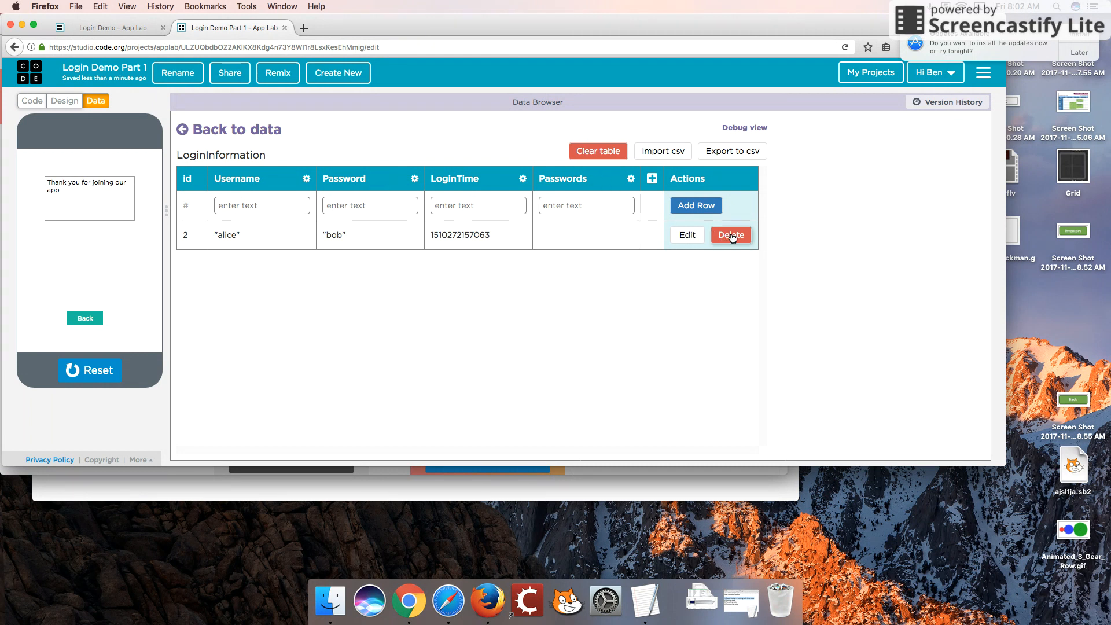
# - Delete the alice test record, leaving the LoginInformation table empty
pyautogui.click(731, 235)
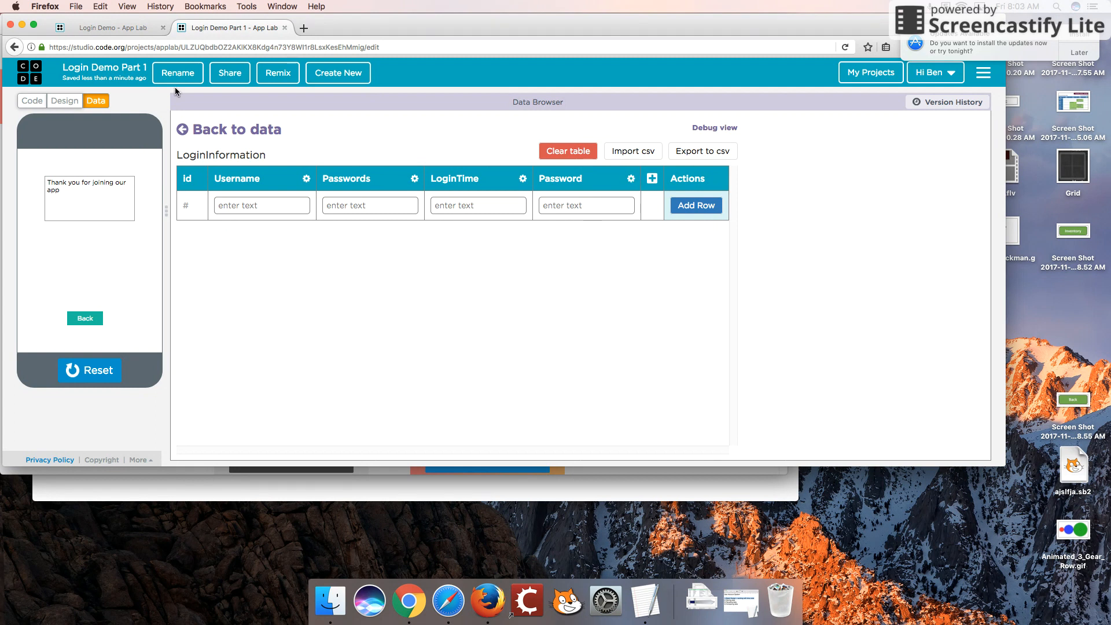
pyautogui.click(31, 100)
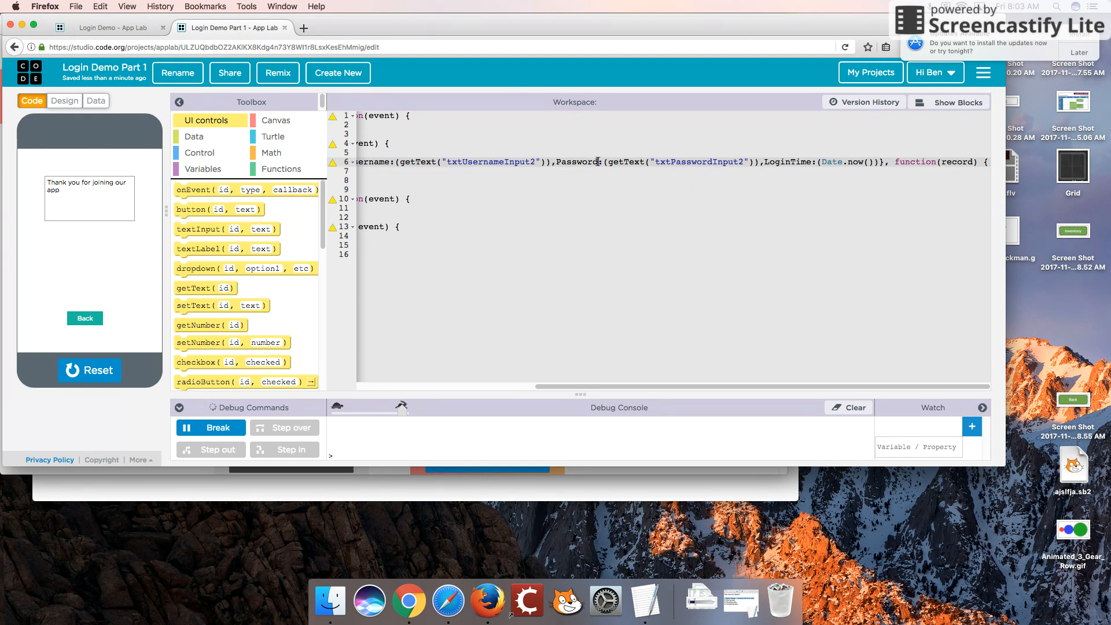
pyautogui.moveTo(104, 104)
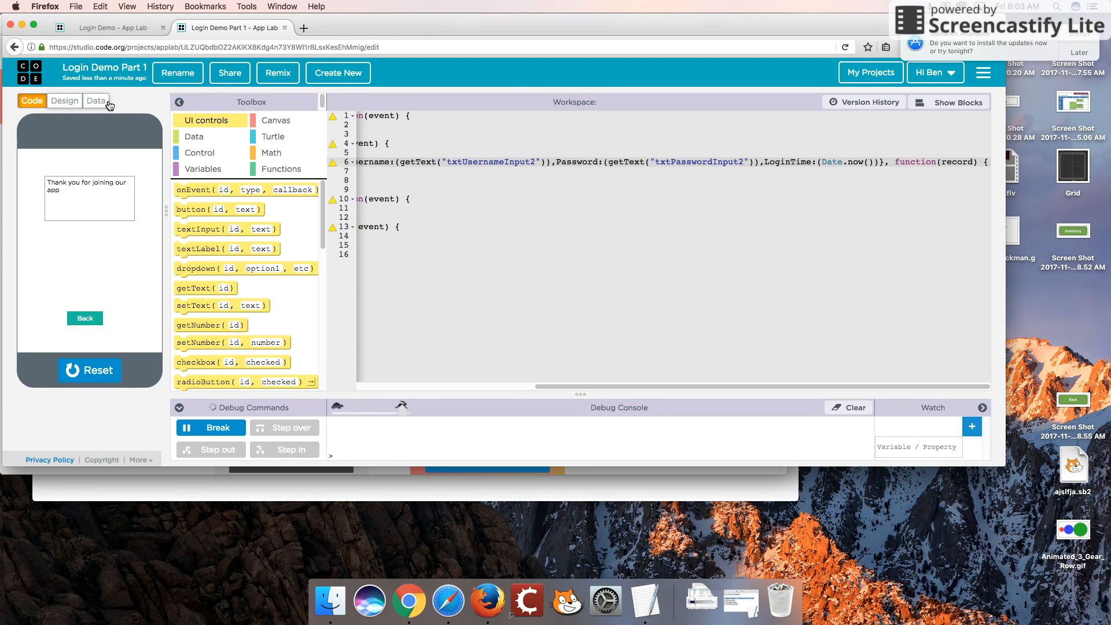
pyautogui.click(95, 100)
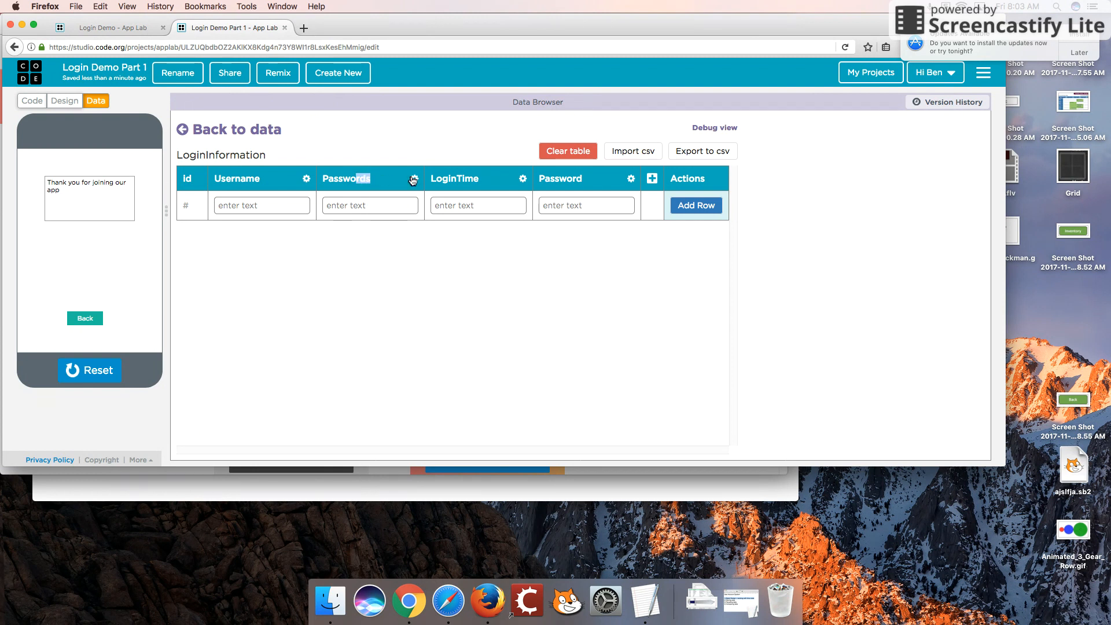
# - Delete the extra Passwords column, keeping Username, LoginTime and Password
pyautogui.click(410, 178)
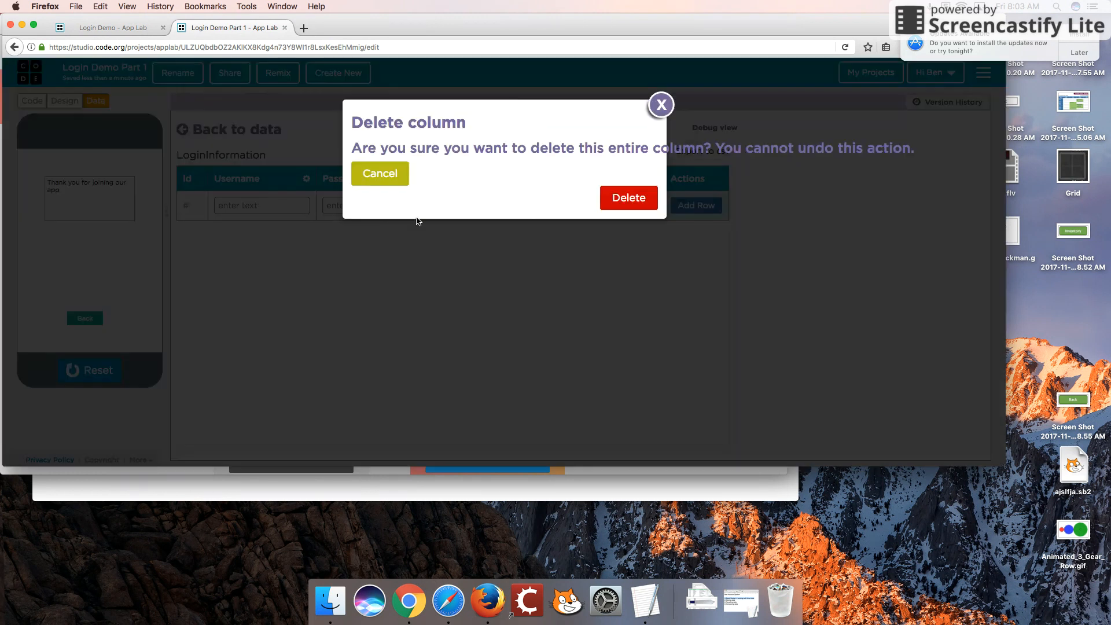
pyautogui.click(380, 173)
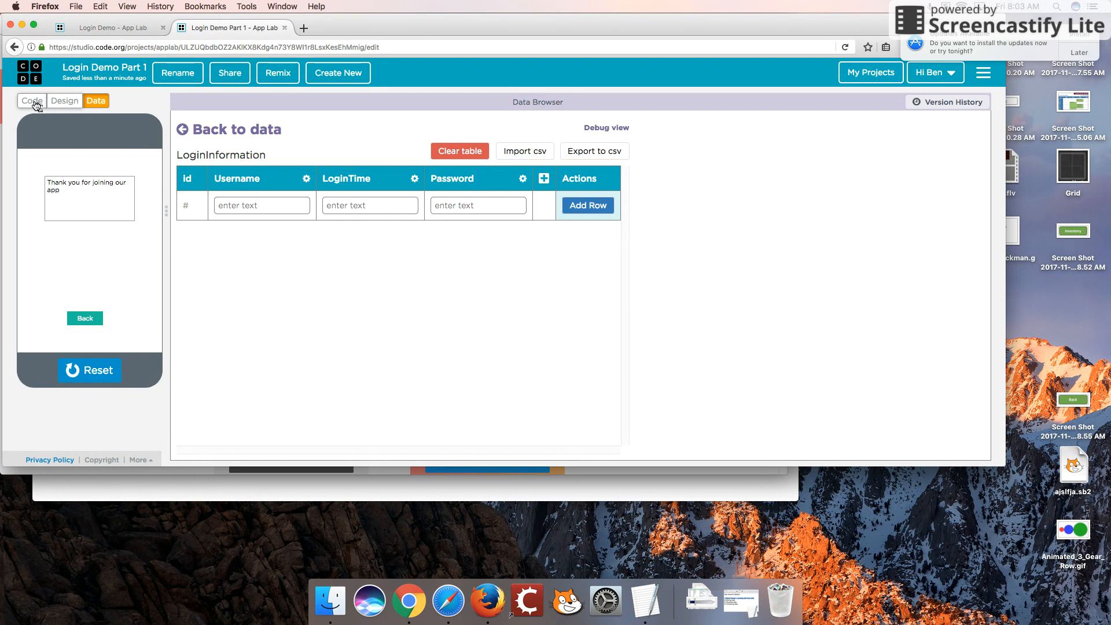
pyautogui.click(31, 101)
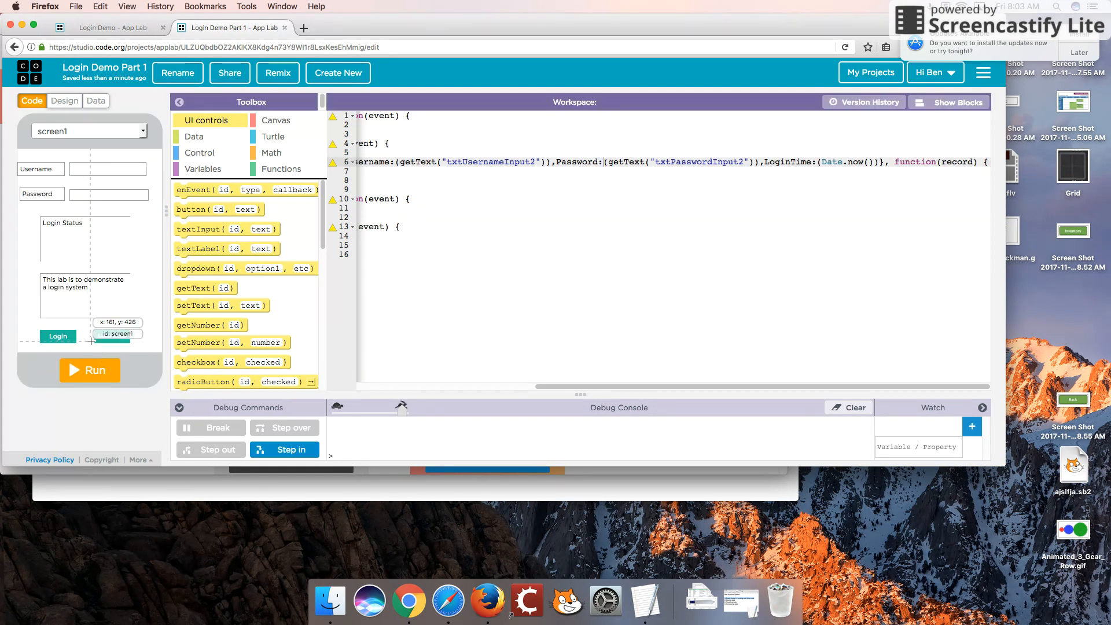
pyautogui.click(89, 371)
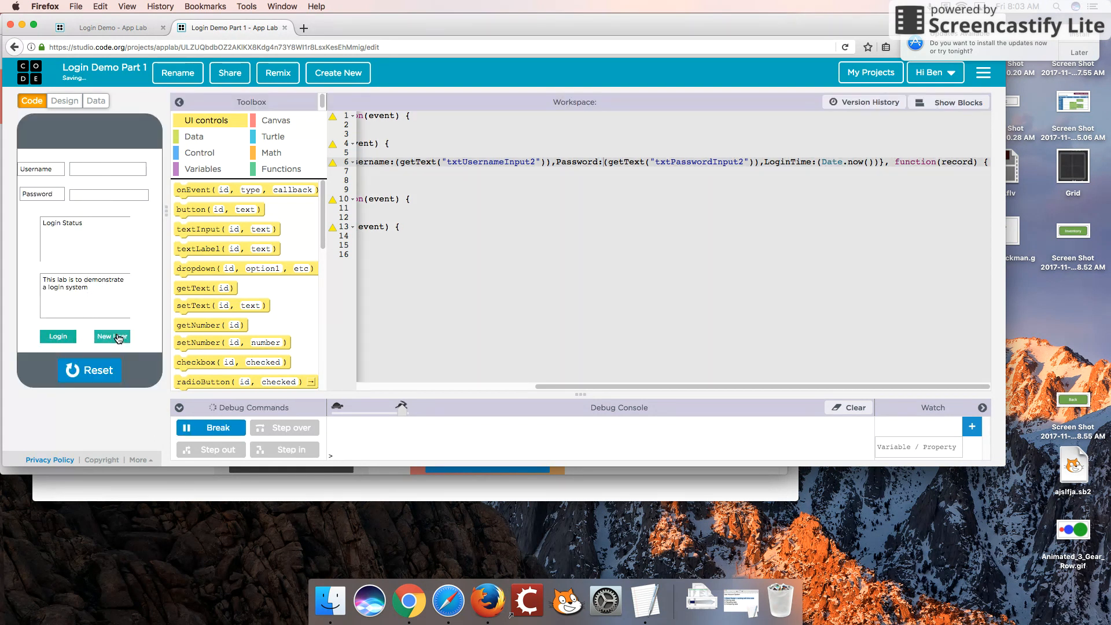
pyautogui.click(111, 336)
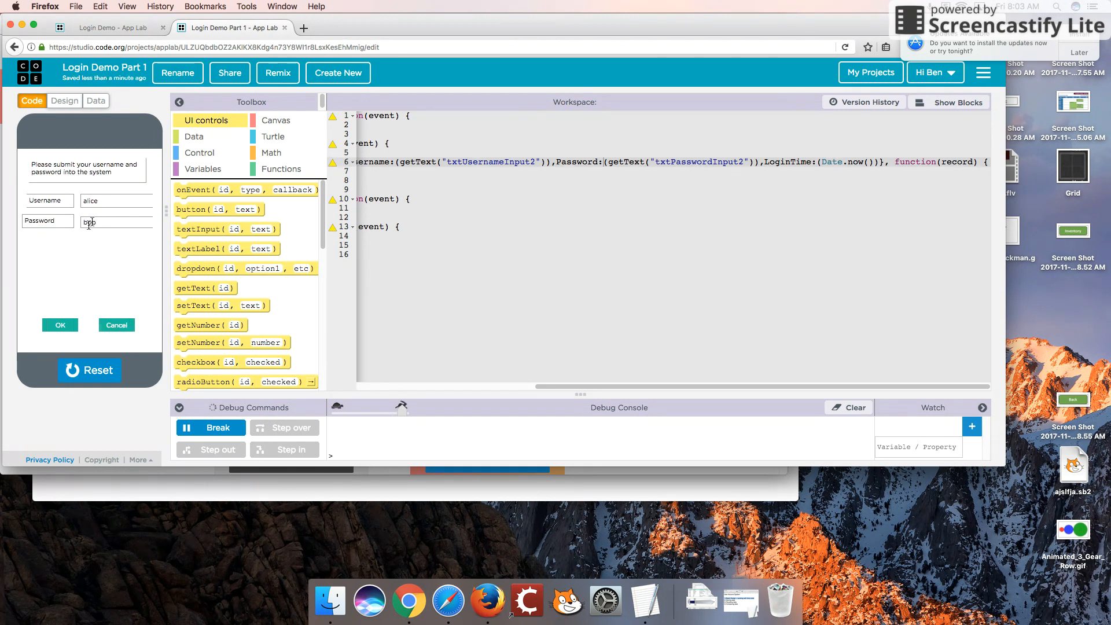
pyautogui.click(60, 324)
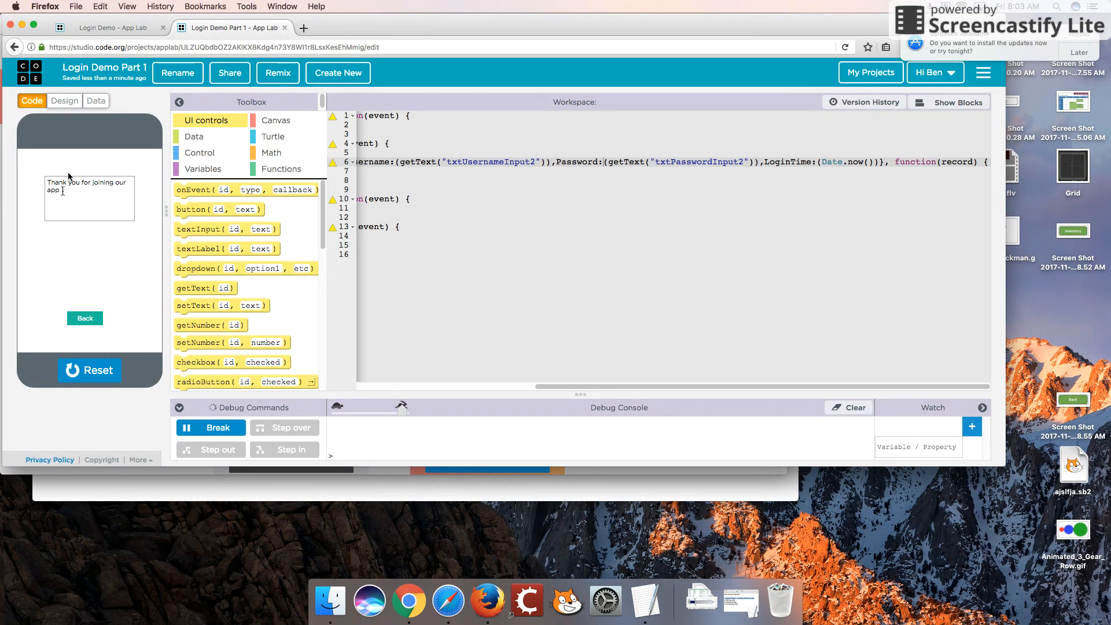
pyautogui.click(95, 101)
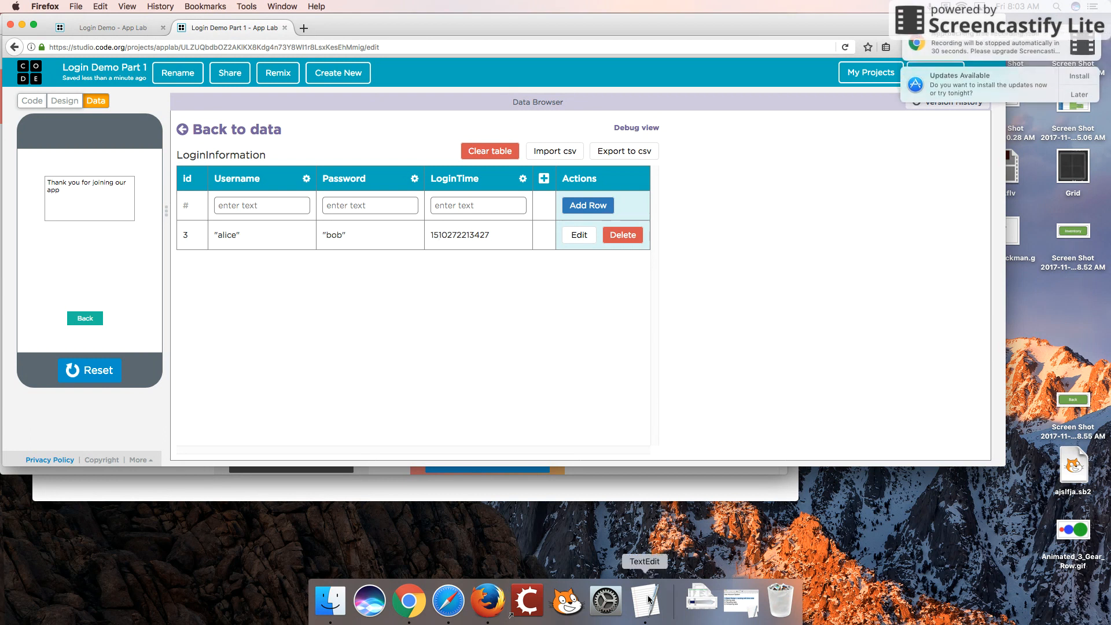
# - Bring up the TextEdit lesson outline and pick out the Recalling data topic
pyautogui.click(646, 600)
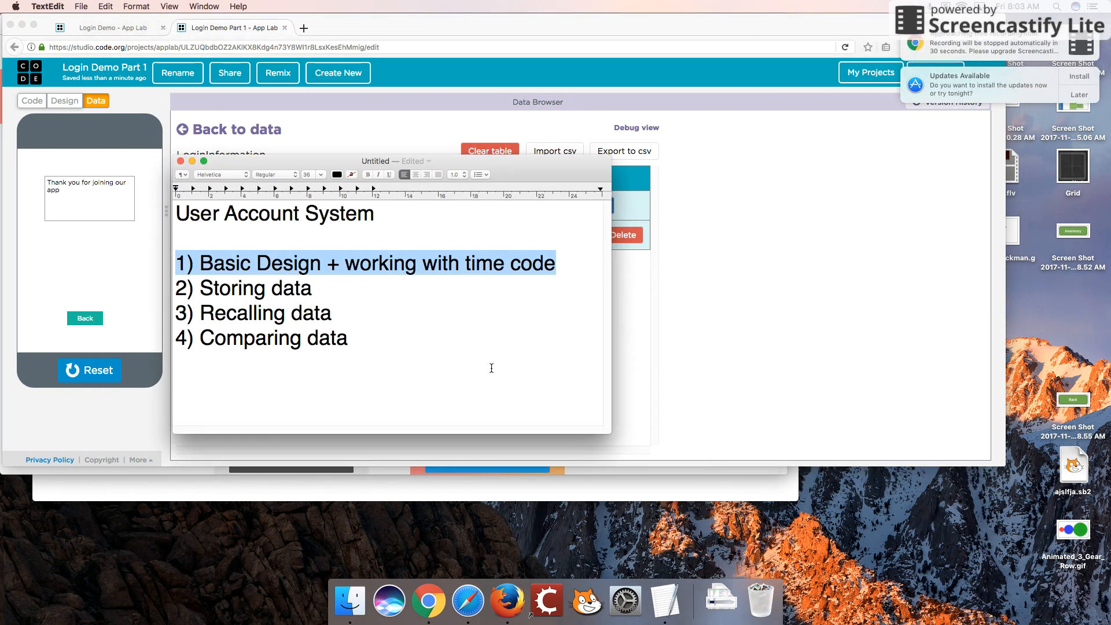
pyautogui.doubleClick(265, 312)
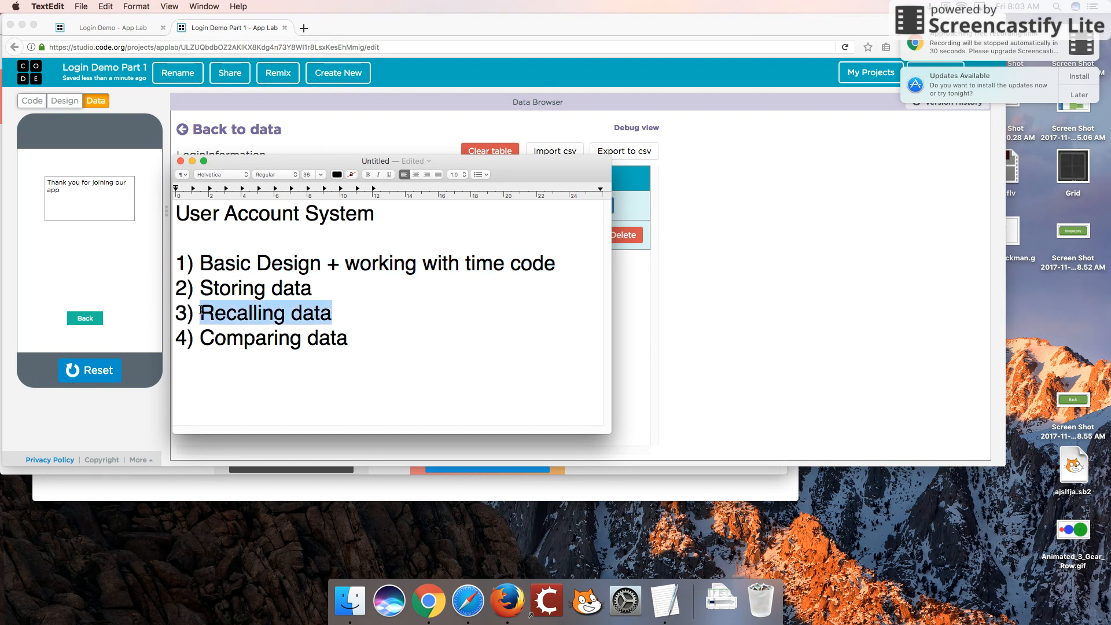